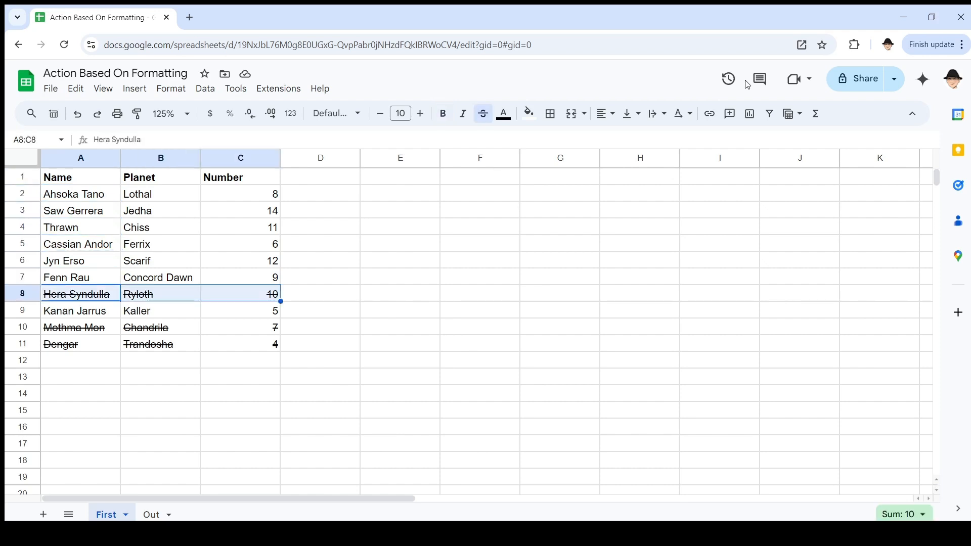
Step: Inspect the struck-through rows Dengar, Mothma Mon and Hera Syndulla, and the First and Out sheets
click(61, 344)
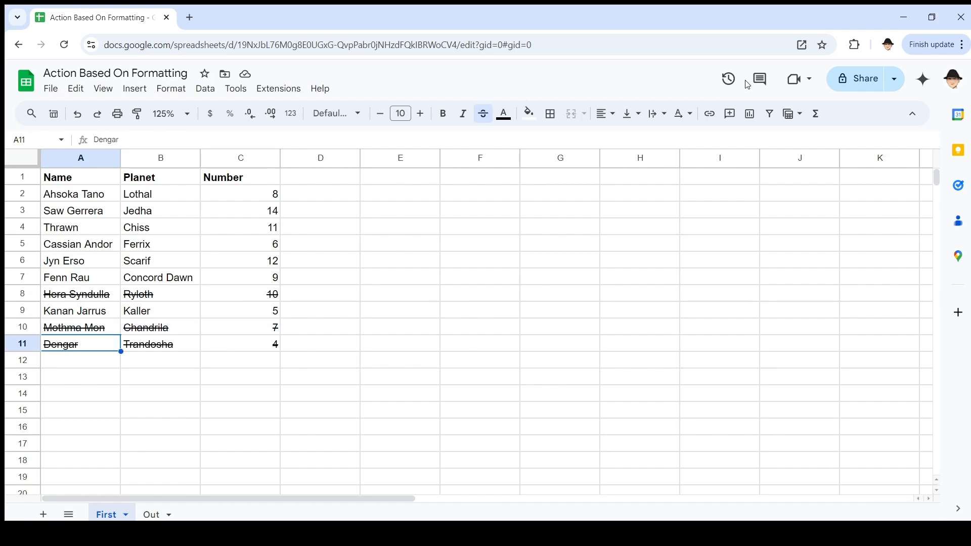
click(80, 177)
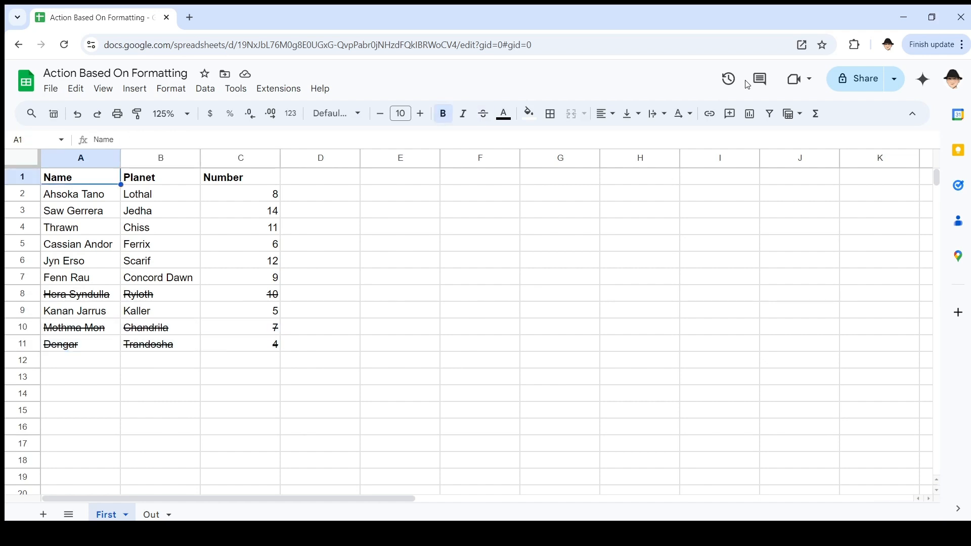
click(76, 294)
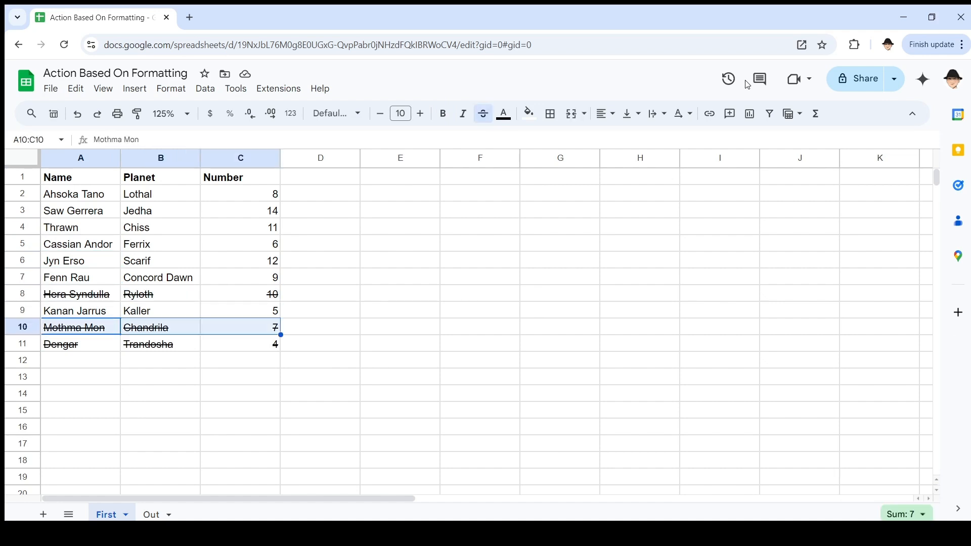
click(151, 515)
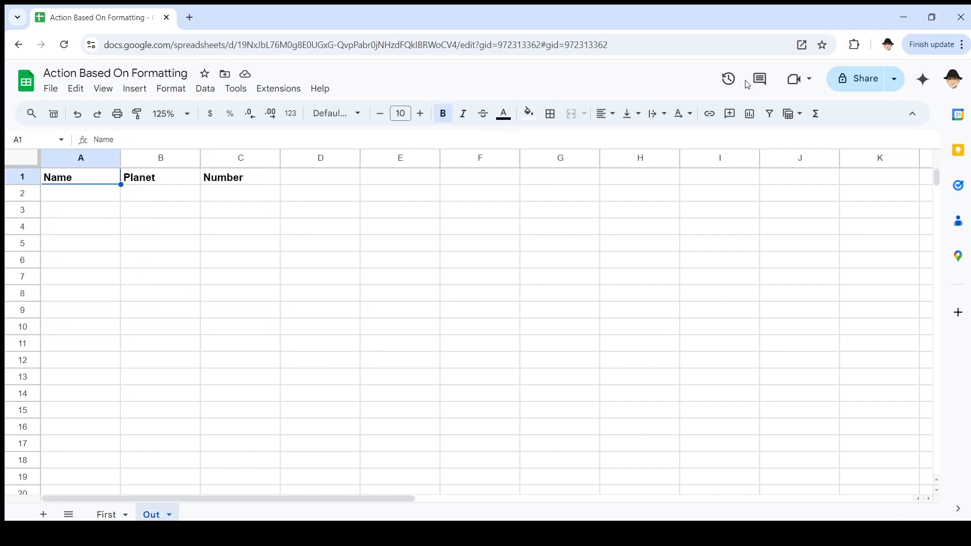
click(106, 514)
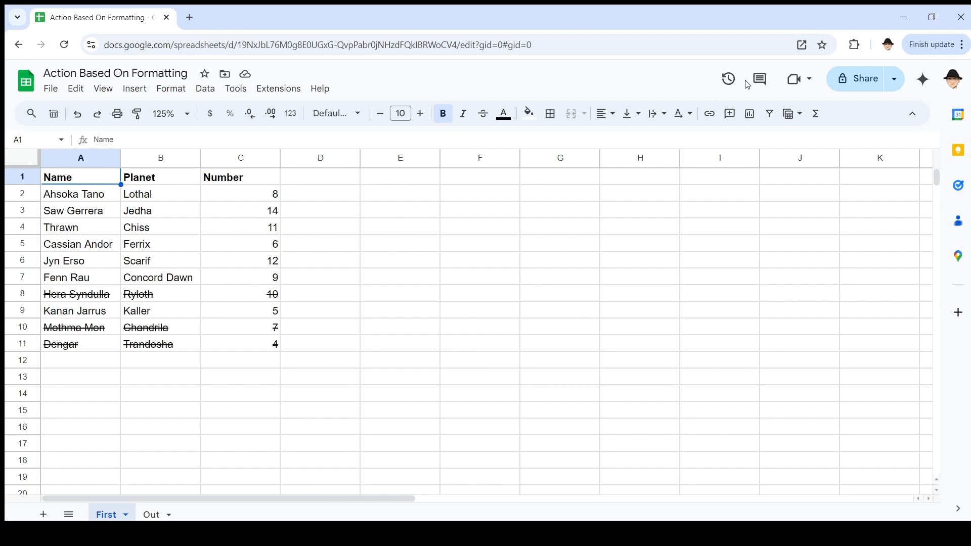
click(240, 261)
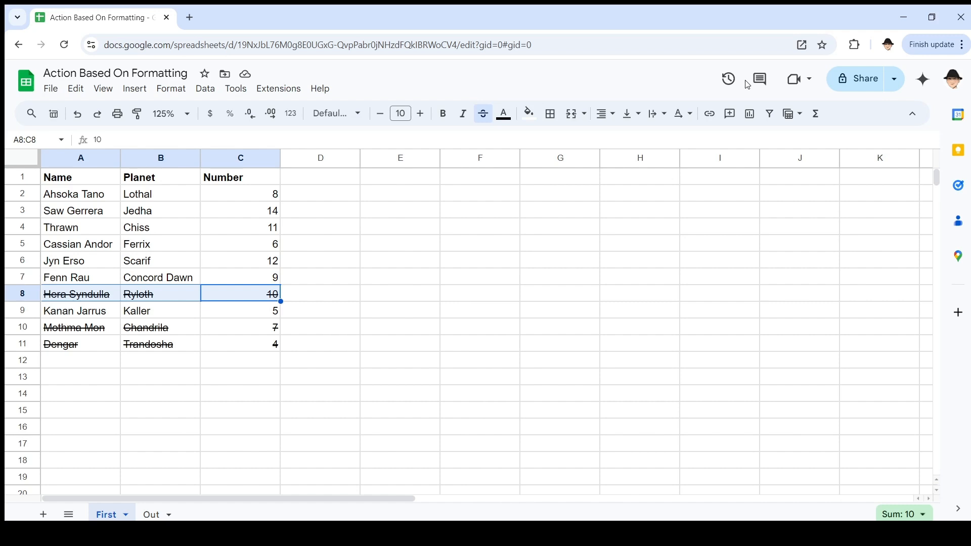
click(150, 515)
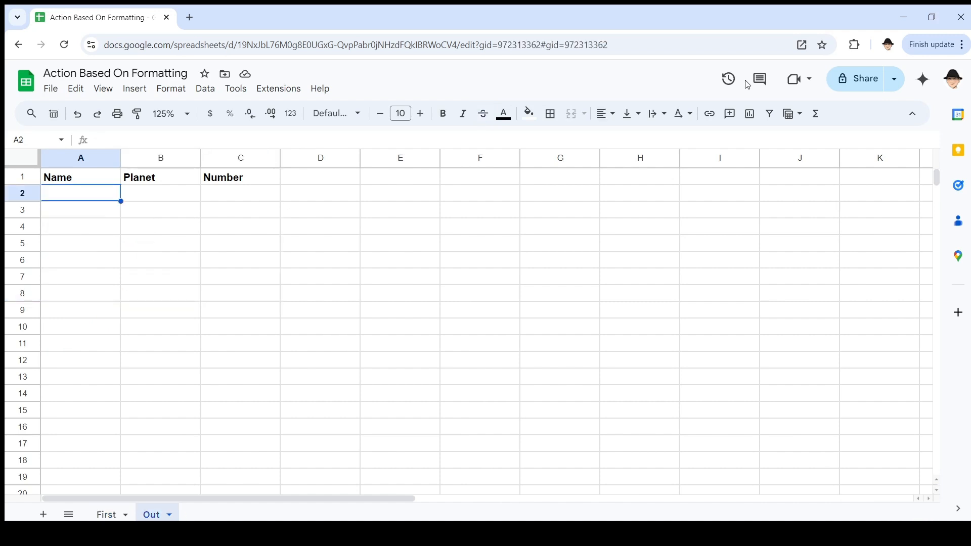
click(106, 514)
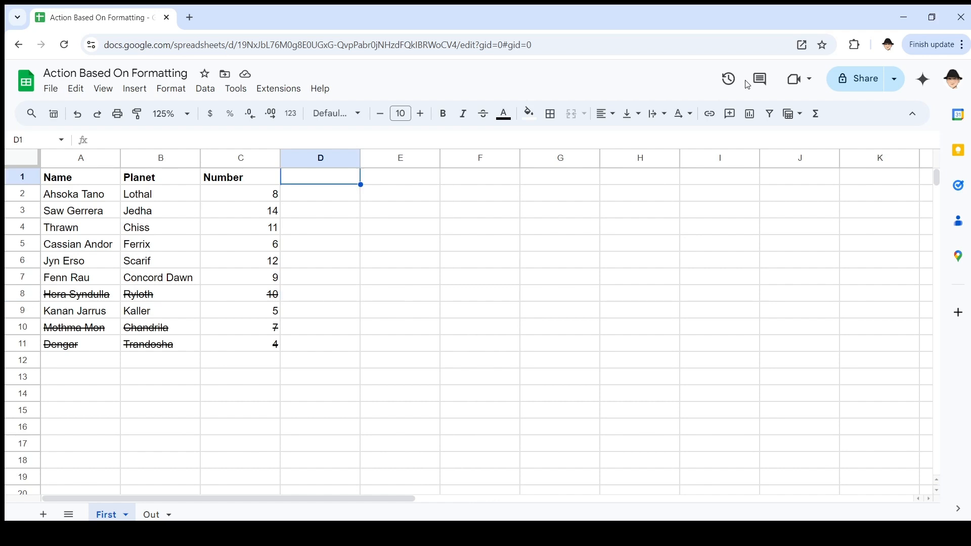
Step: Add a Lost heading in D1 and mark the struck-through rows with x
text(Out)
text(Removed)
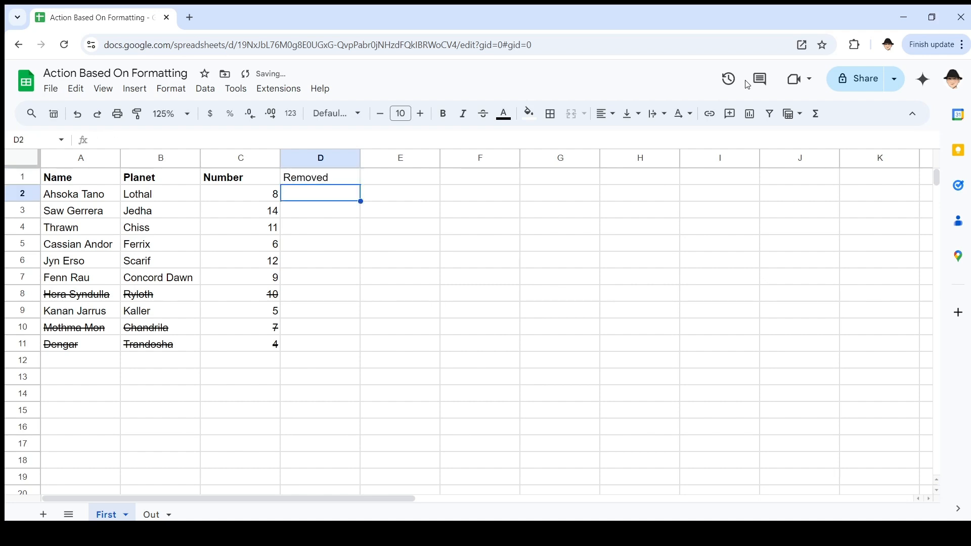
click(321, 177)
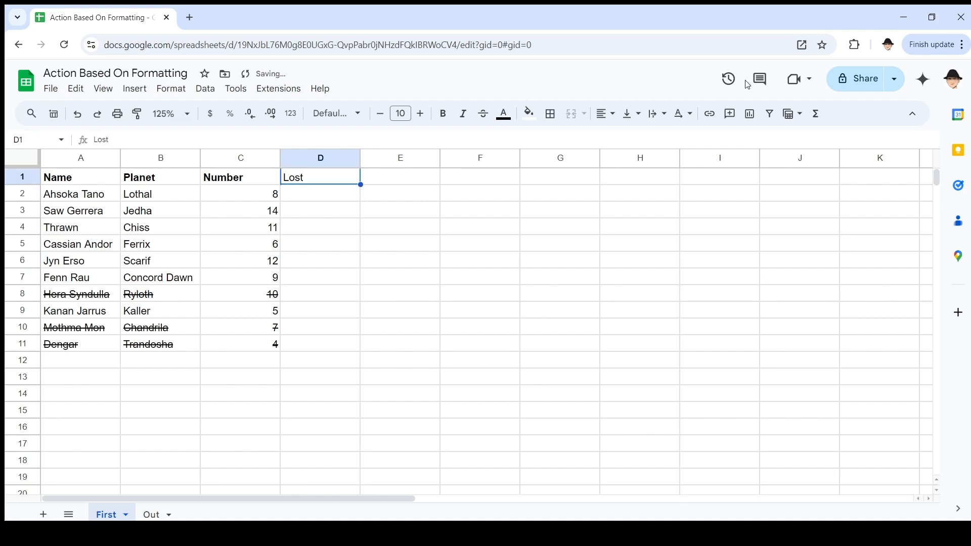
click(320, 294)
text(x)
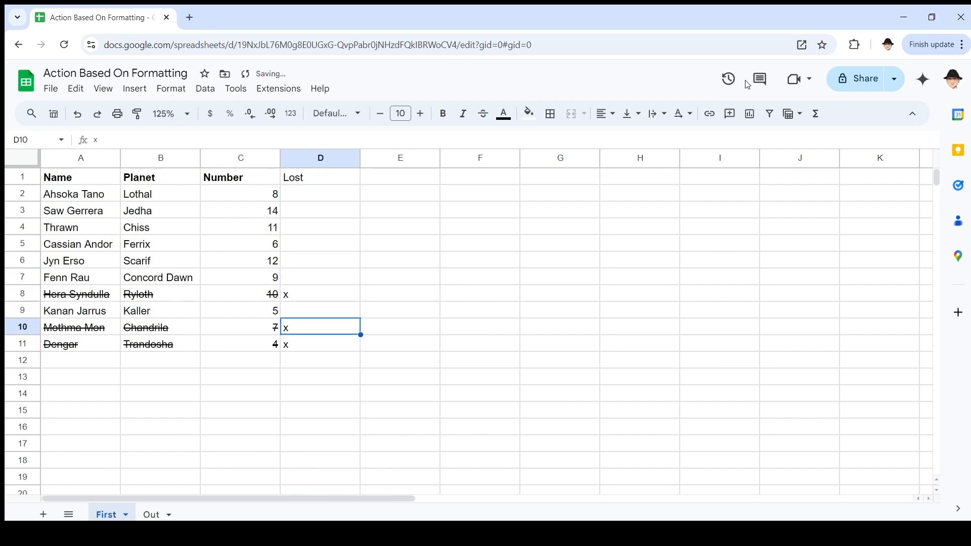
click(240, 328)
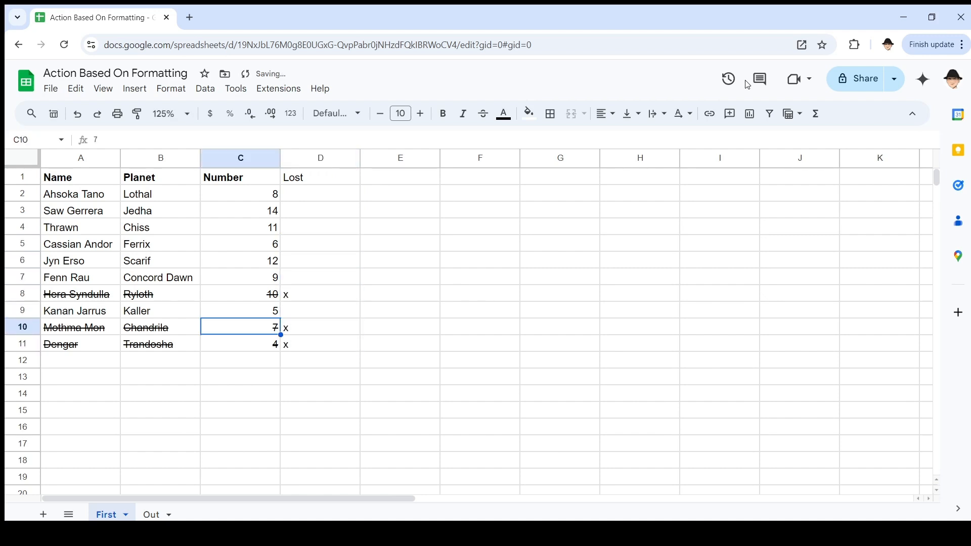
click(240, 311)
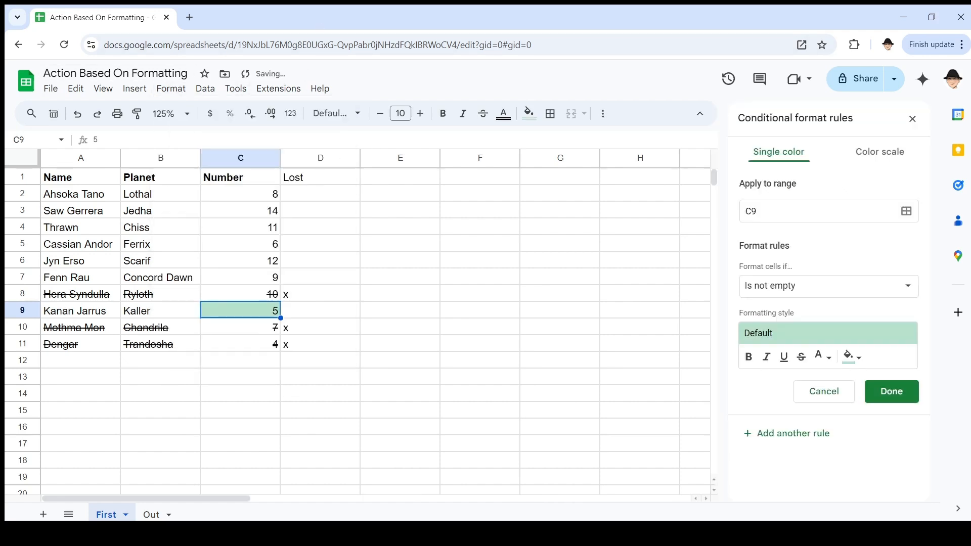
mouse_move(802, 357)
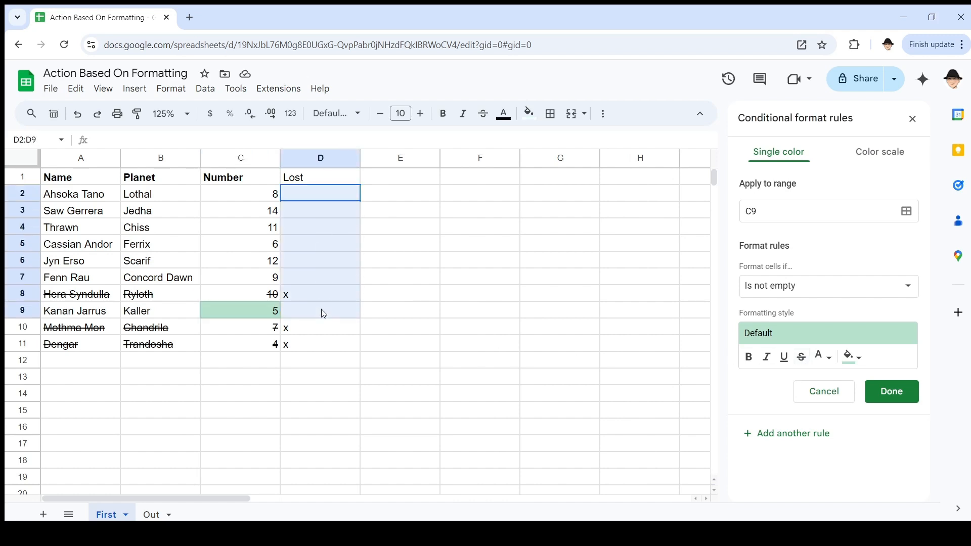
Step: Enter =FILTER(A:C,D:D="x") in E2 to list the three marked rows
click(80, 193)
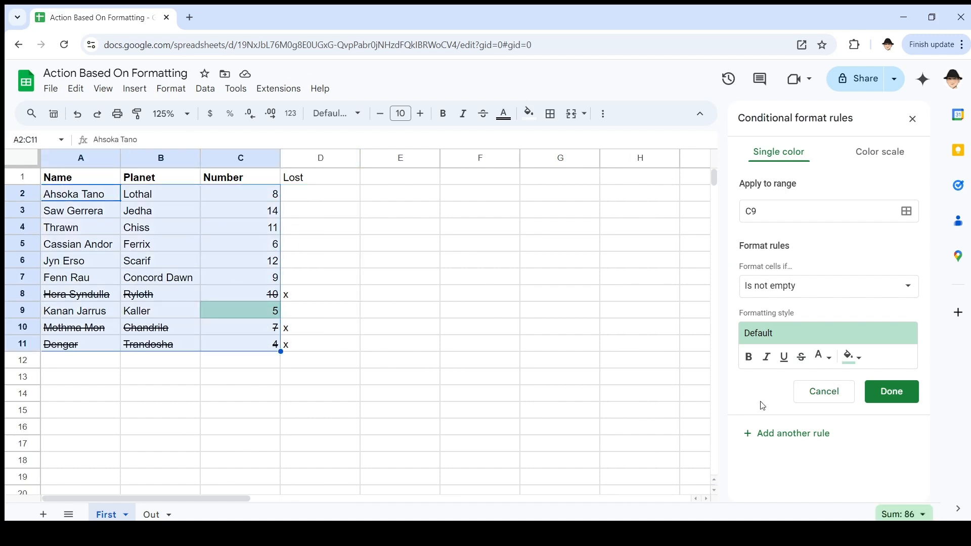
click(891, 391)
text(=)
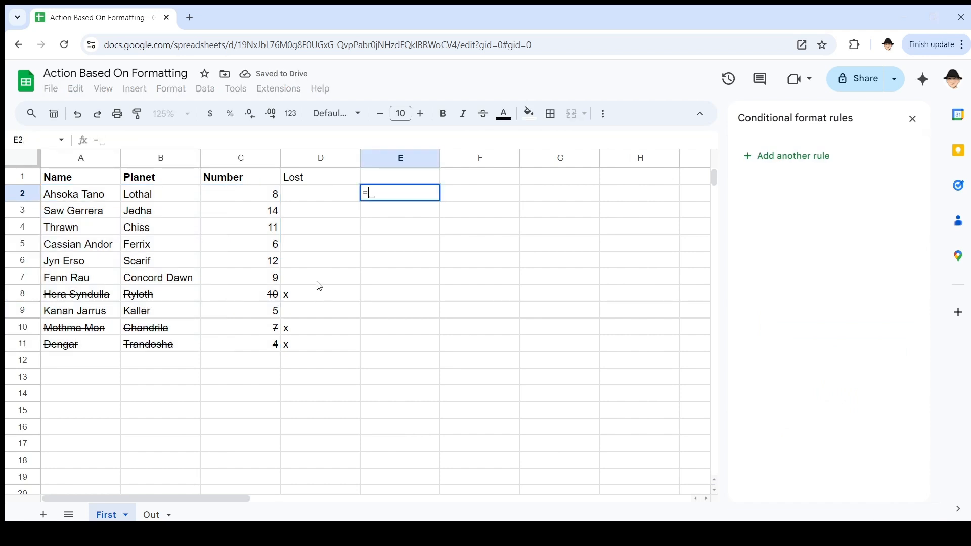
text(FILTER(A:C)
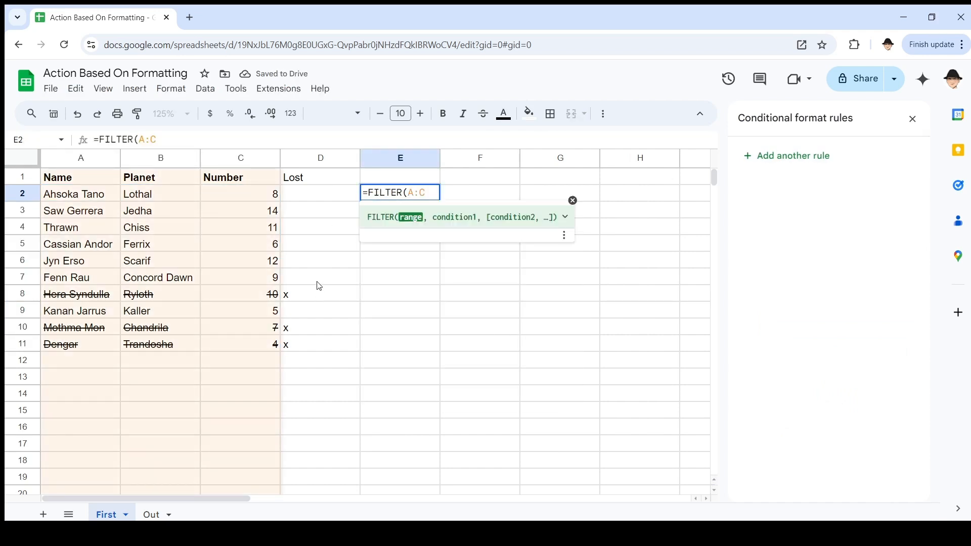
text(,D:D=")
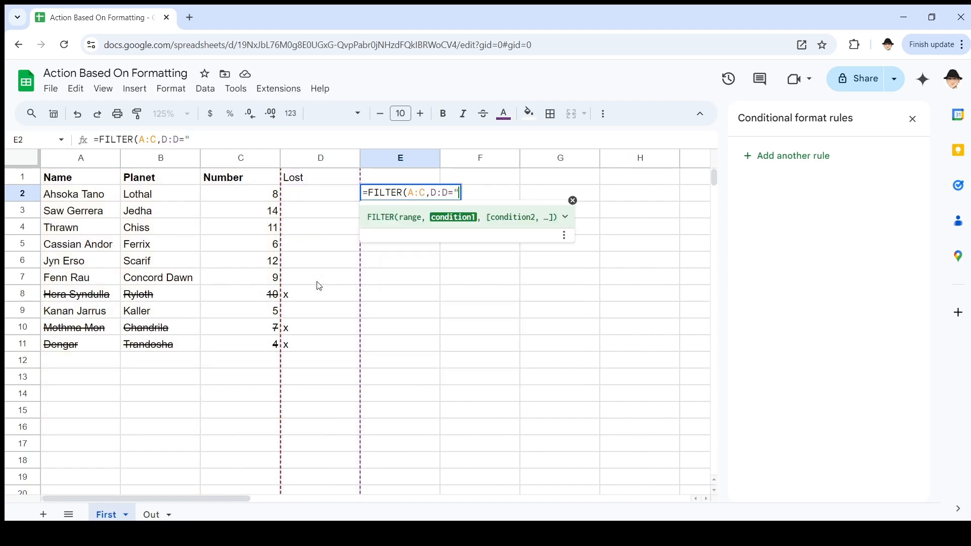
key(Enter)
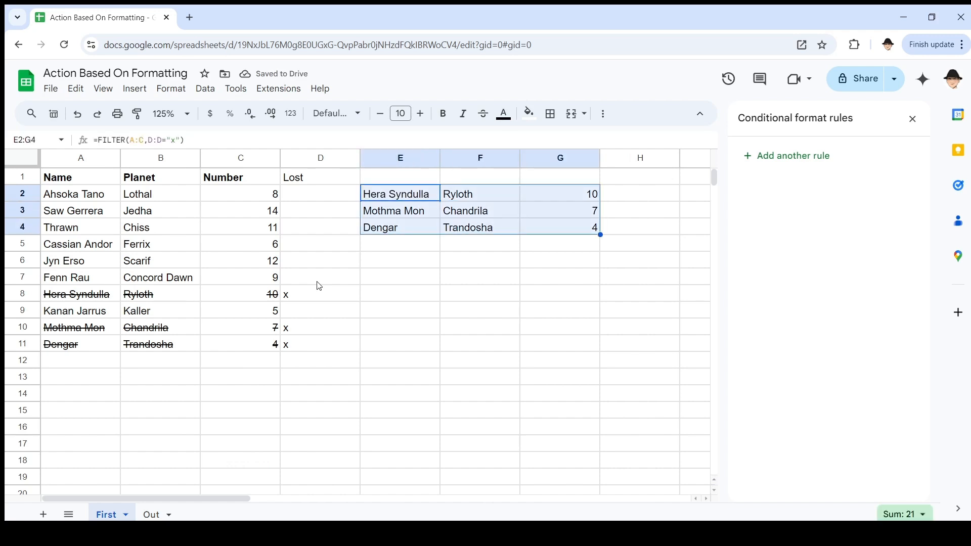
click(72, 211)
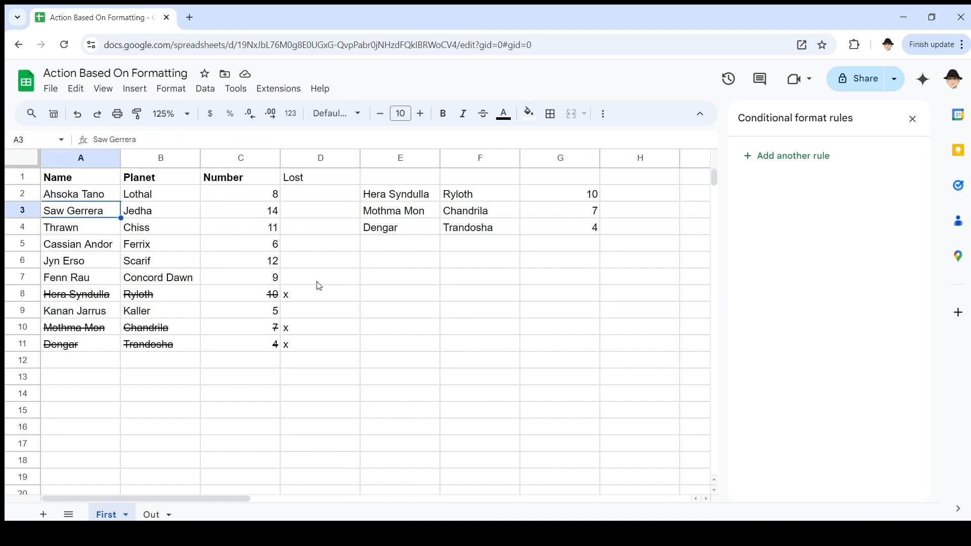
Step: Undo the Lost column and FILTER results, recheck struck-through cells, and close the formatting rules panel
click(321, 260)
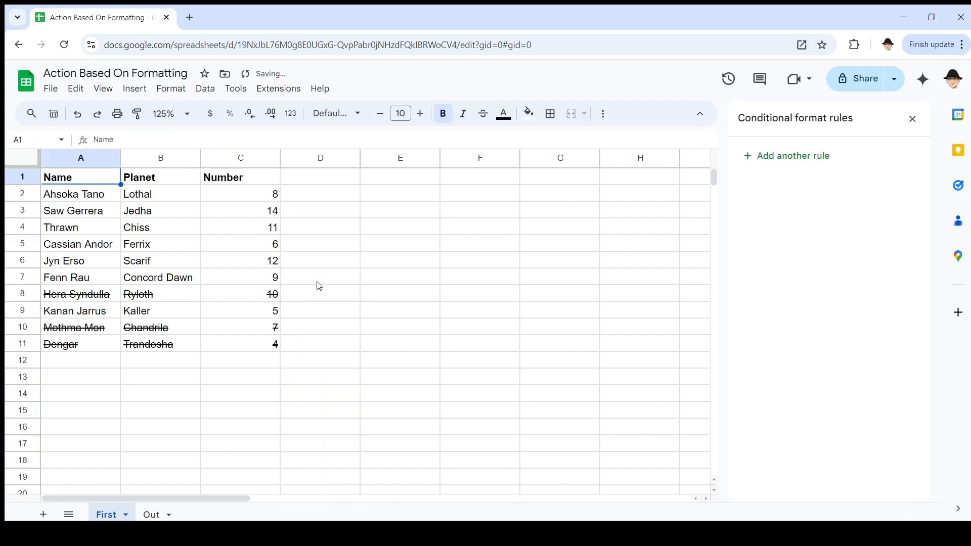
mouse_move(262, 298)
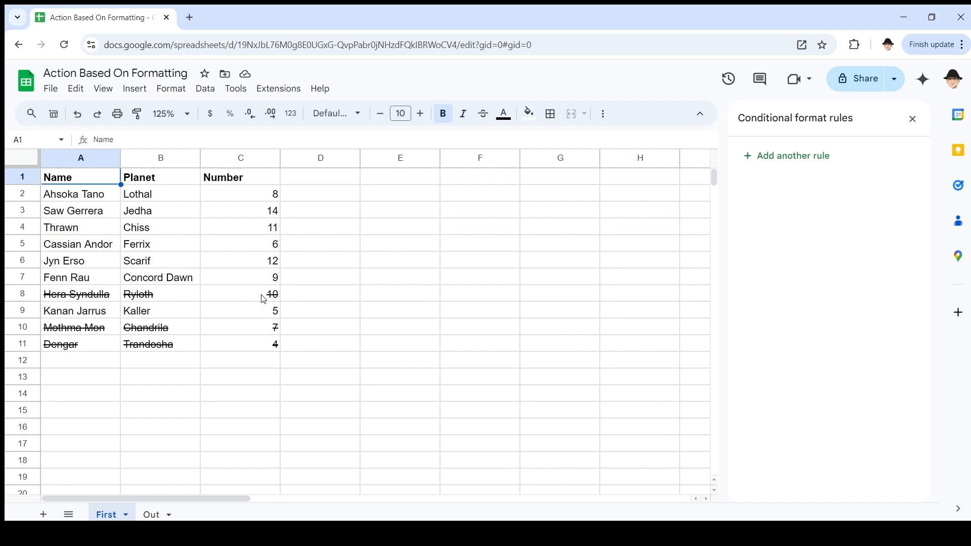
click(160, 294)
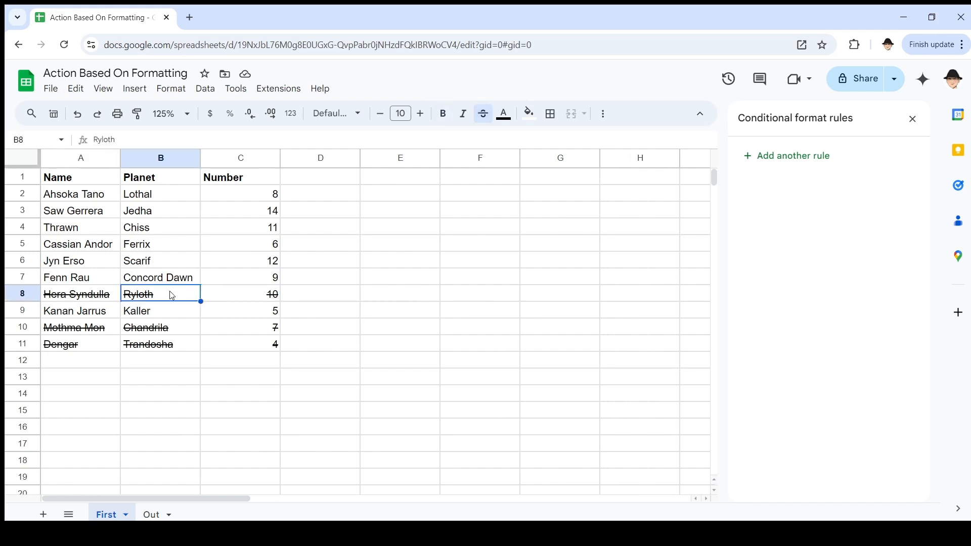
click(158, 327)
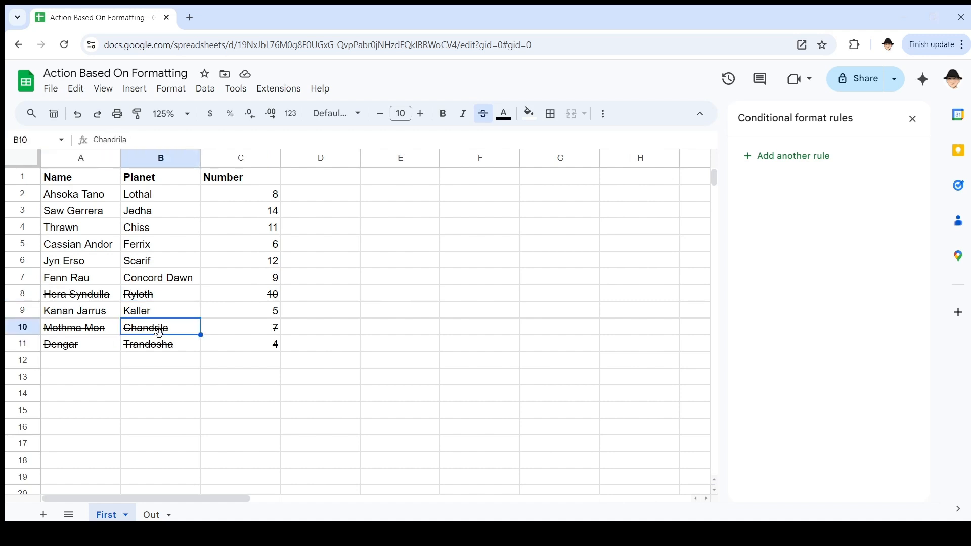
click(241, 327)
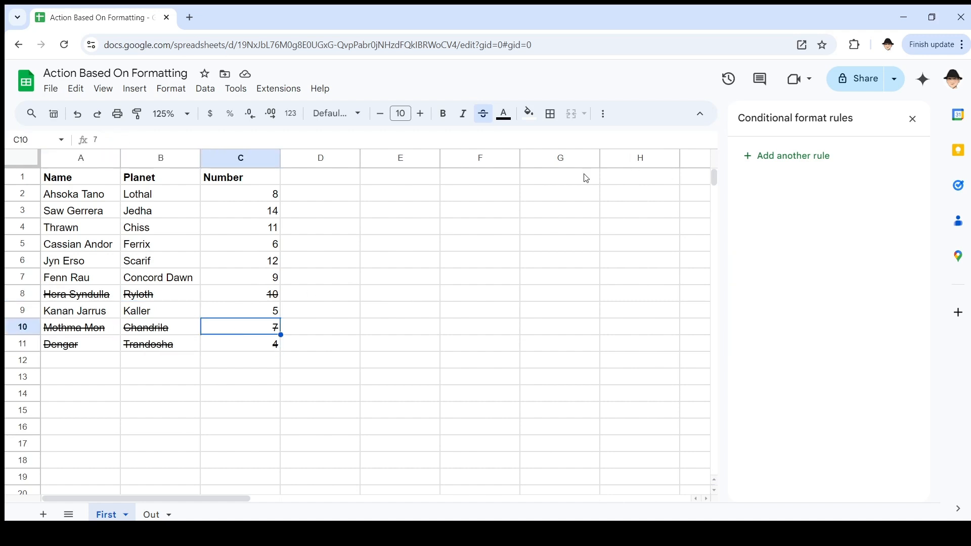
click(913, 119)
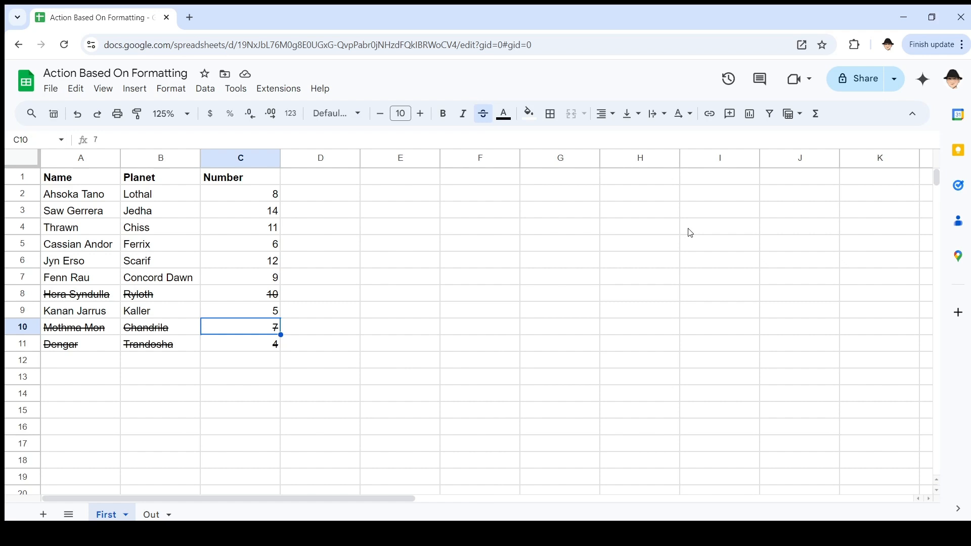
mouse_move(389, 288)
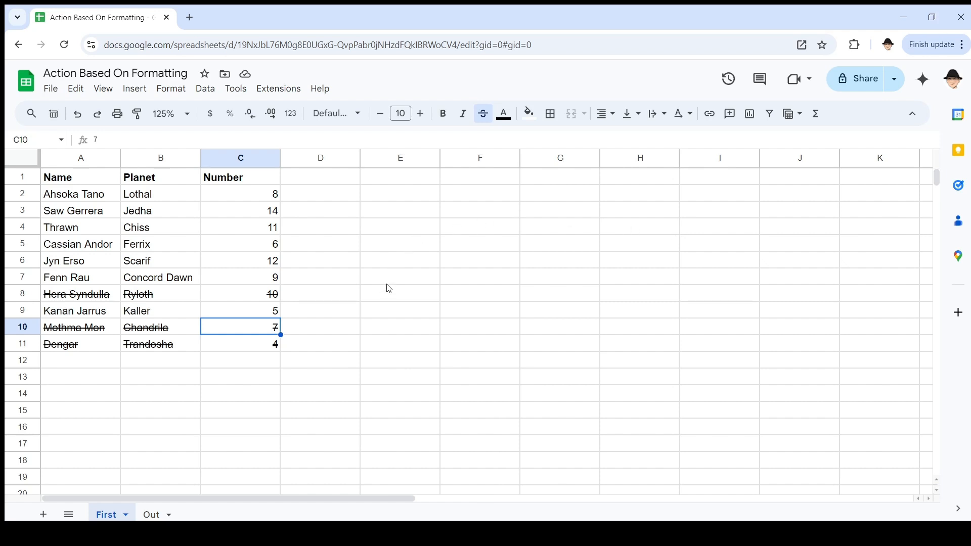
Step: Open the Apps Script editor from Extensions and dismiss the signed-in account notice
click(279, 89)
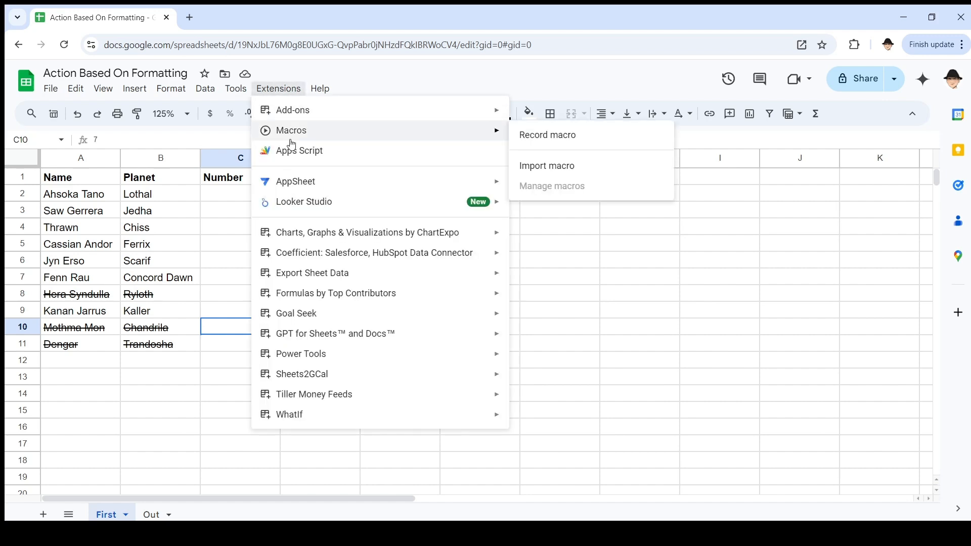
click(299, 150)
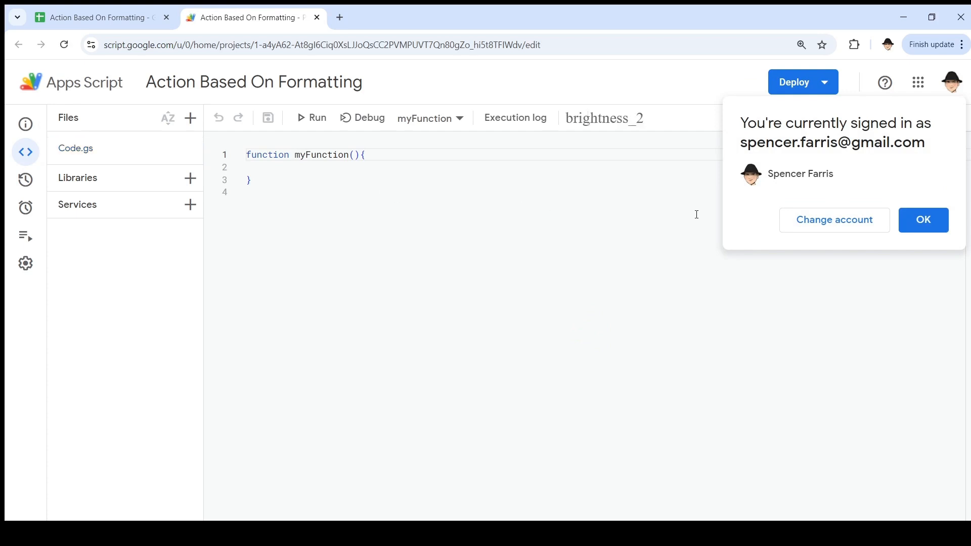
click(924, 220)
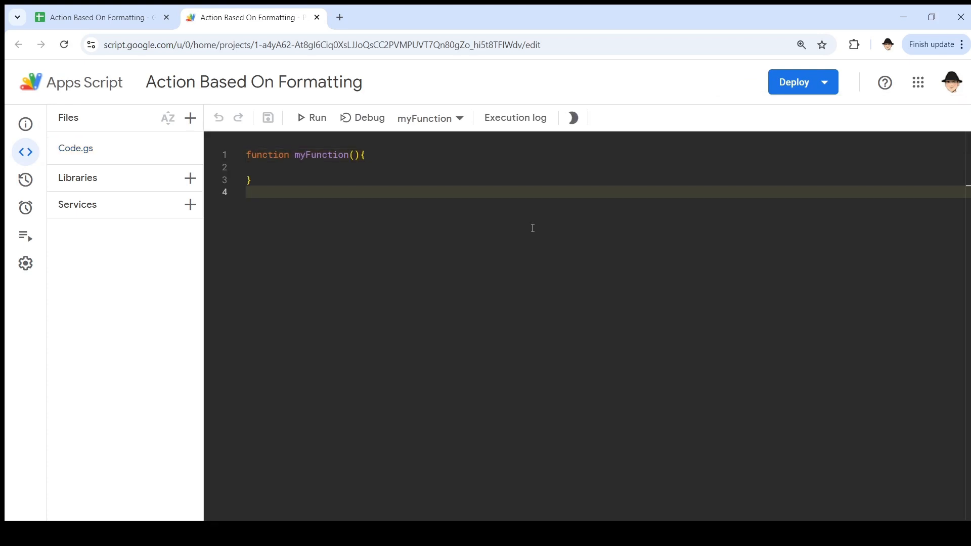
Step: Try an =ISSTRIKEFORM formula in Sheets cell G4, cancel it, and return to the script
click(91, 16)
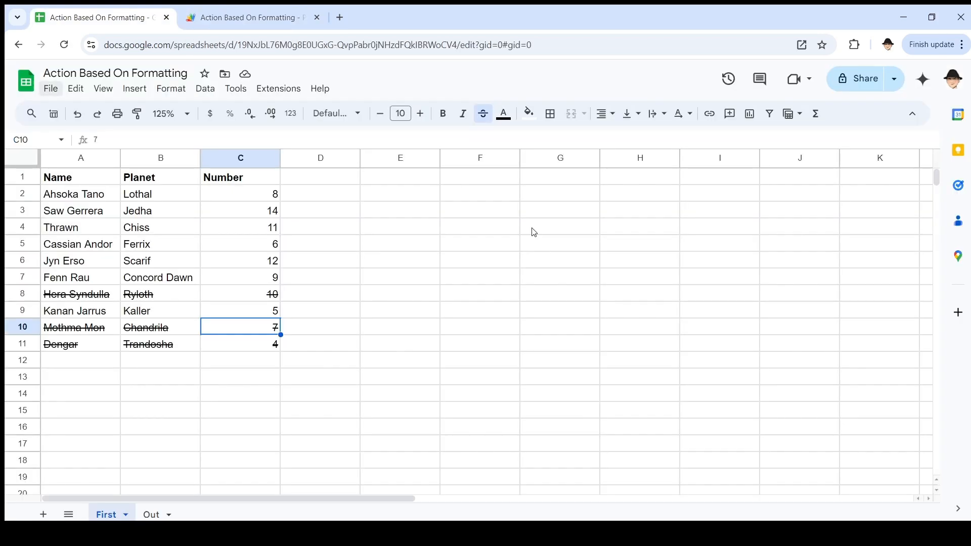
click(560, 226)
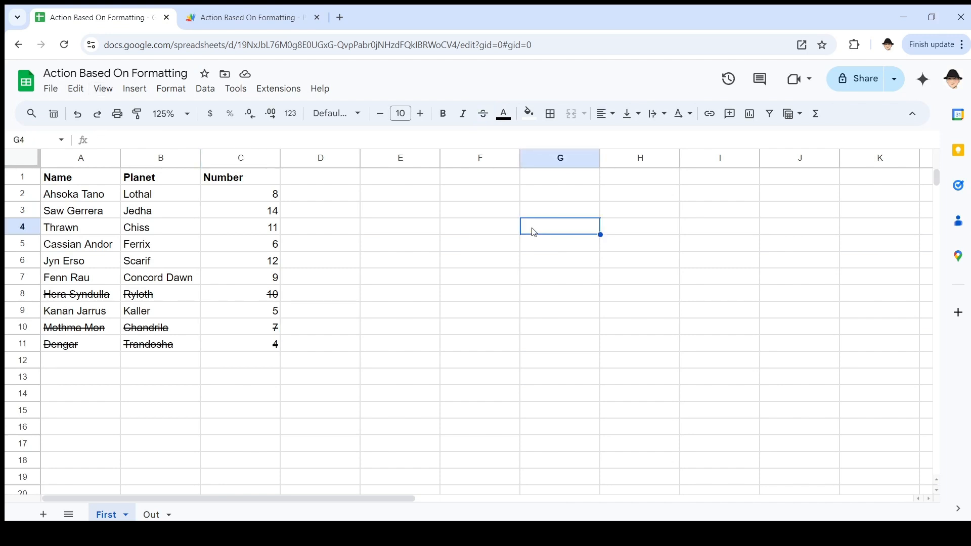
text(=ISSTRIKE)
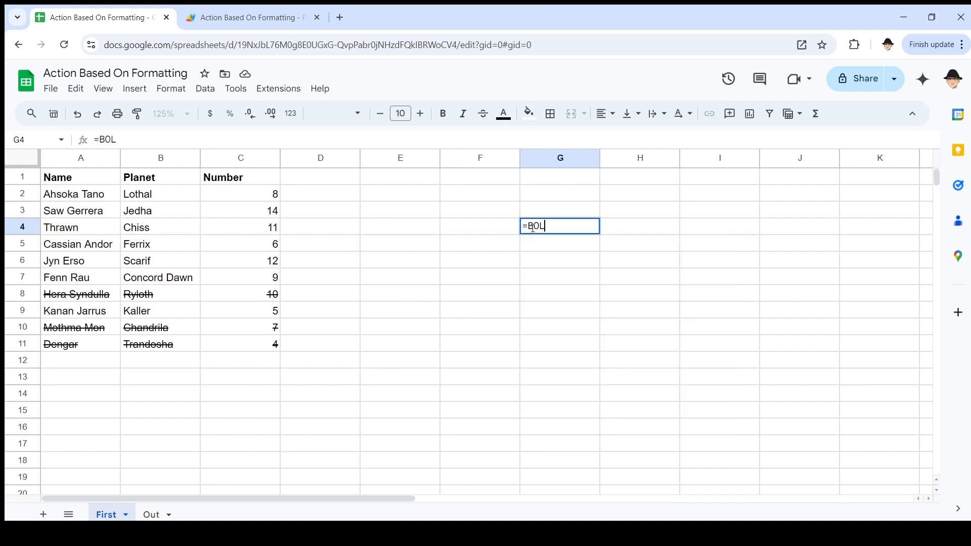
text(FORM)
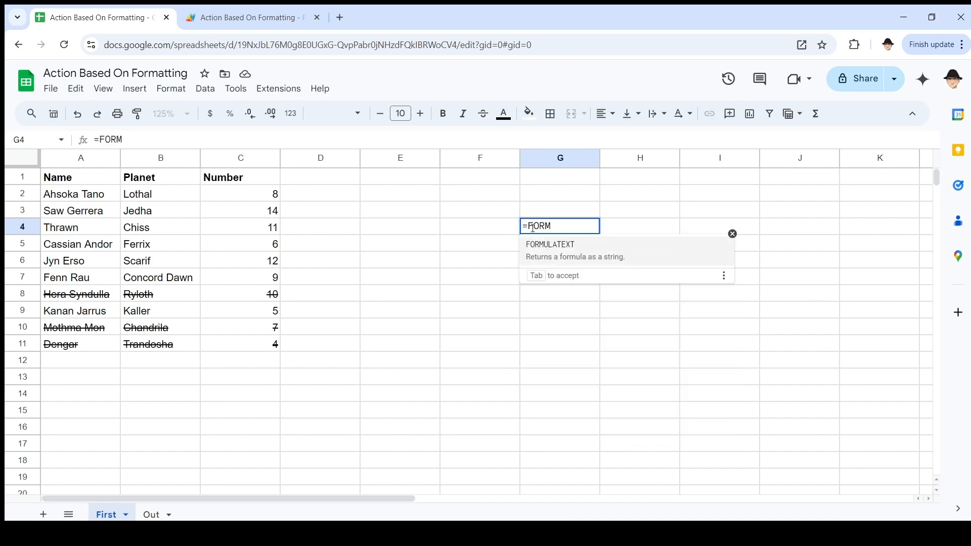
key(Escape)
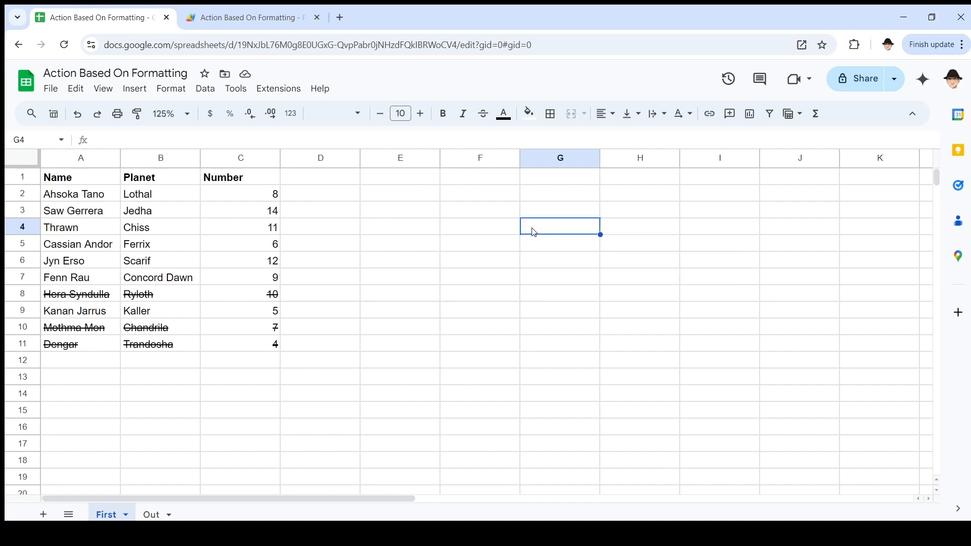
click(250, 17)
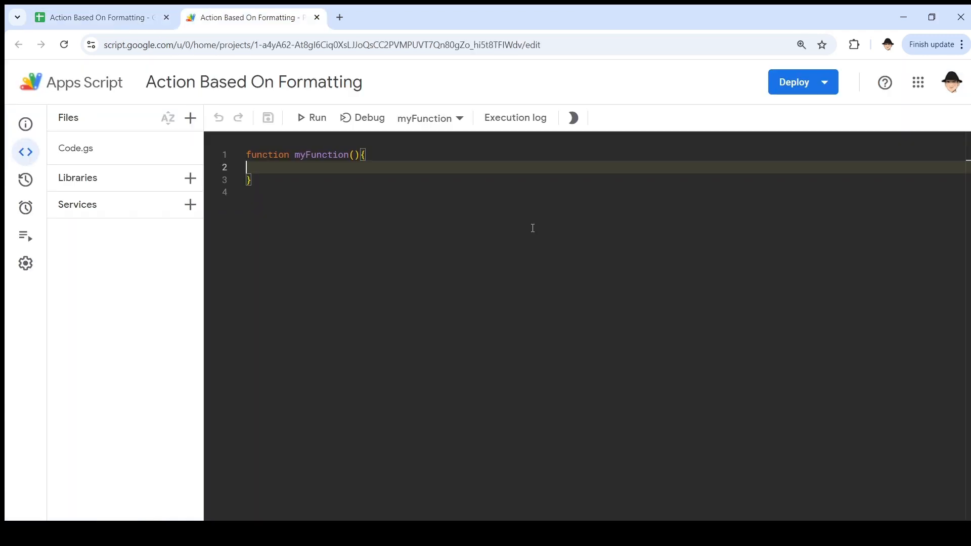
Step: Declare sh as the active spreadsheet and ss as the "First" sheet
text(const)
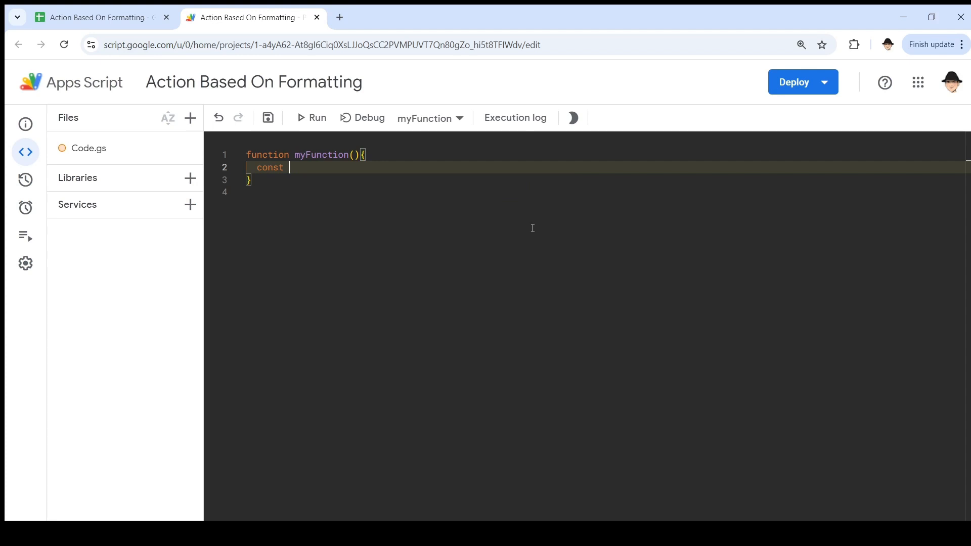
text(sh = S)
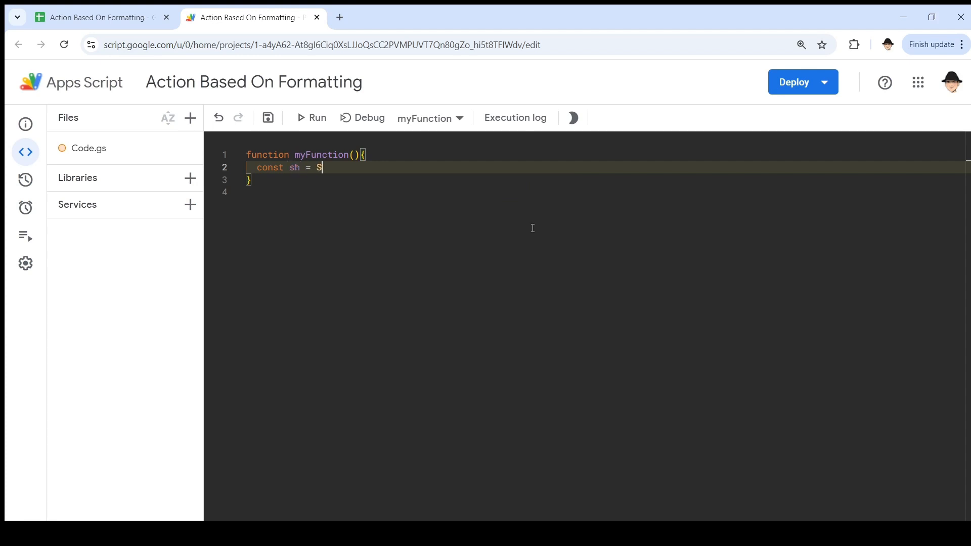
text(preadsheetApp)
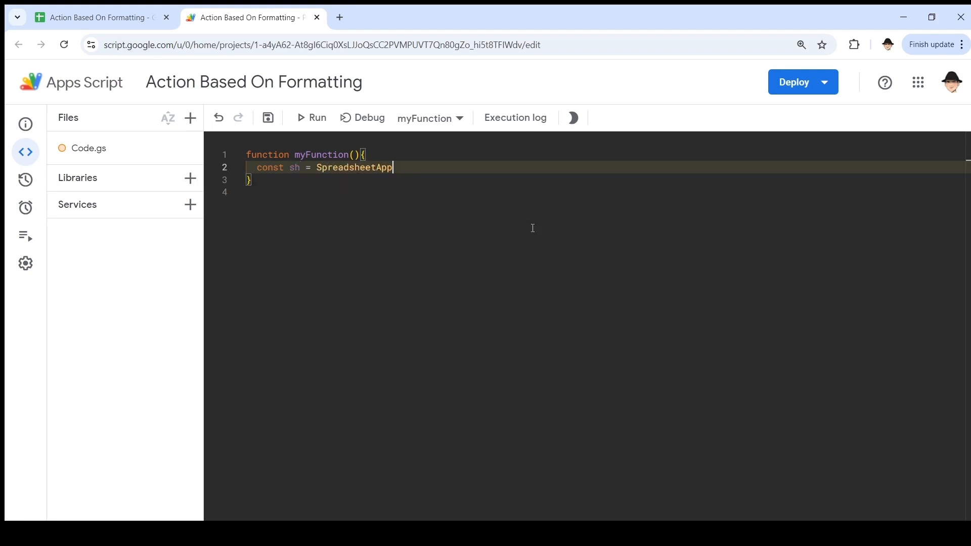
text(.getActive();)
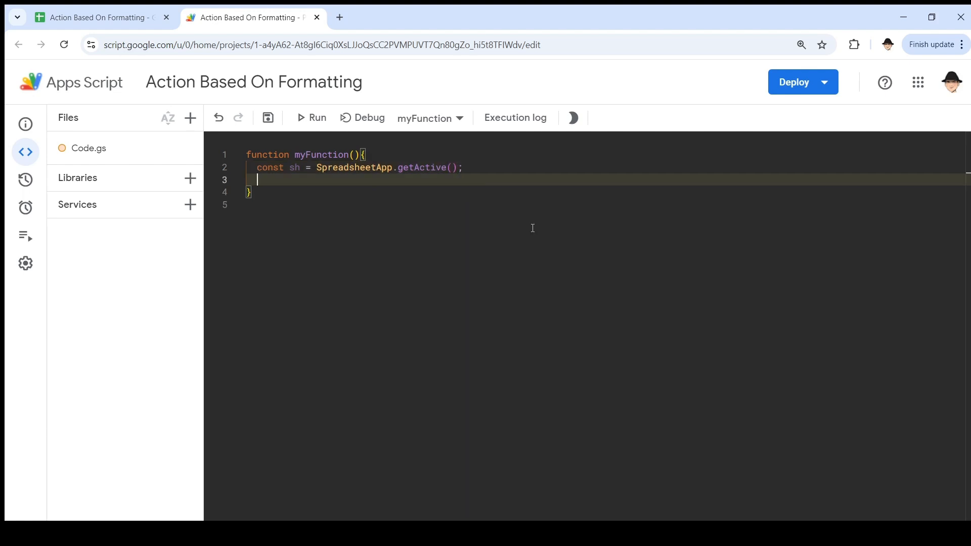
text(const ss)
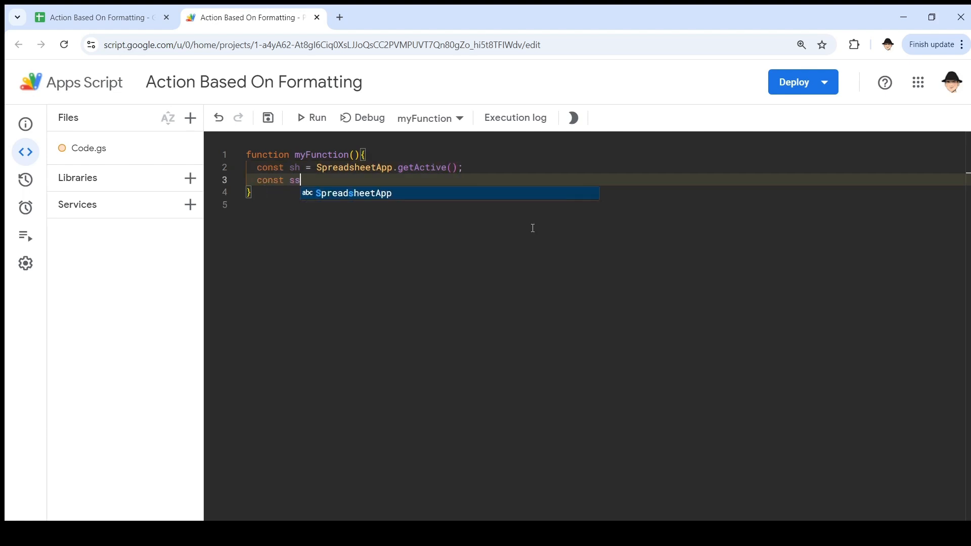
text(= sh.getSheetByName)
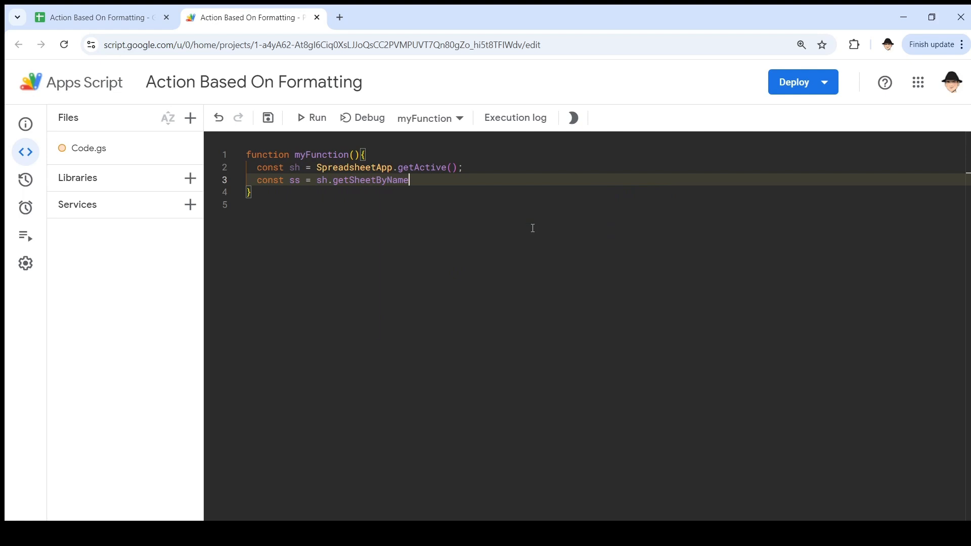
text(("First"))
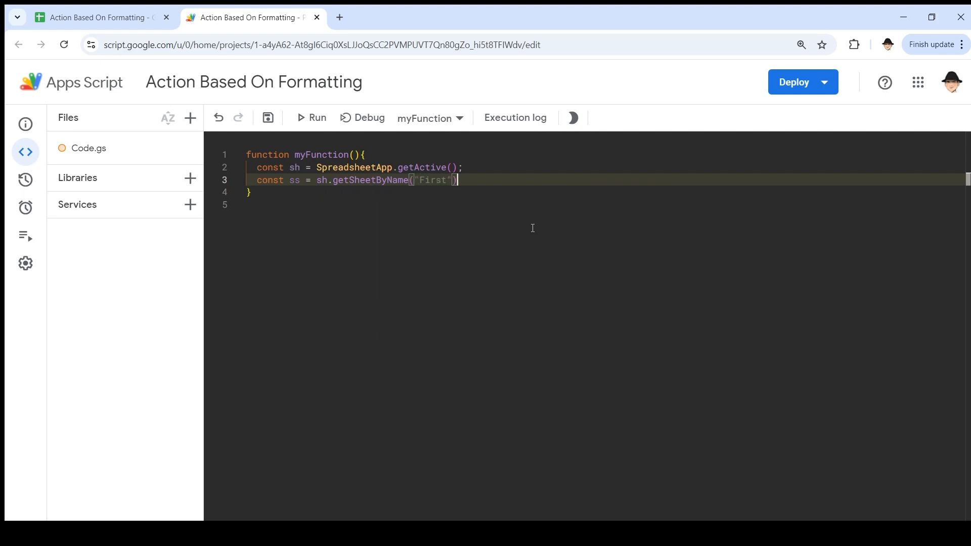
click(91, 16)
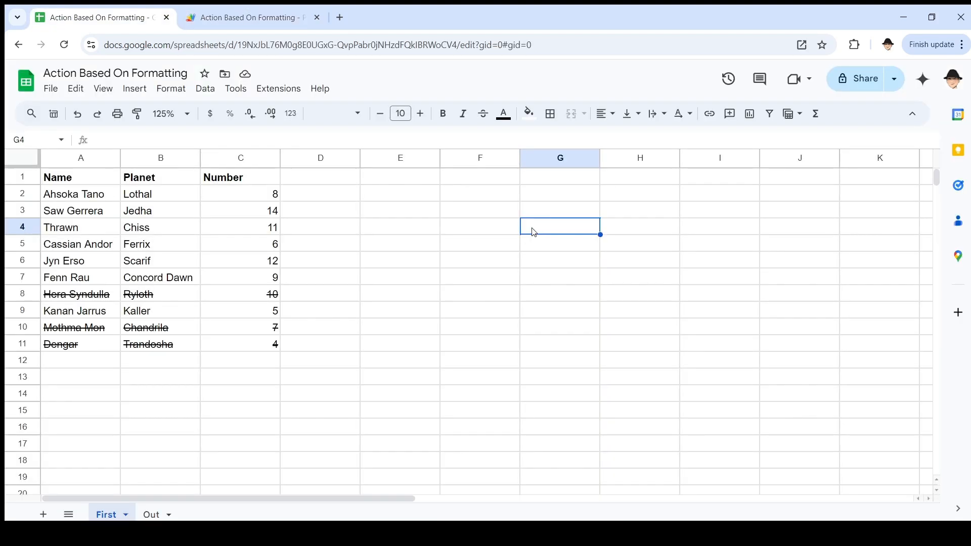
click(250, 17)
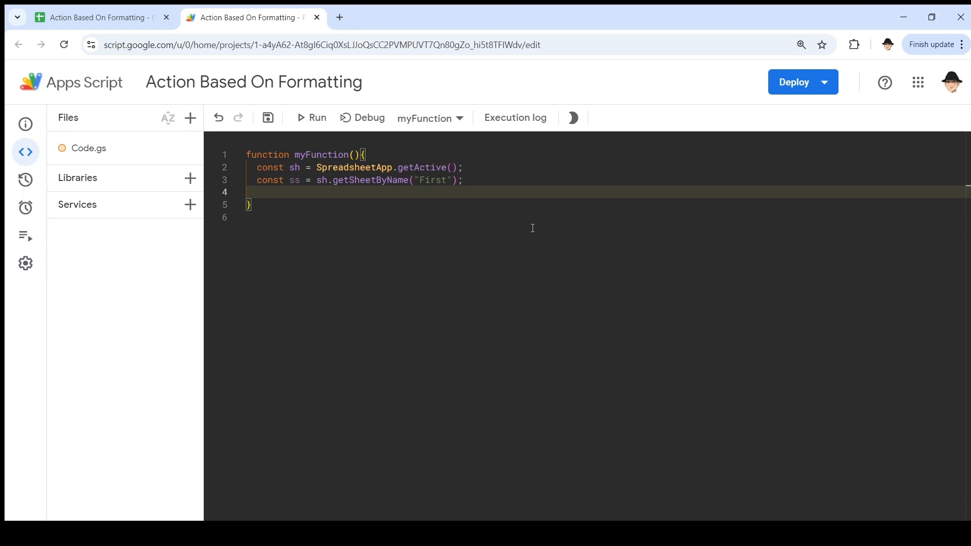
Step: Store the First sheet's data range as r and its values as rValues
text(const)
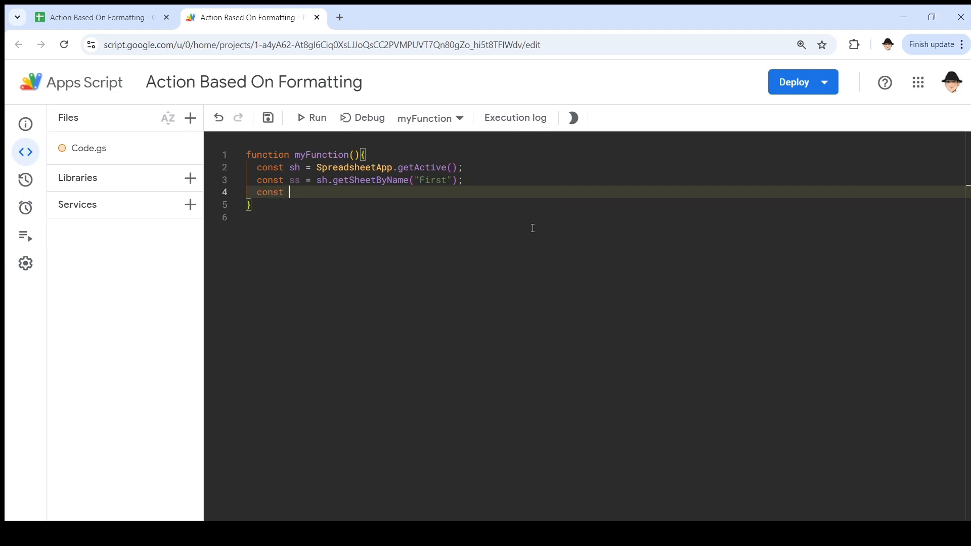
text(r =)
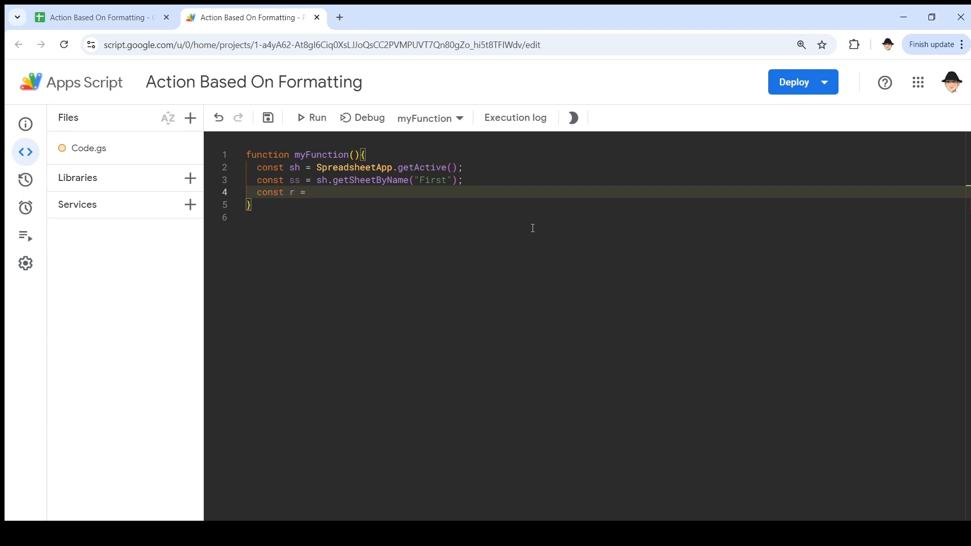
text(ss.getDataRange)
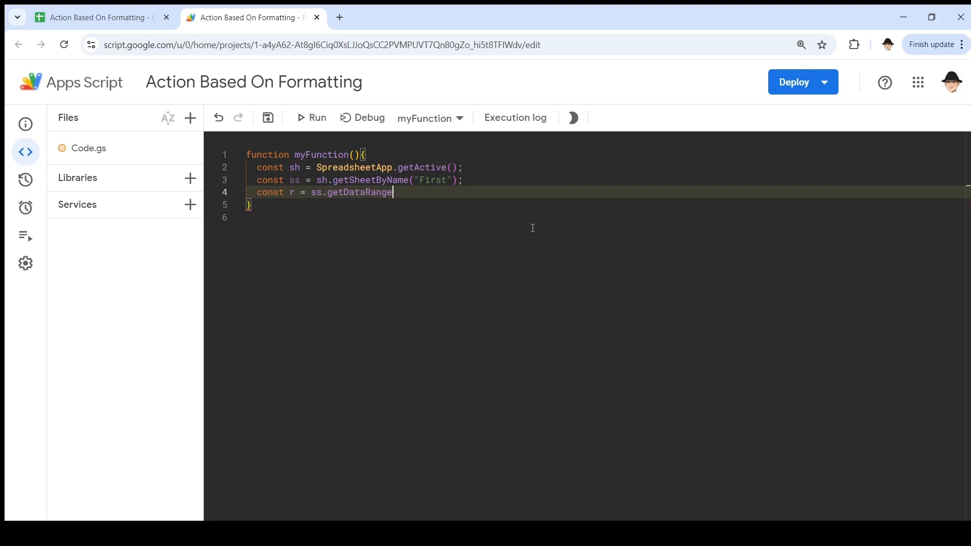
text(();)
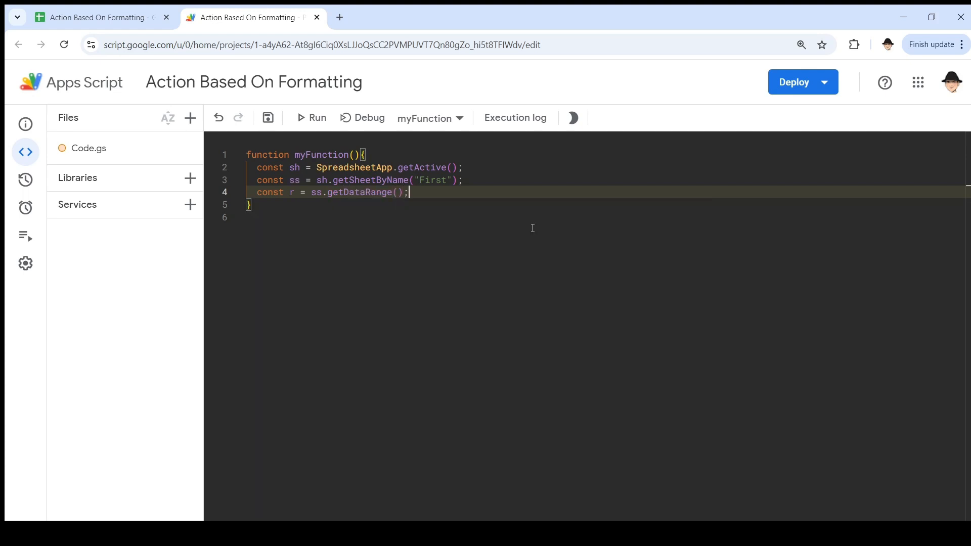
key(Enter)
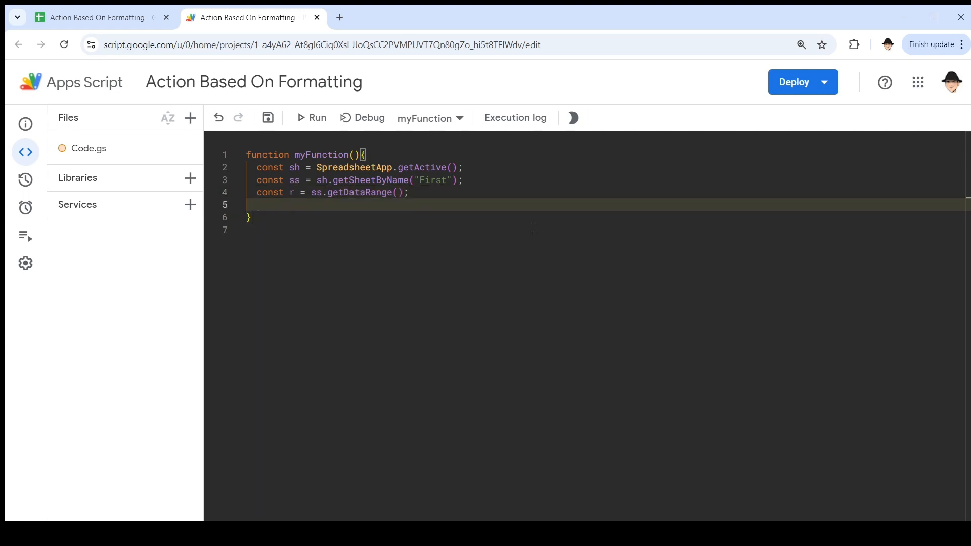
text(const r)
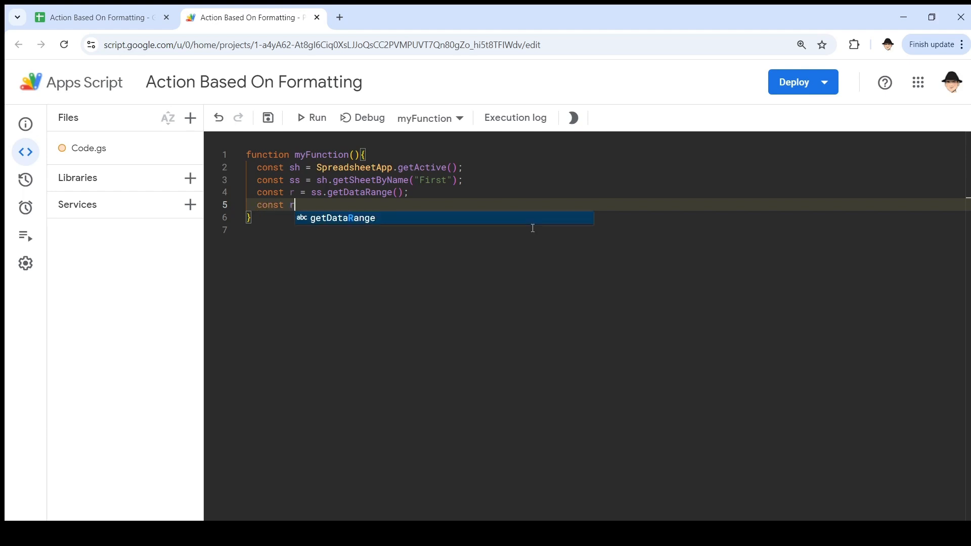
text(Values = r)
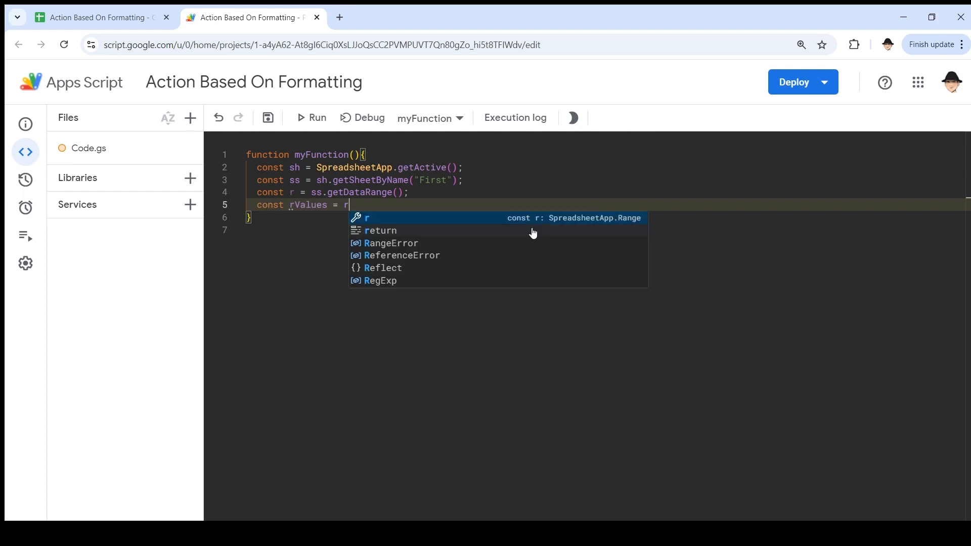
text(.getValues();)
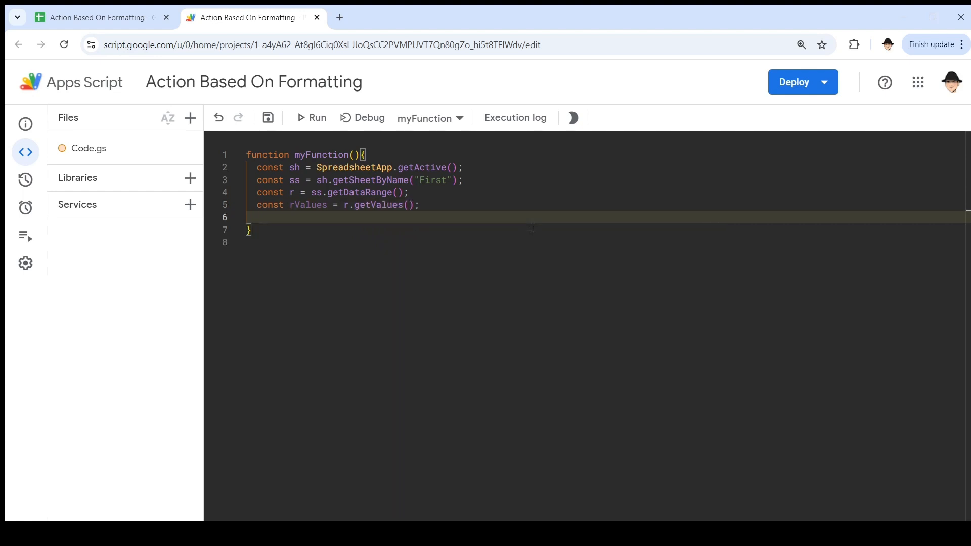
Step: Add const rFormats = r.getRichTextValues() below the values line
text(const r)
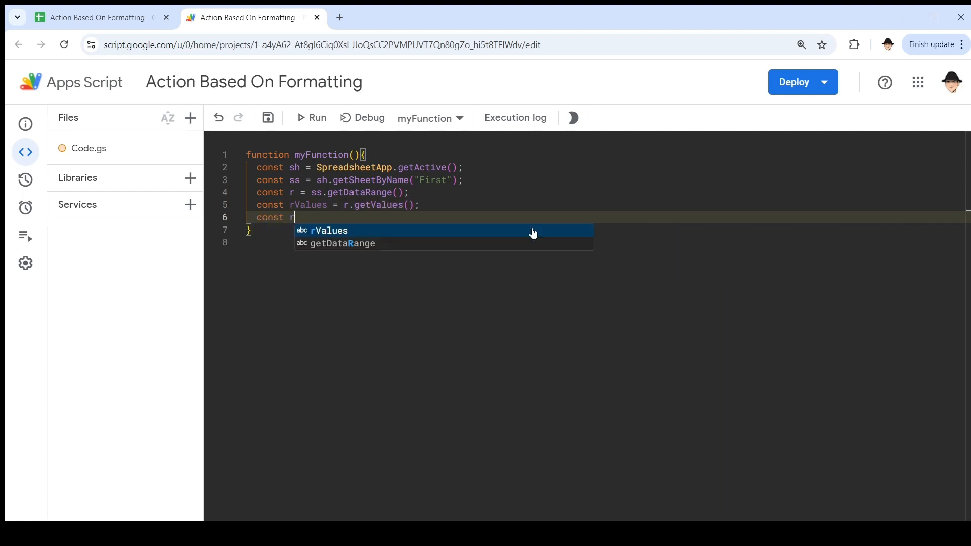
text(Formats)
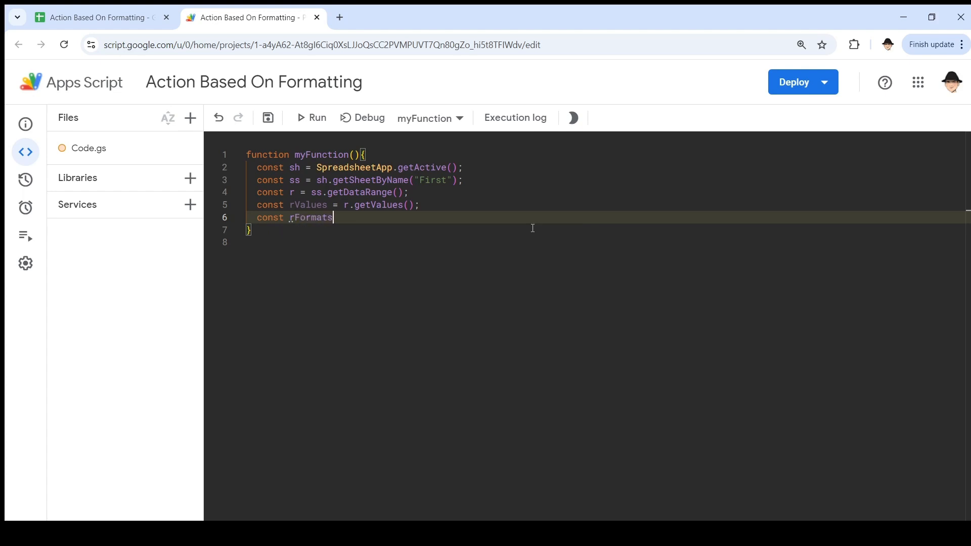
text(= r.getF)
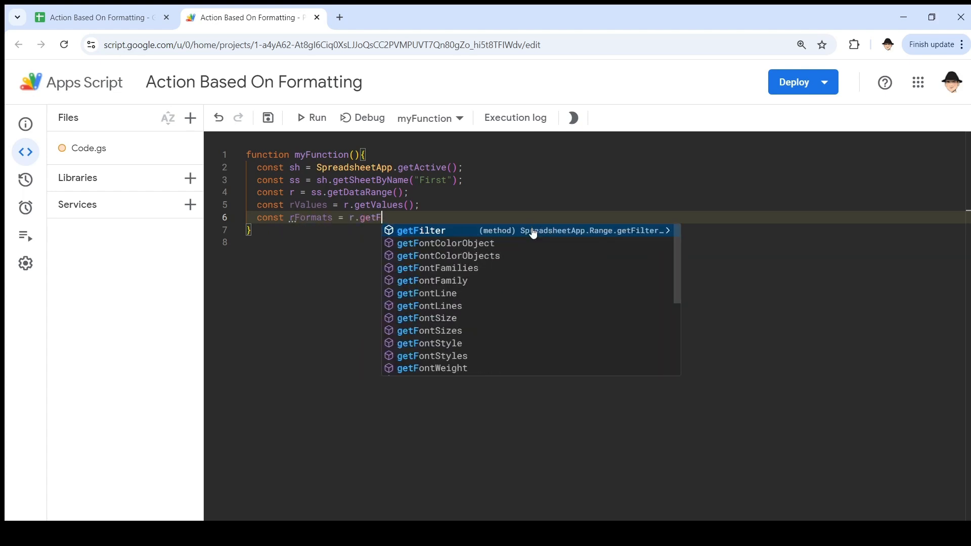
text(or)
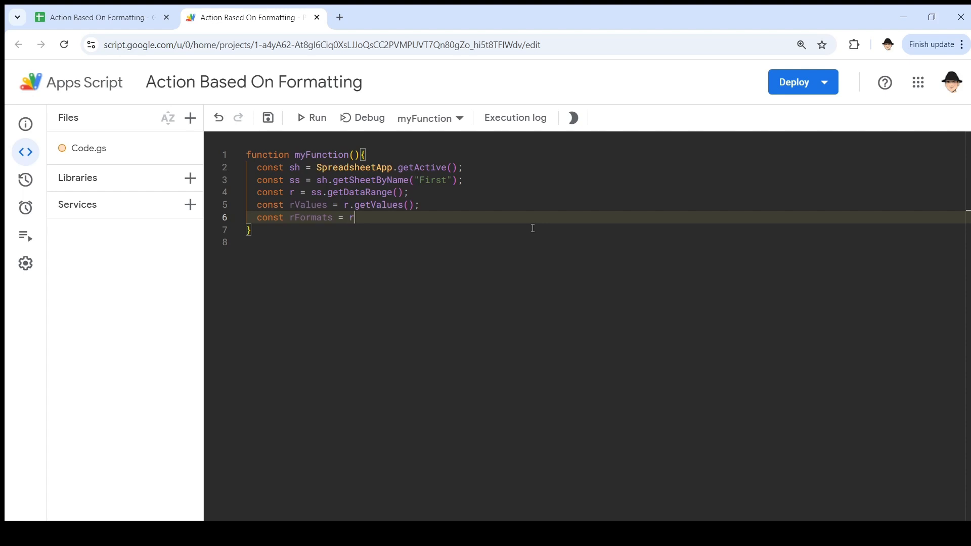
text(get)
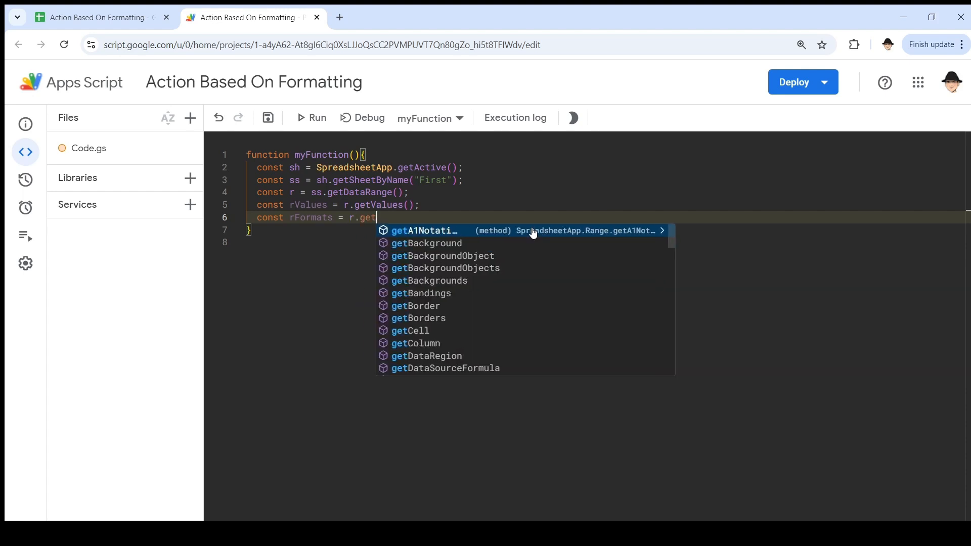
text(RichTextValues)
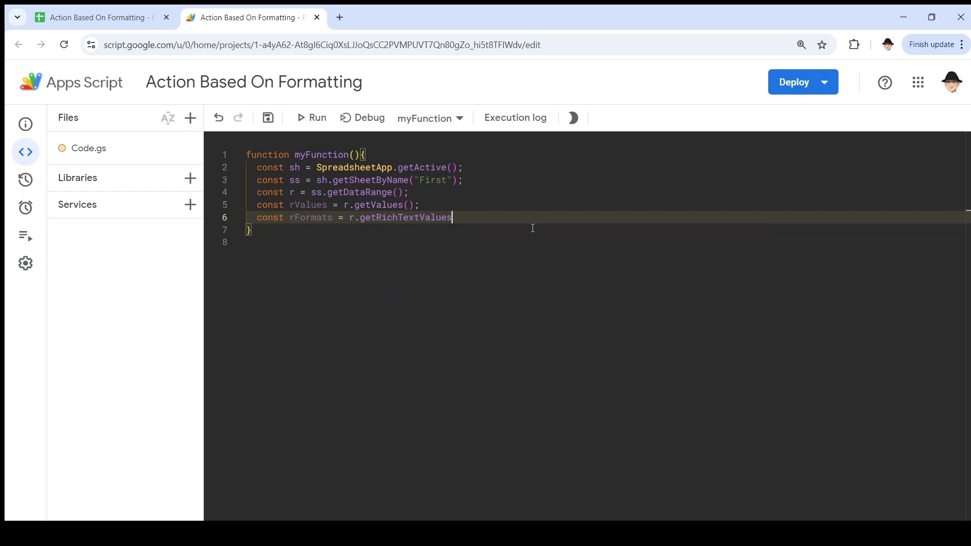
text(();)
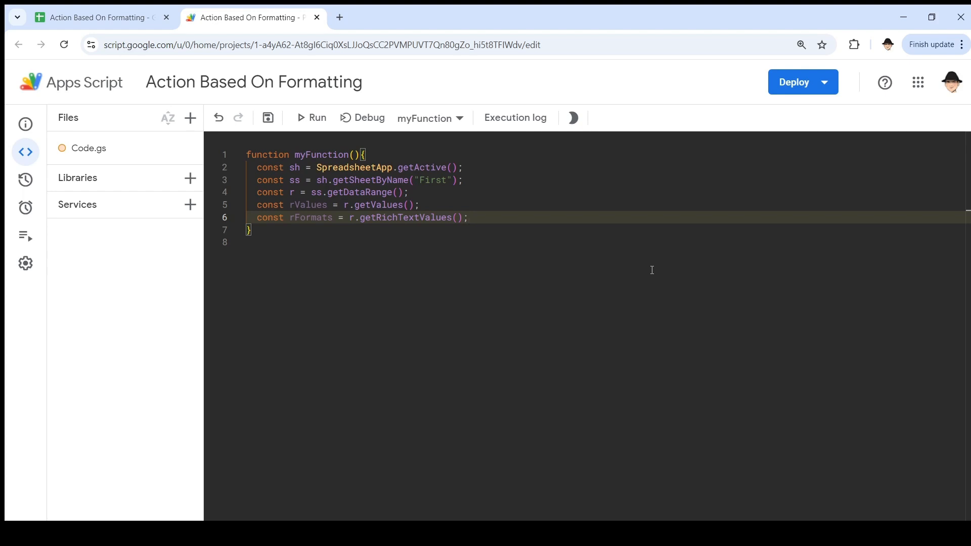
key(Enter)
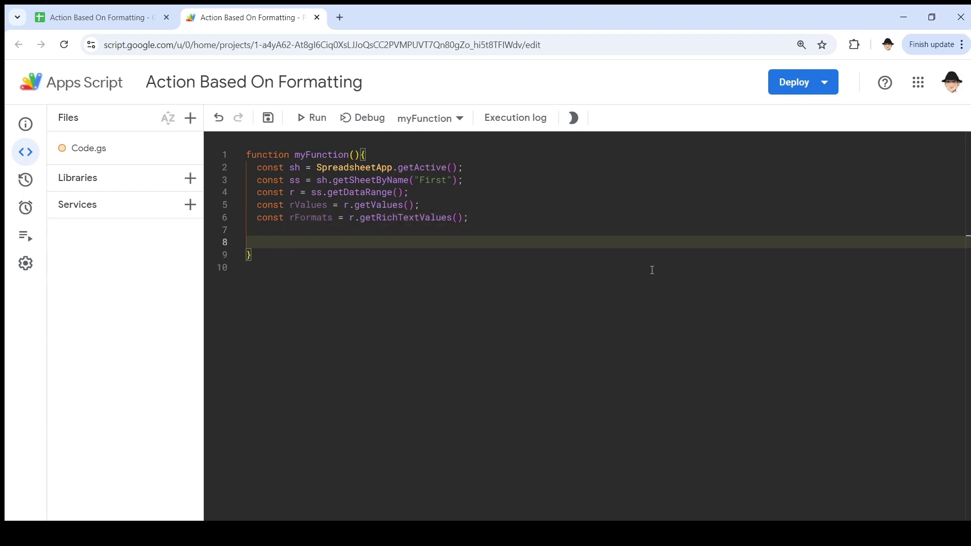
Step: Start a test line rFormats[0][0] and insert getTextStyle from autocomplete
text(rFormats)
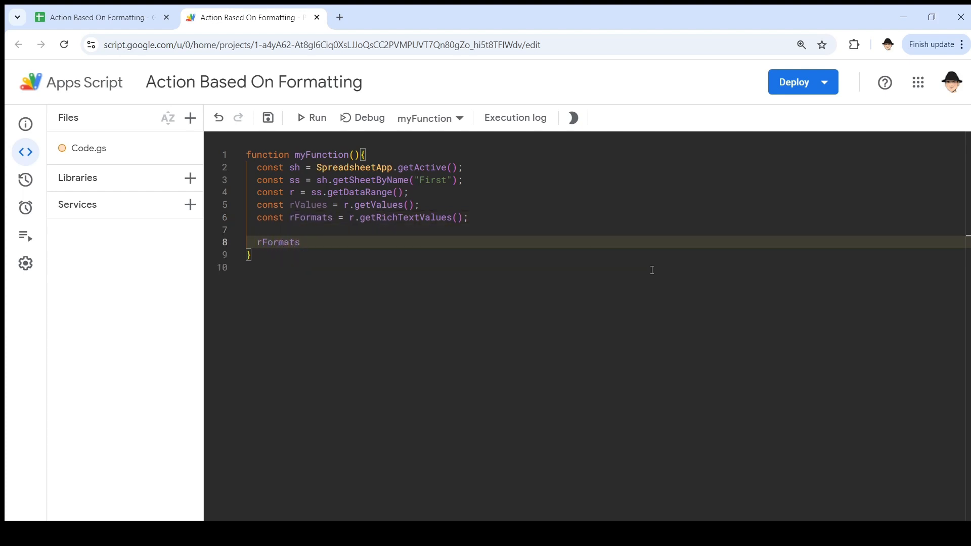
text([0][0].)
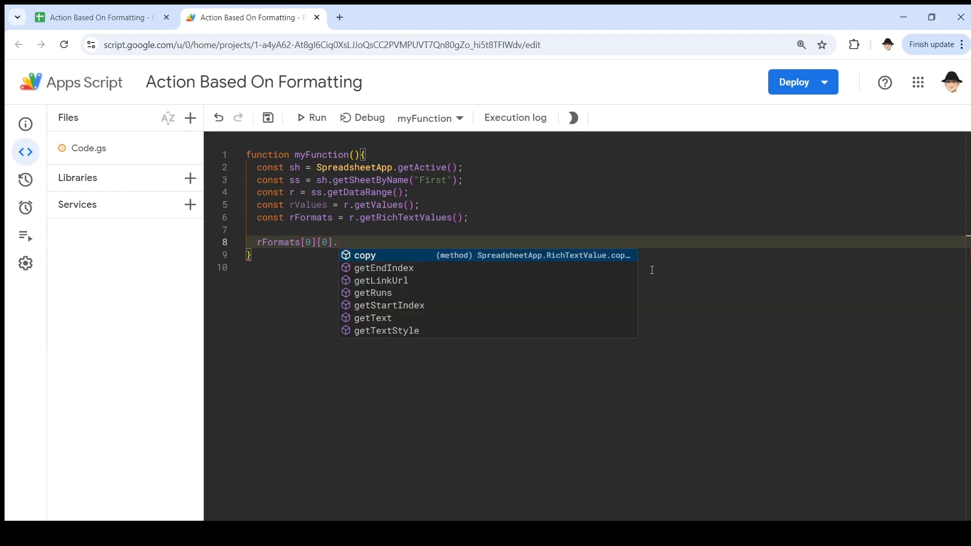
click(386, 331)
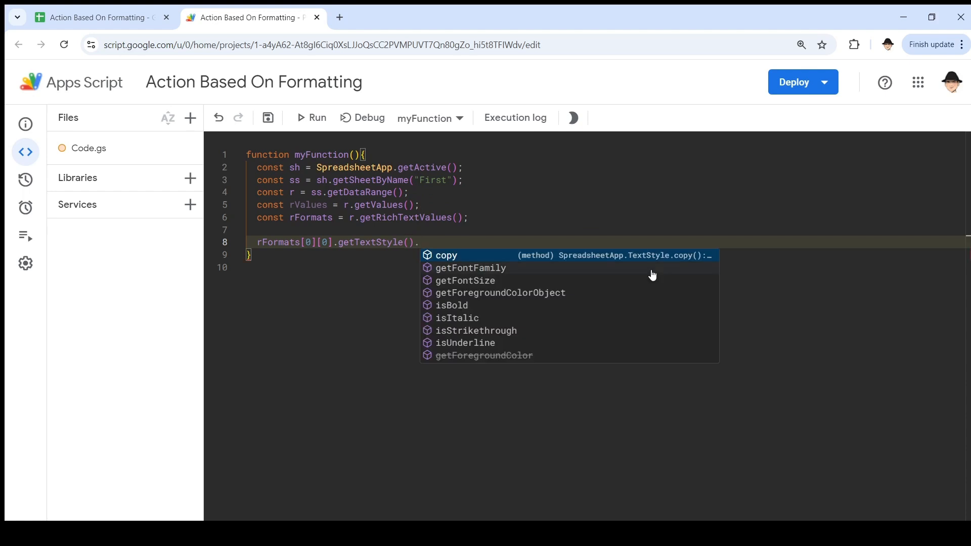
mouse_move(475, 268)
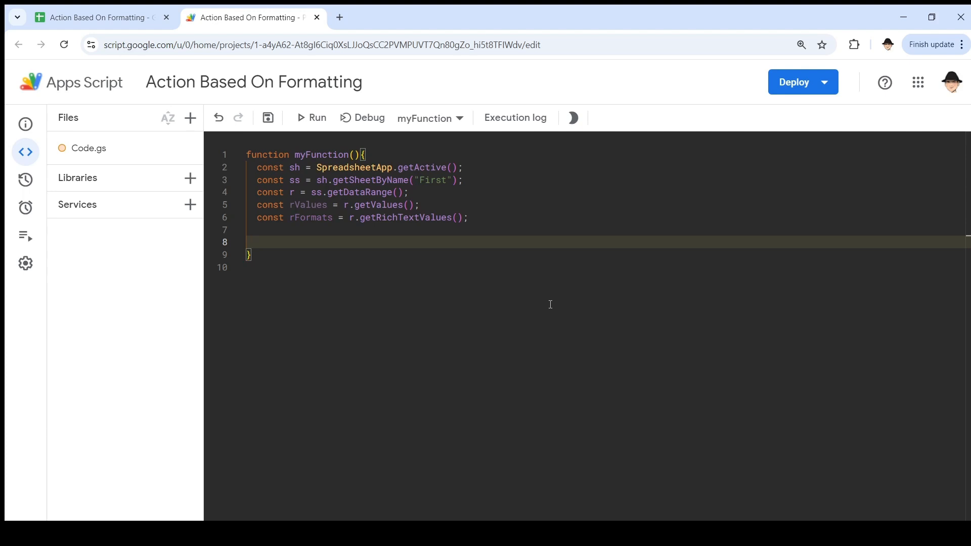
Step: Select the names in A2:A11 of the First sheet to see which are struck through
click(91, 17)
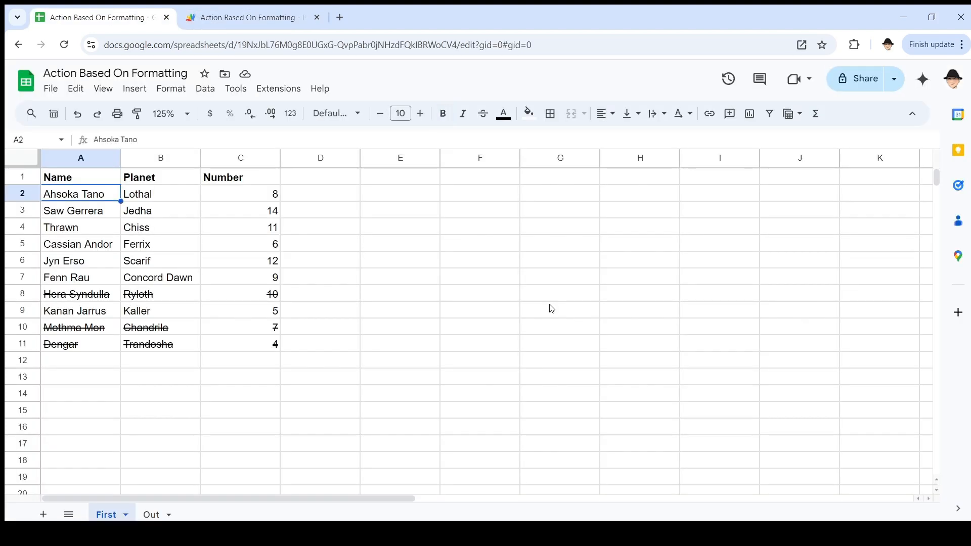
drag(80, 193, 81, 344)
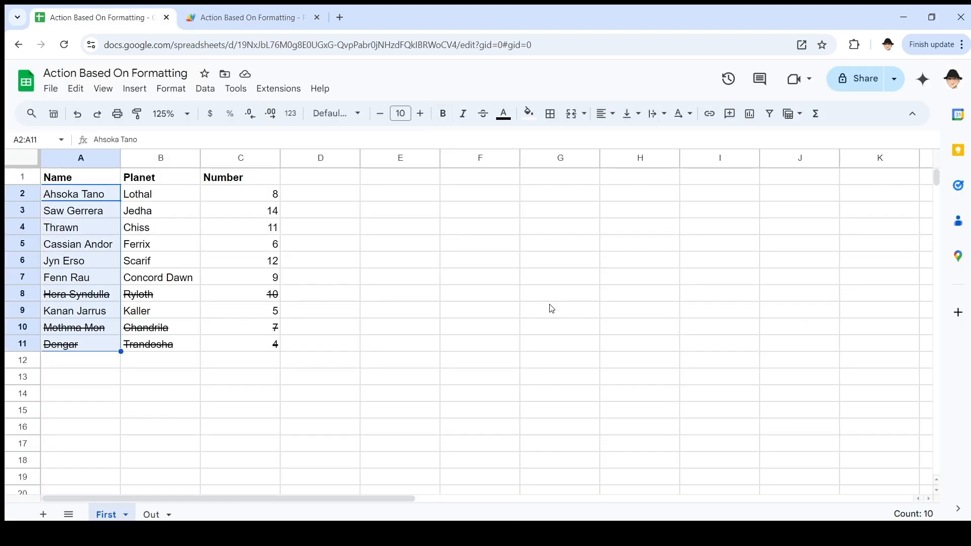
click(249, 17)
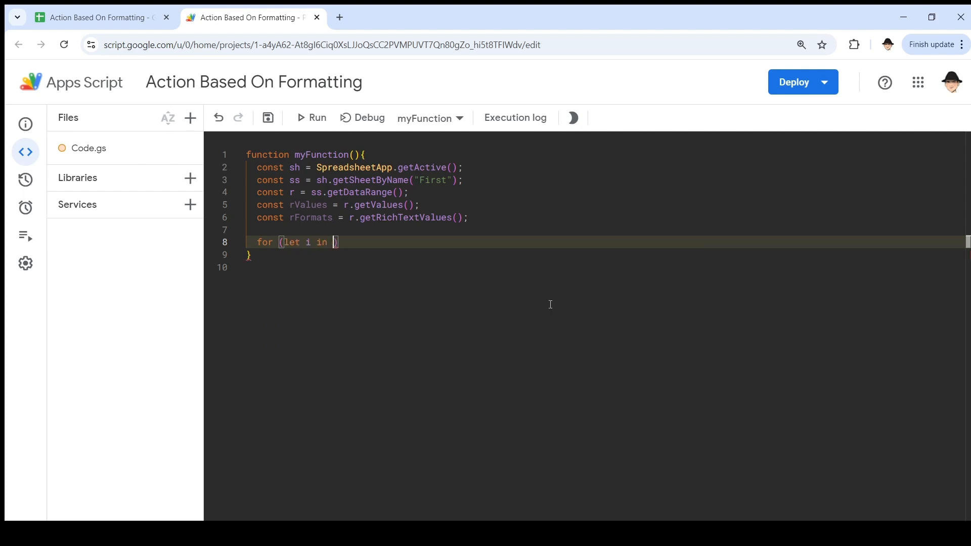
Step: Write the loop condition indexing rFormats[i][0], checking cell addressing in the sheet
text(rFormats)
text(if ()
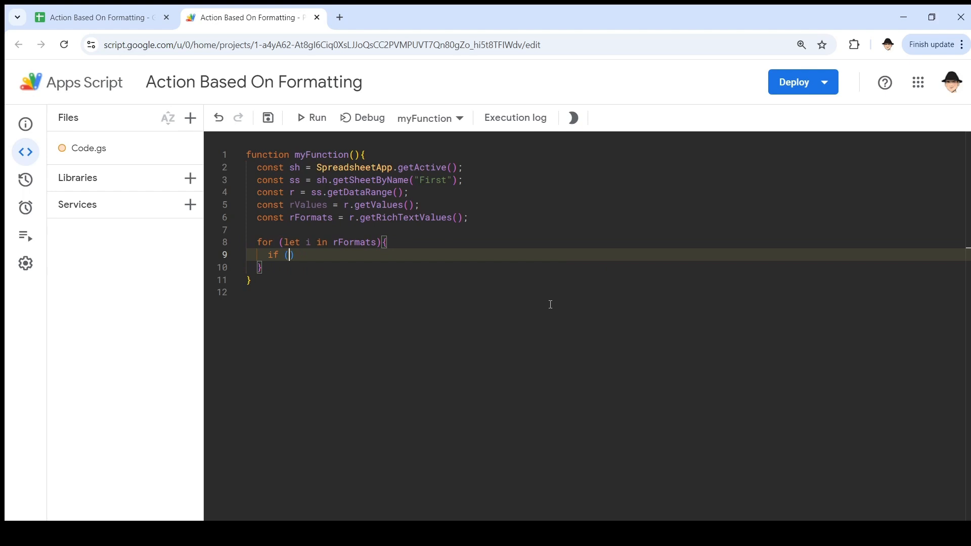
text(rFormats)
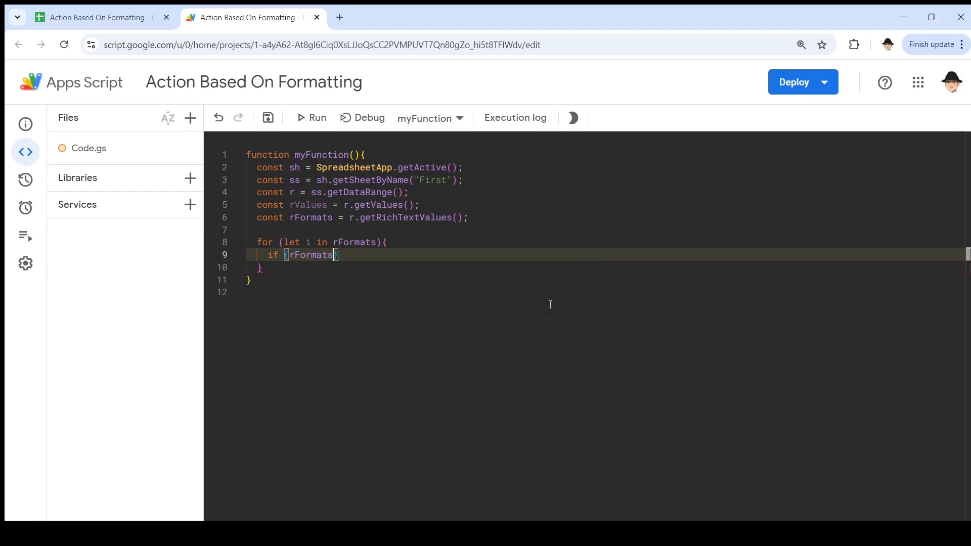
text([])
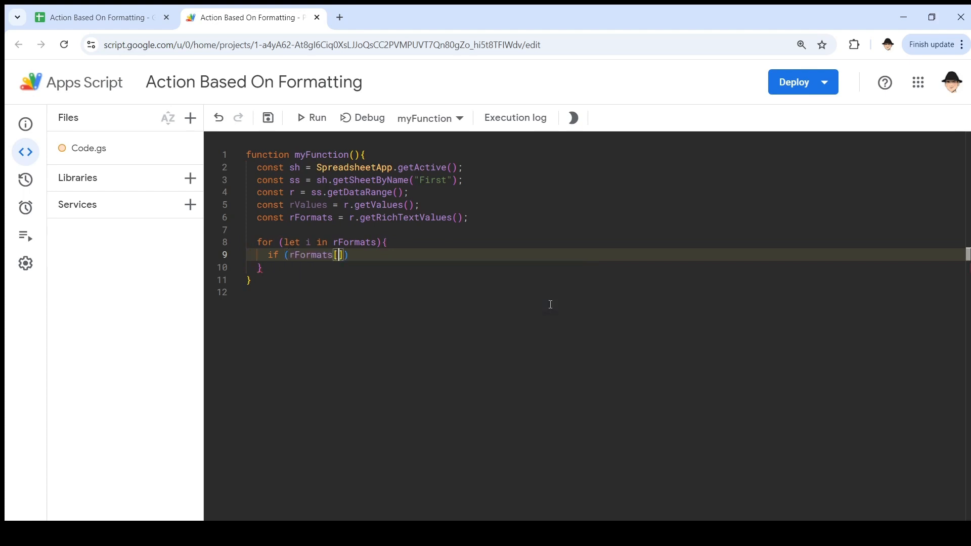
text(i][0)
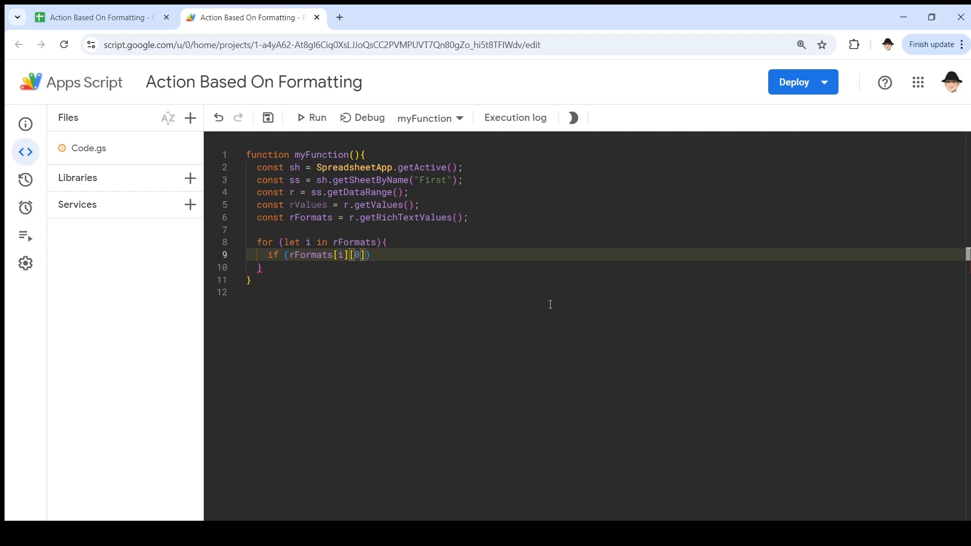
click(91, 17)
text(A1)
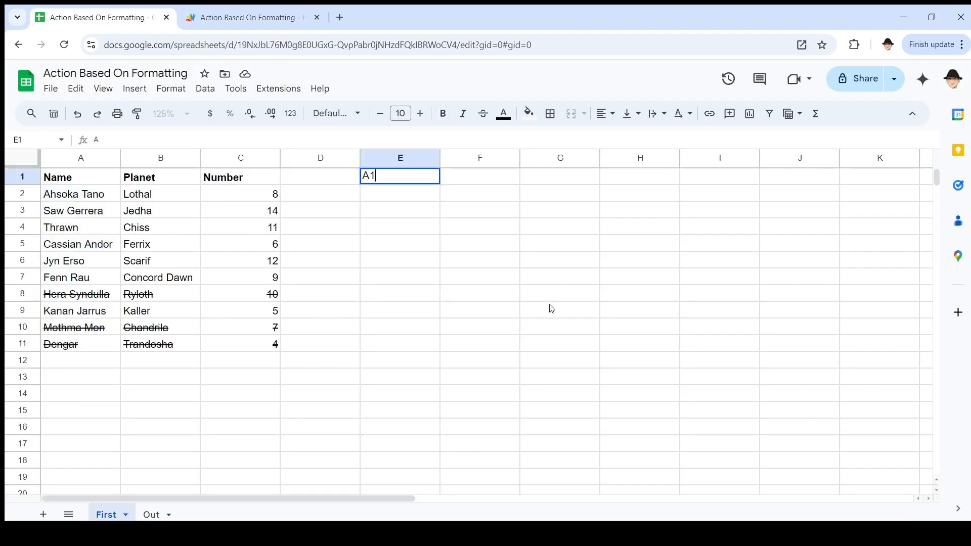
key(Enter)
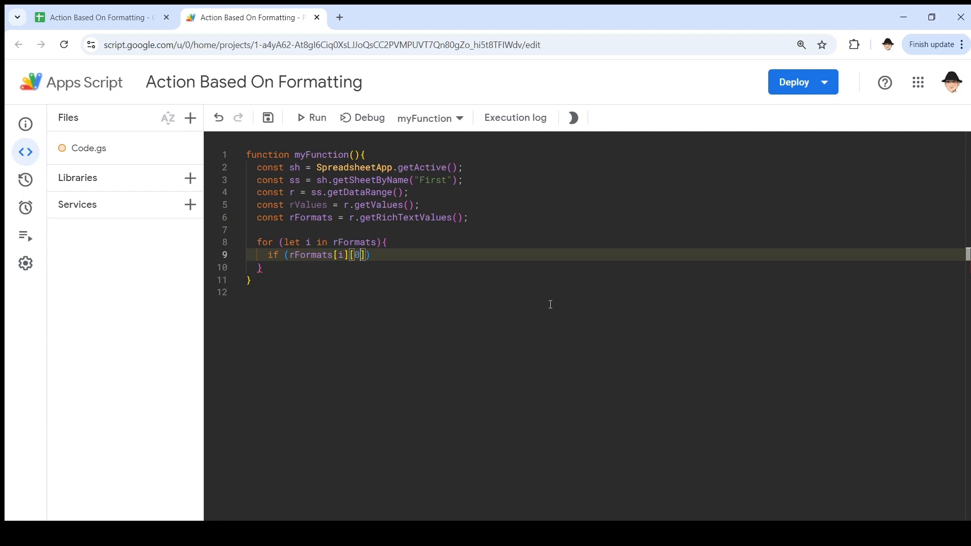
Step: Complete the if with getTextStyle().isStrikethrough() and begin a Logger.log call
text(.get)
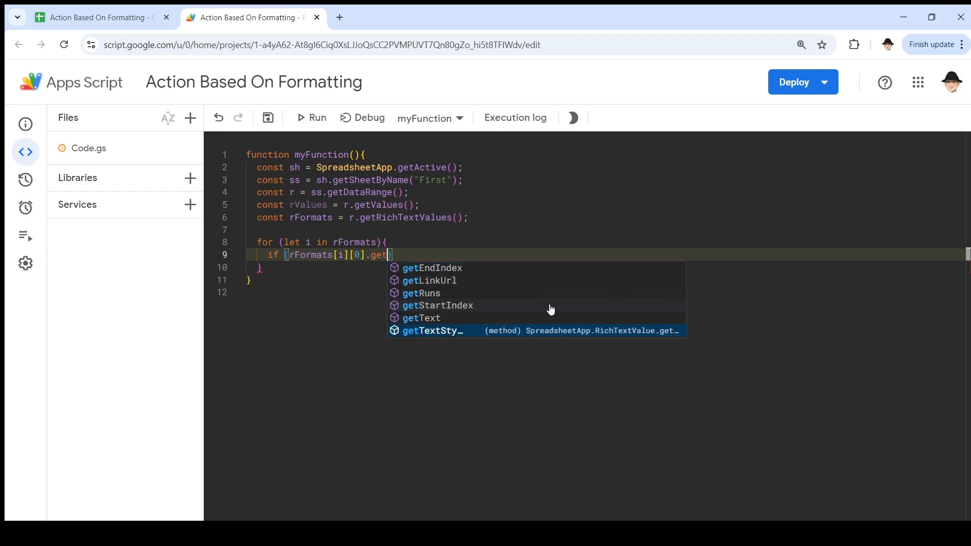
click(432, 330)
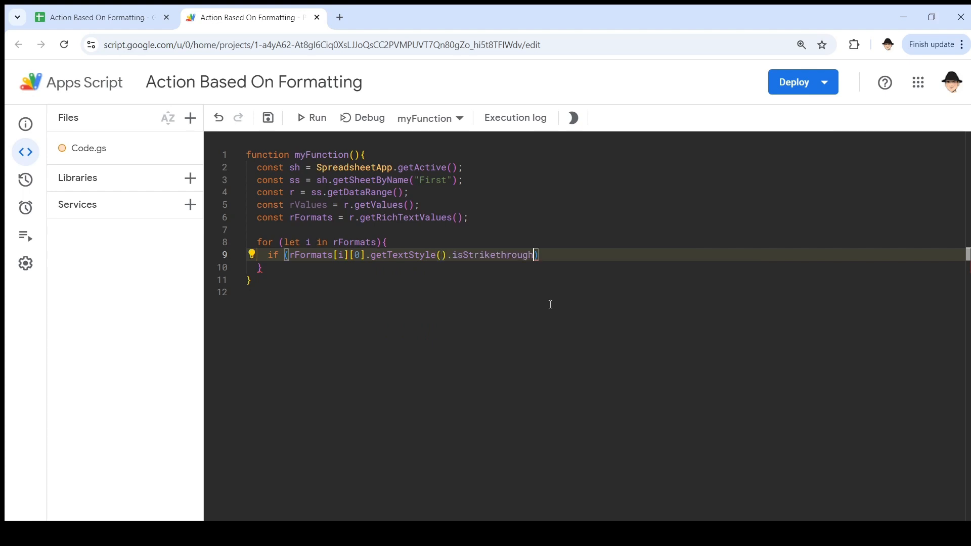
text(())
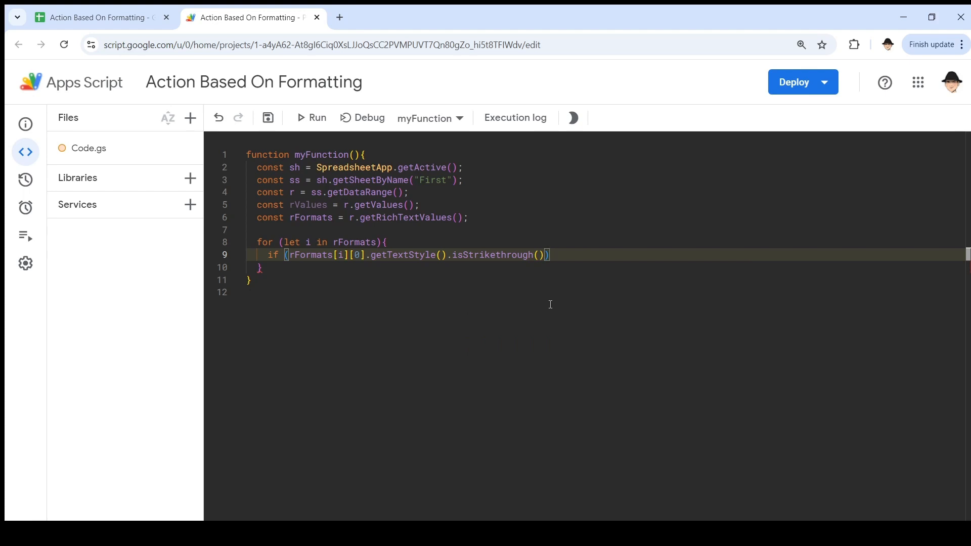
text(==)
text(Logger)
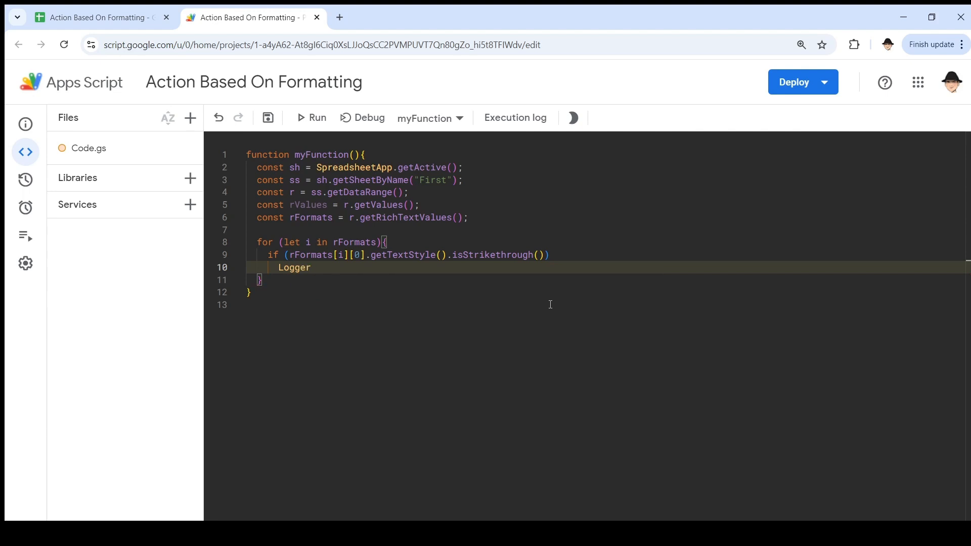
text(.log()
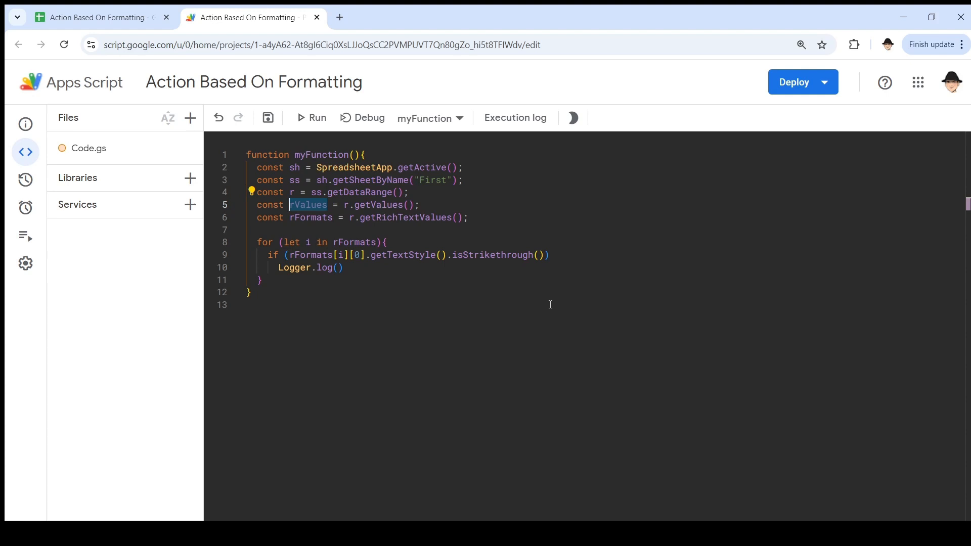
Step: Log rValues[i][0] inside the if and run the function
click(340, 267)
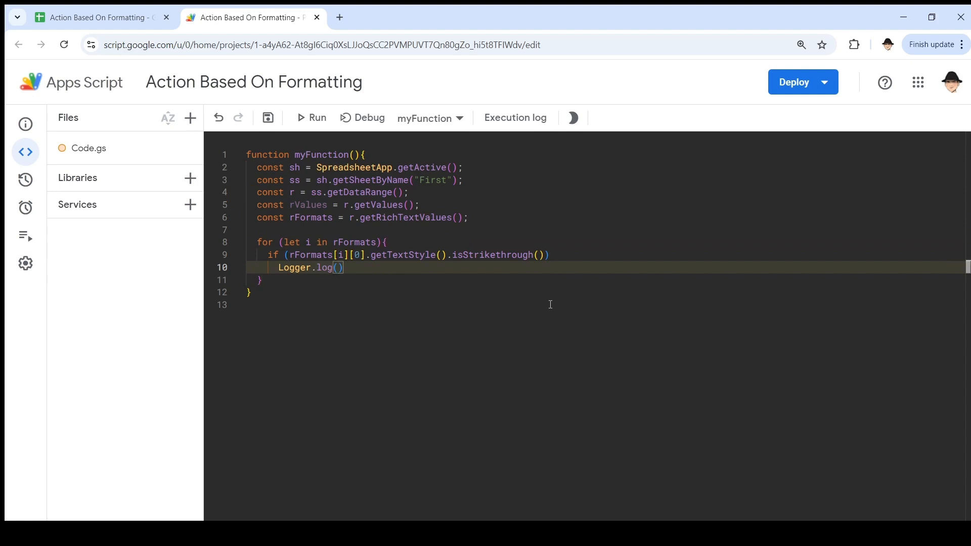
text(rValues[)
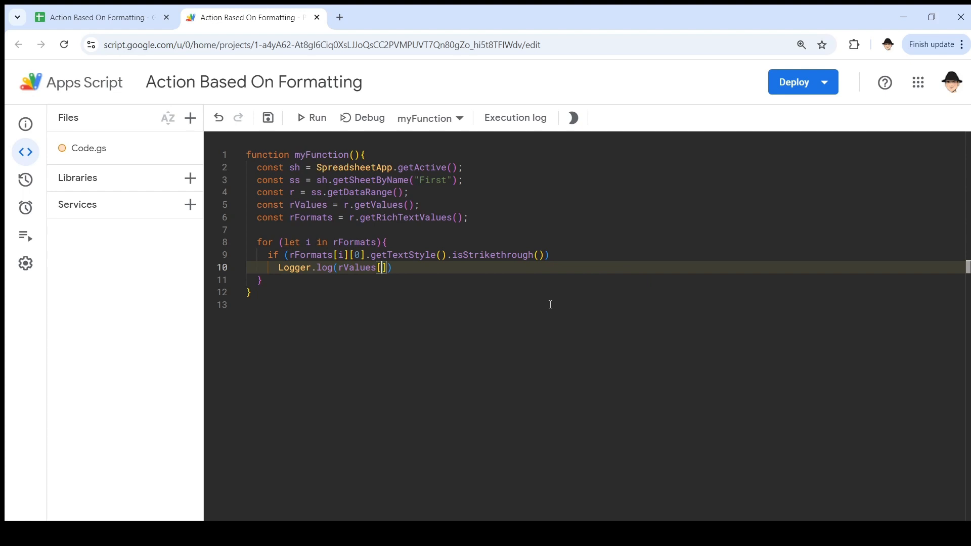
text(i][0)
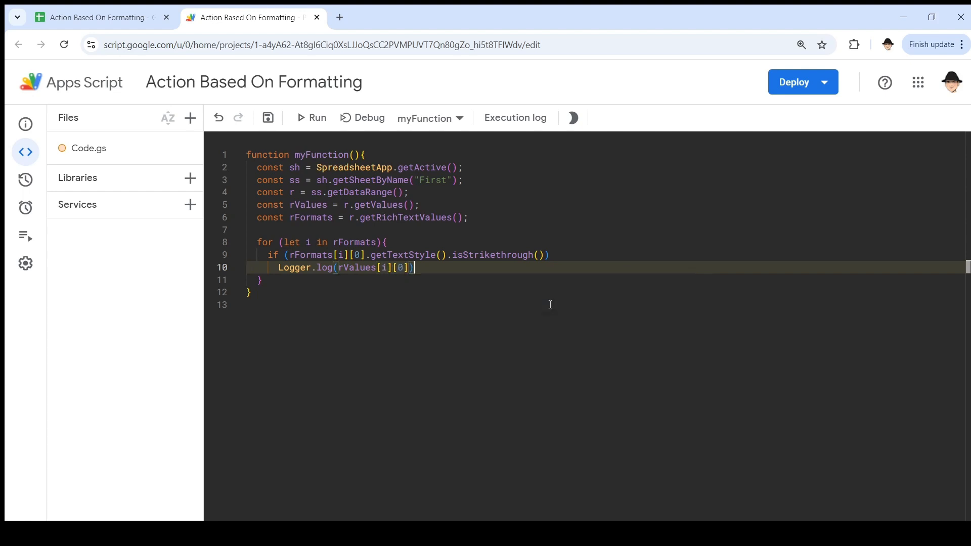
text(.)
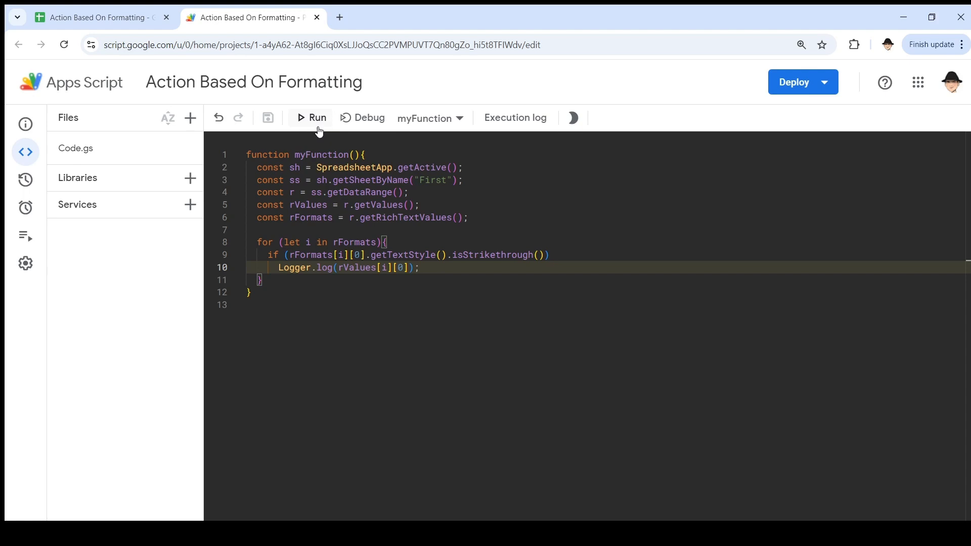
click(316, 118)
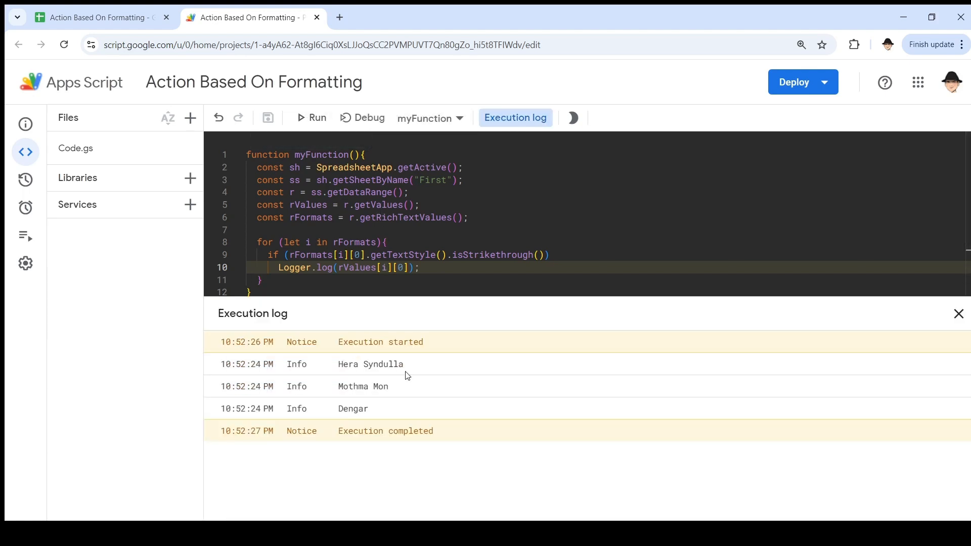
Step: Run the function, compare logged rows with the struck-through sheet rows, close the log and add a line
double_click(352, 387)
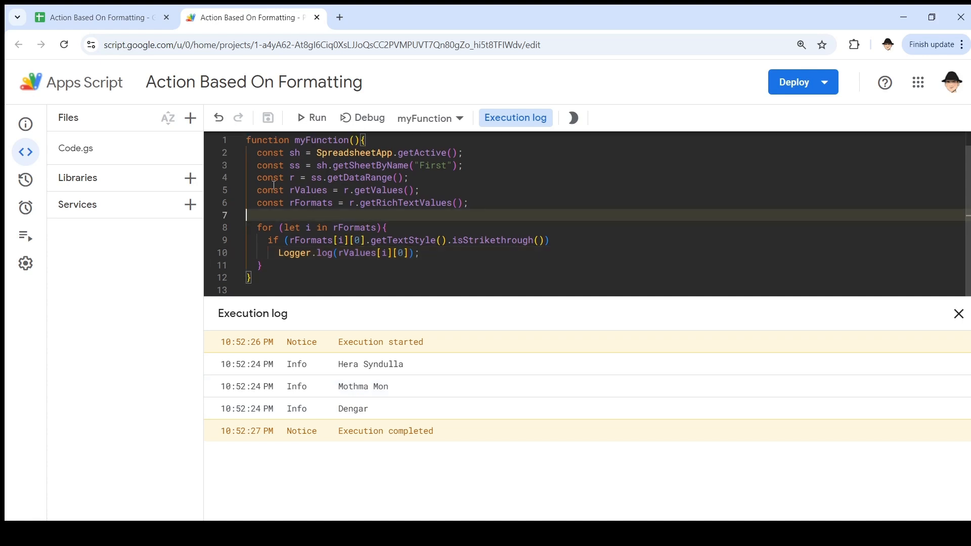
click(96, 17)
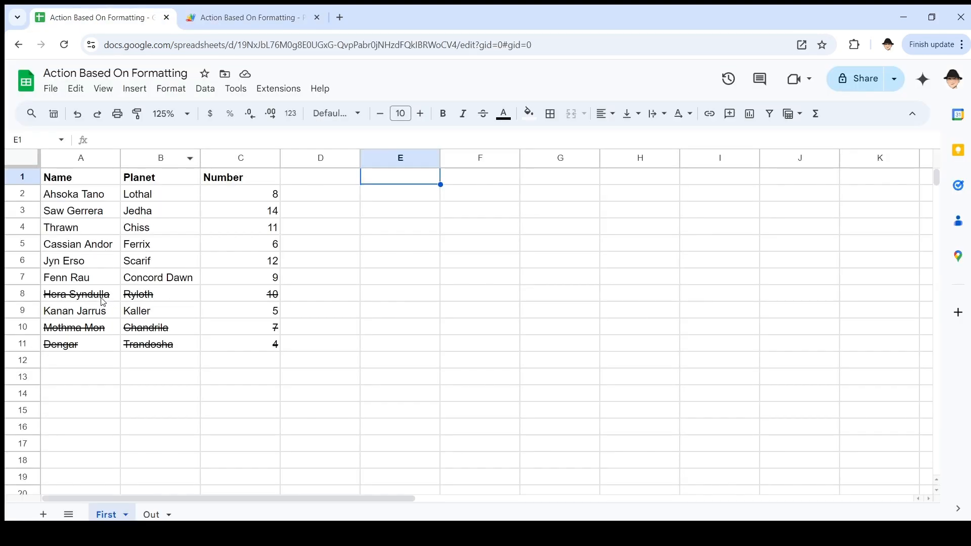
mouse_move(149, 316)
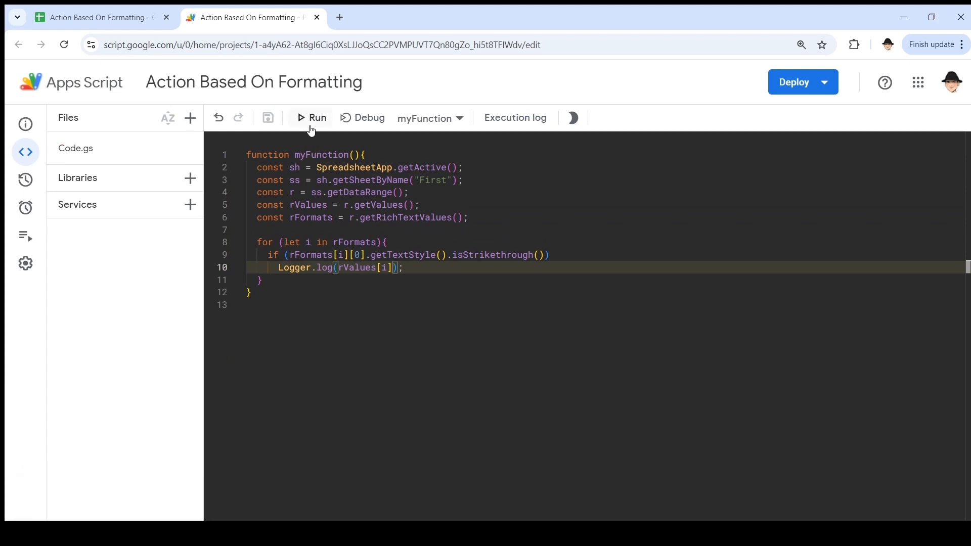
click(315, 117)
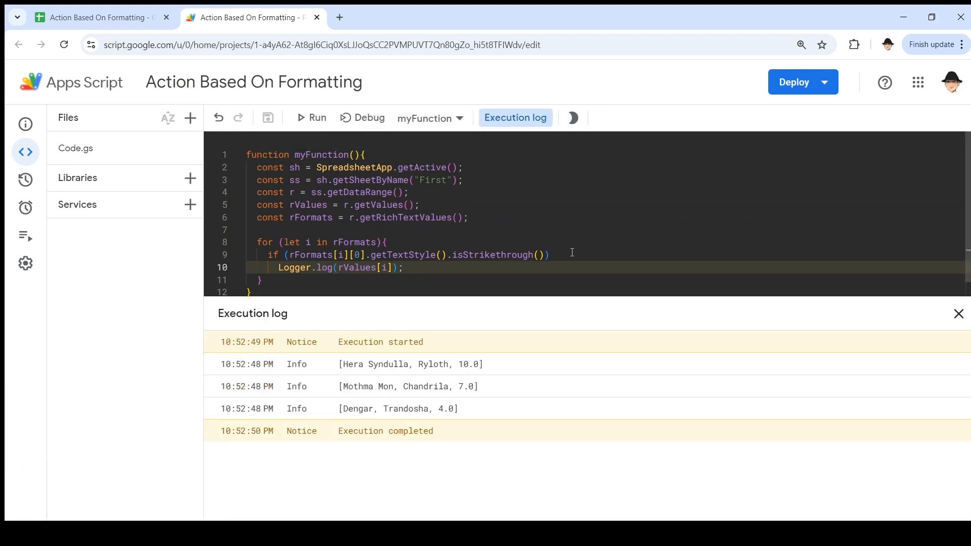
mouse_move(489, 372)
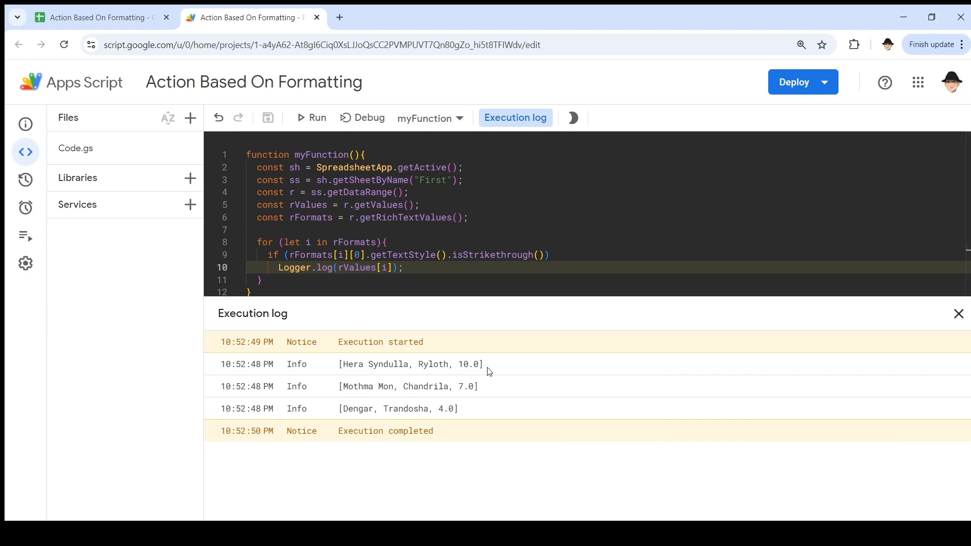
double_click(385, 387)
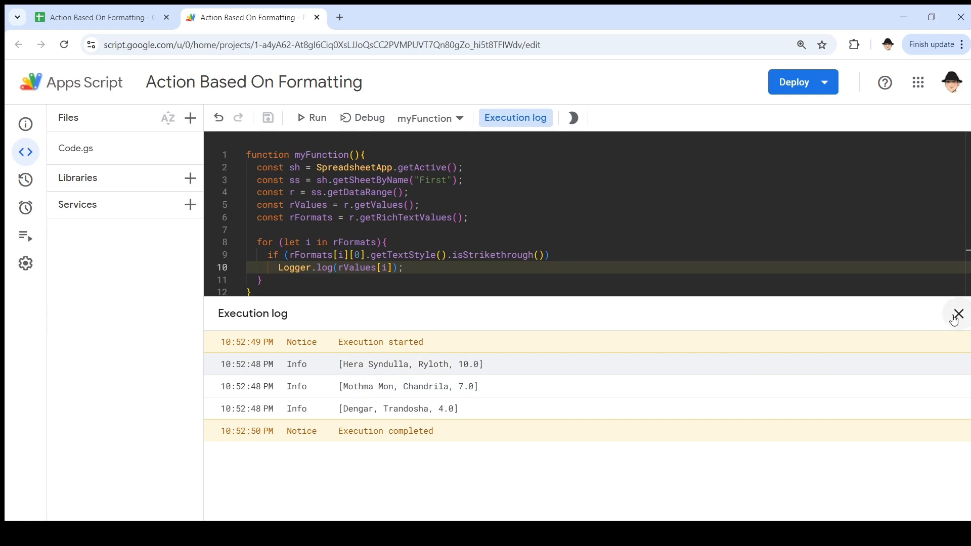
click(960, 314)
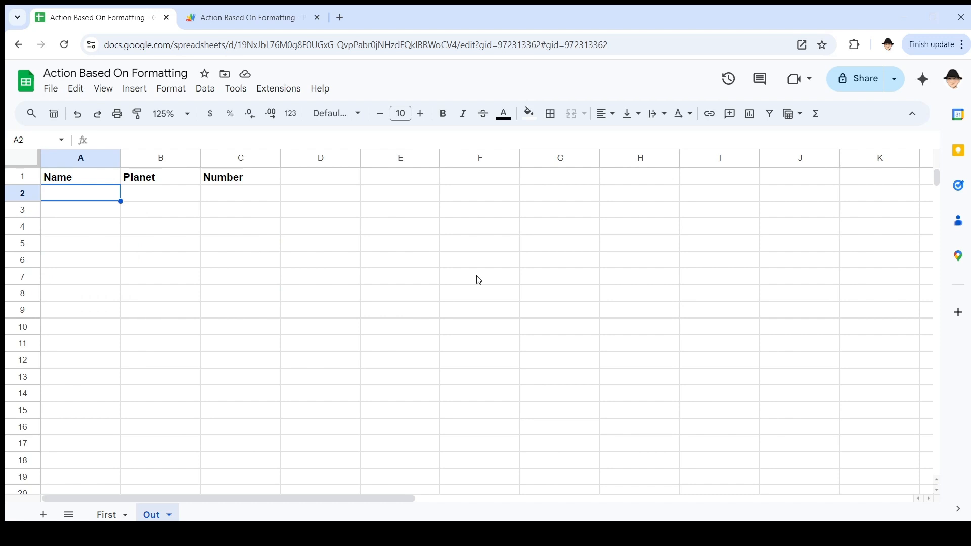
click(250, 17)
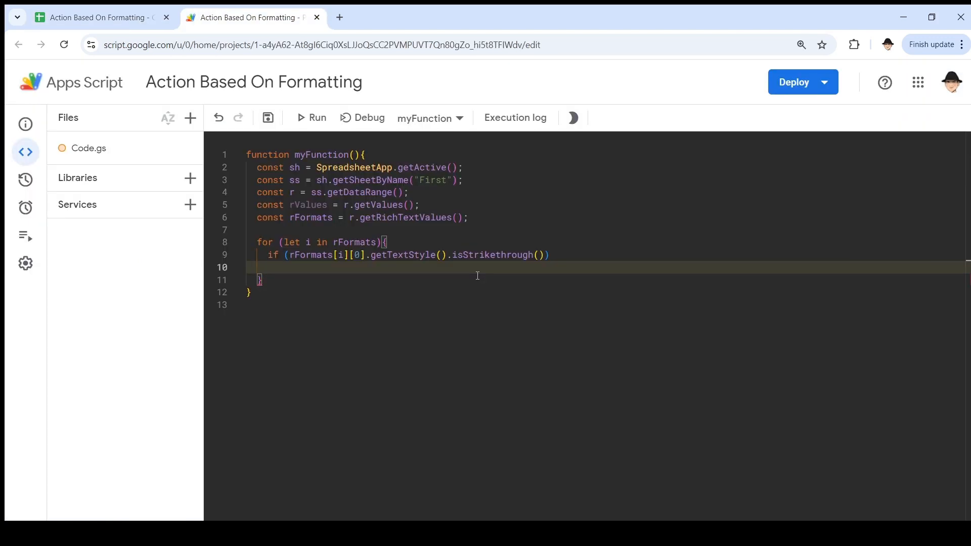
key(Enter)
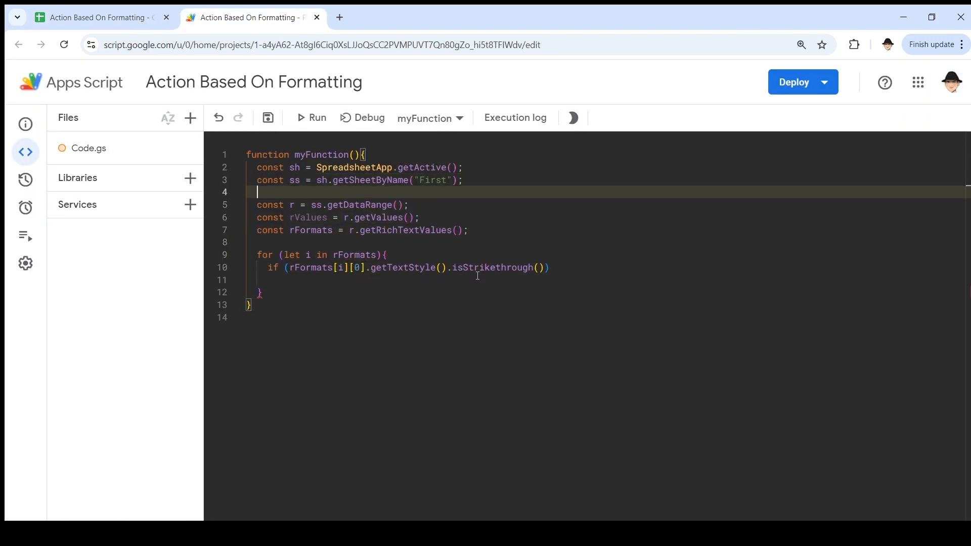
Step: Declare const sOut = sh.getSheetByName("Out") and an empty array let out = []
text(const sOut)
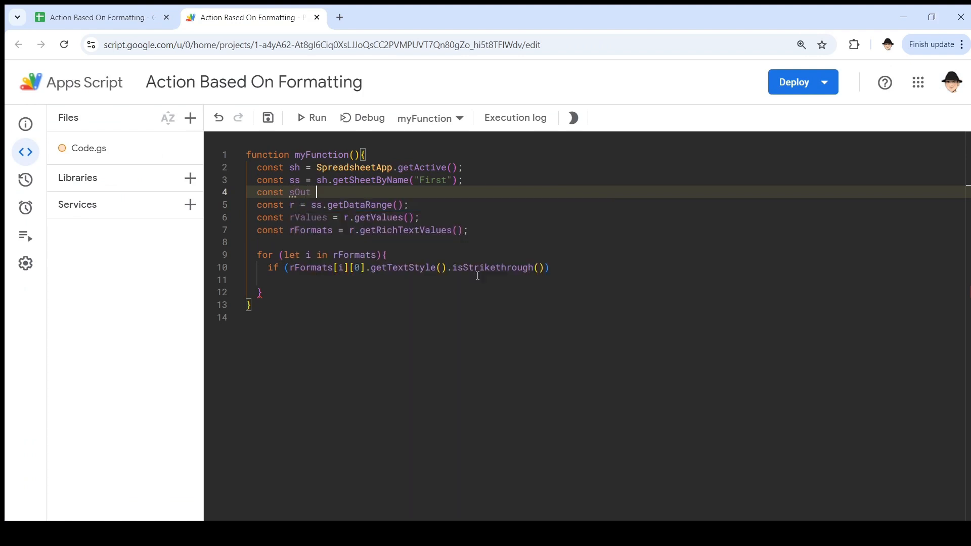
text(= sh.getSheetByName("Out");)
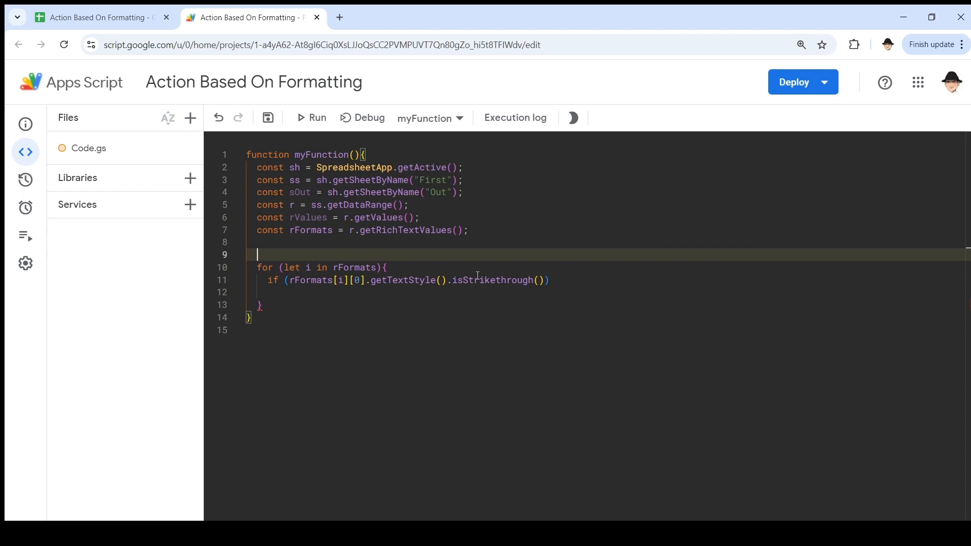
text(let out = [];)
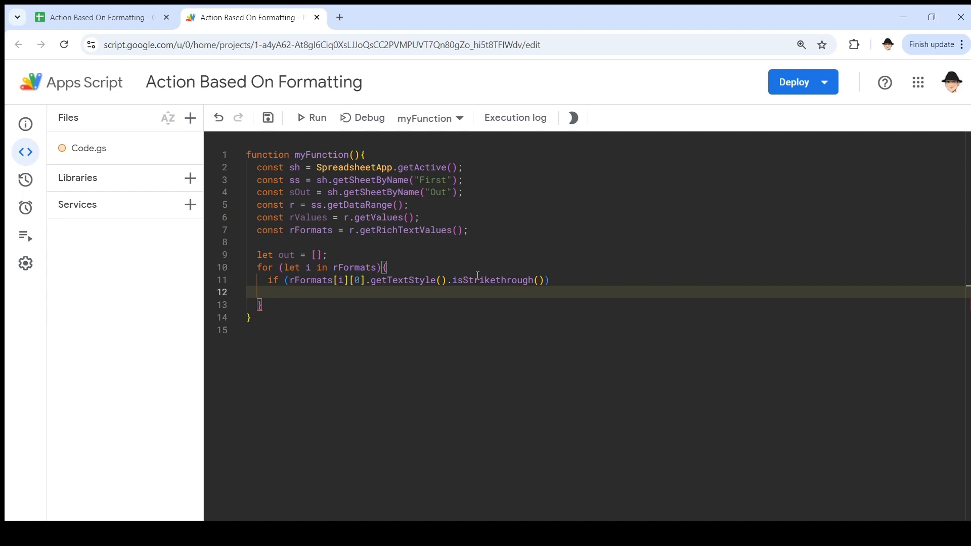
Step: Replace the log call with out.push(rValues[i]) inside the loop
text(out.push()
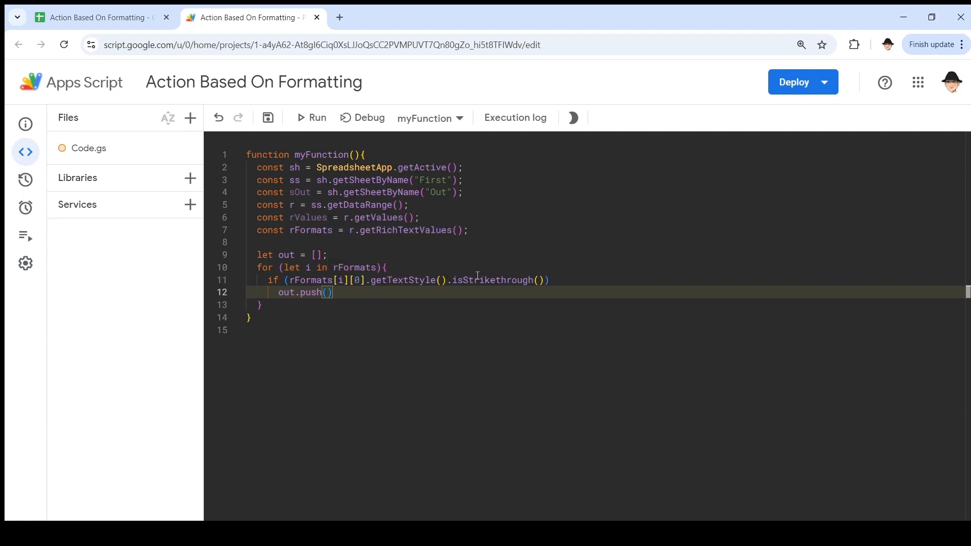
text(rValues)
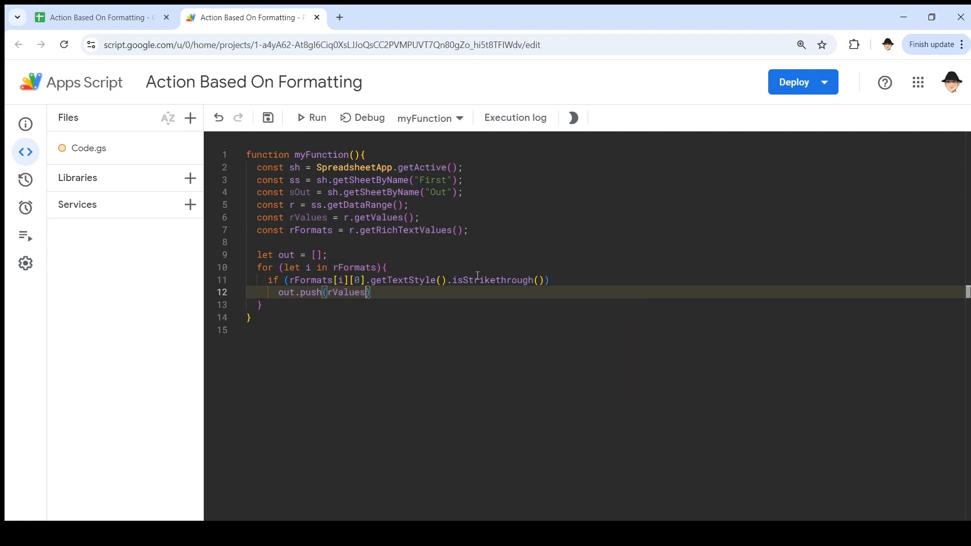
text([i])
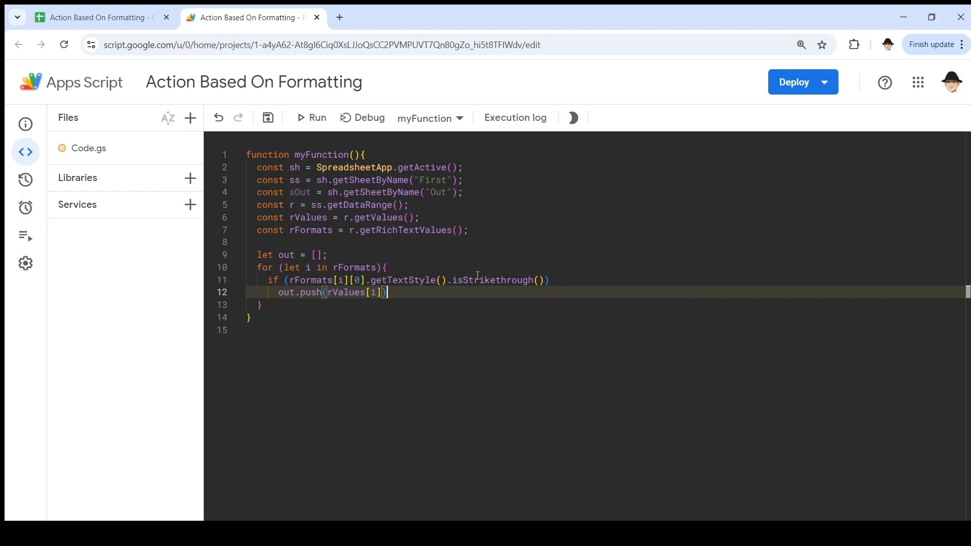
text(;)
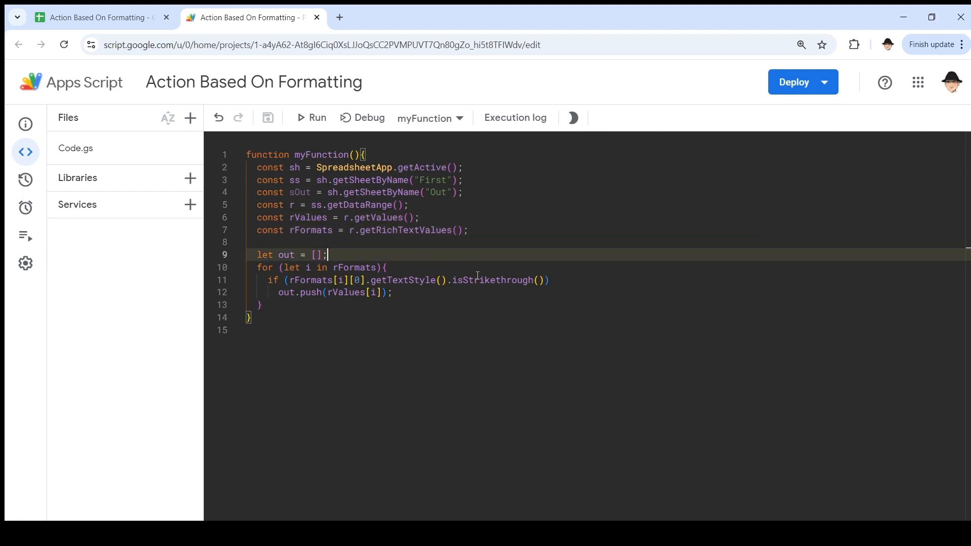
text(rFormats)
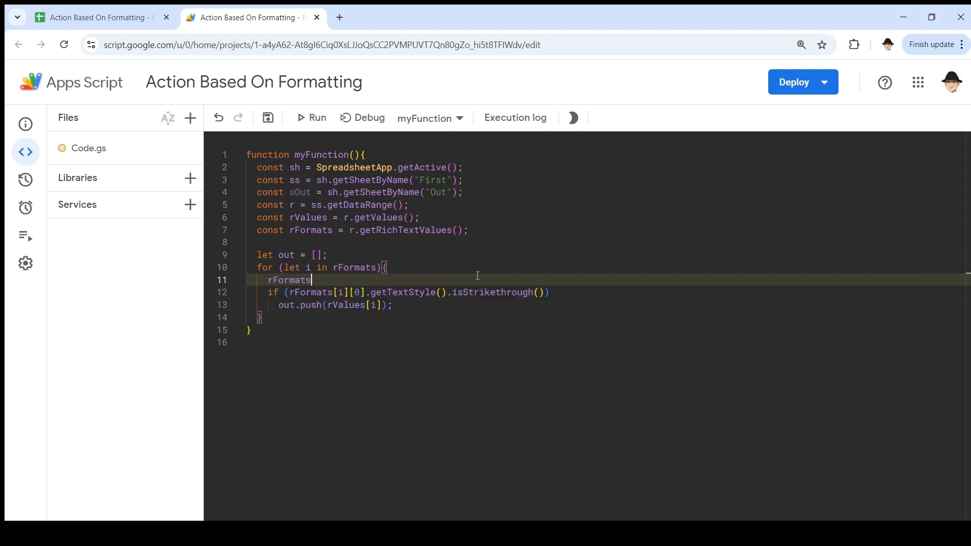
text([i][0])
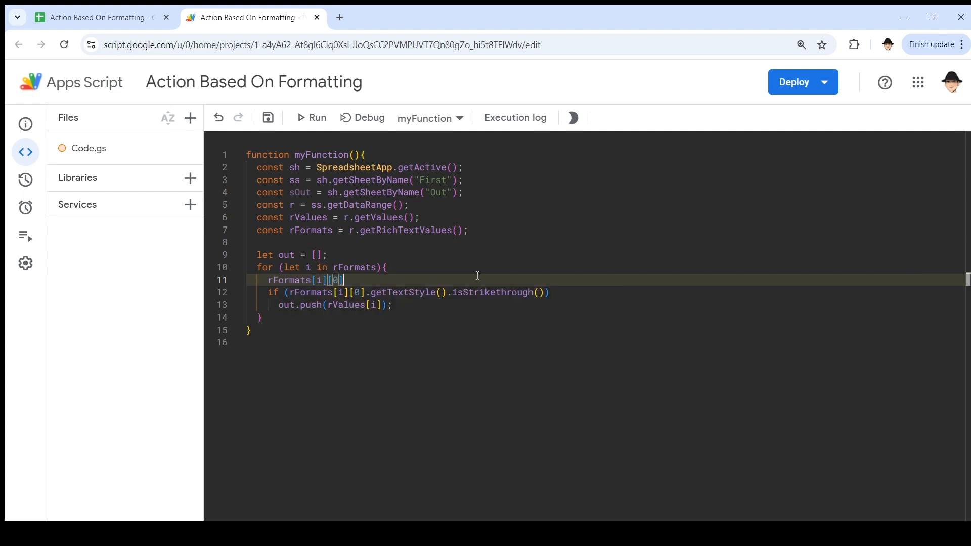
text(.getText()
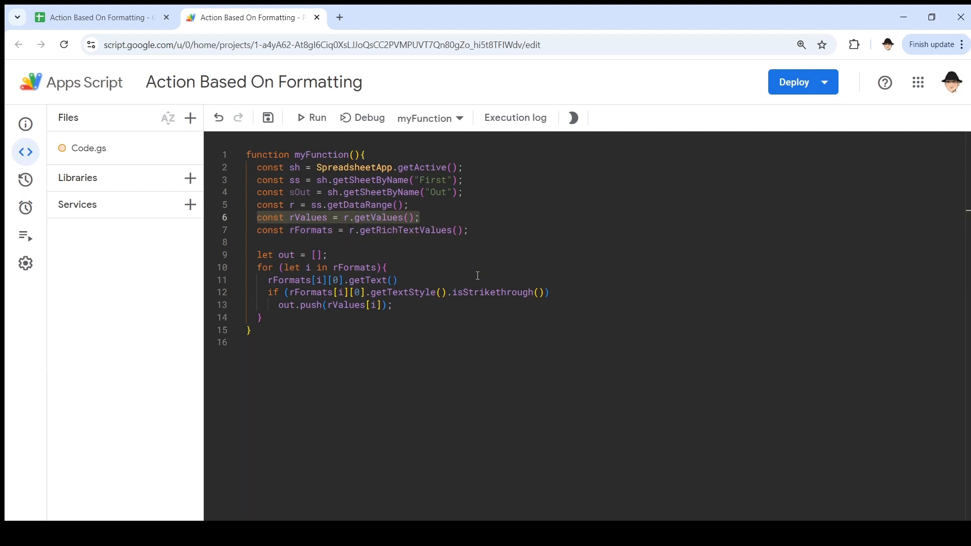
click(421, 230)
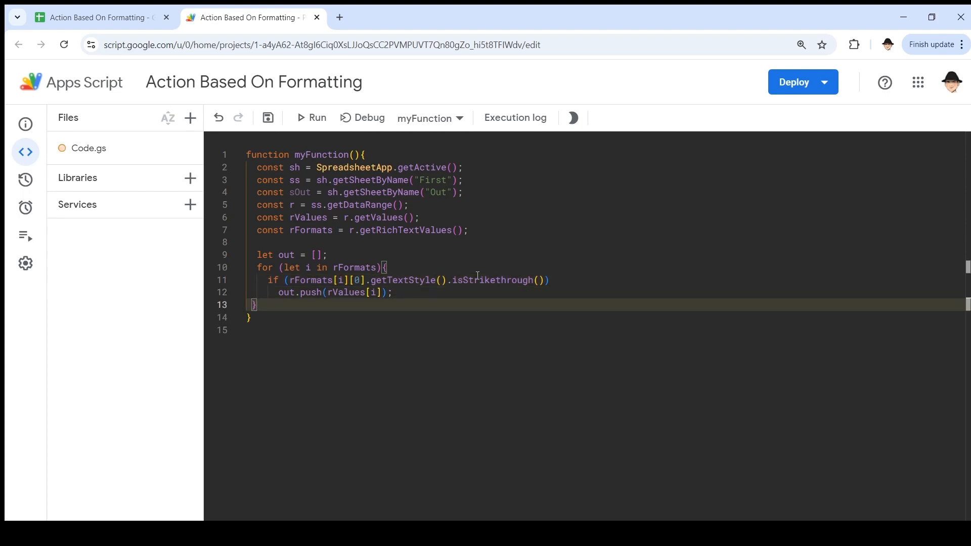
Step: Add Logger.log(out) and console.log(out) lines after the loop
key(Enter)
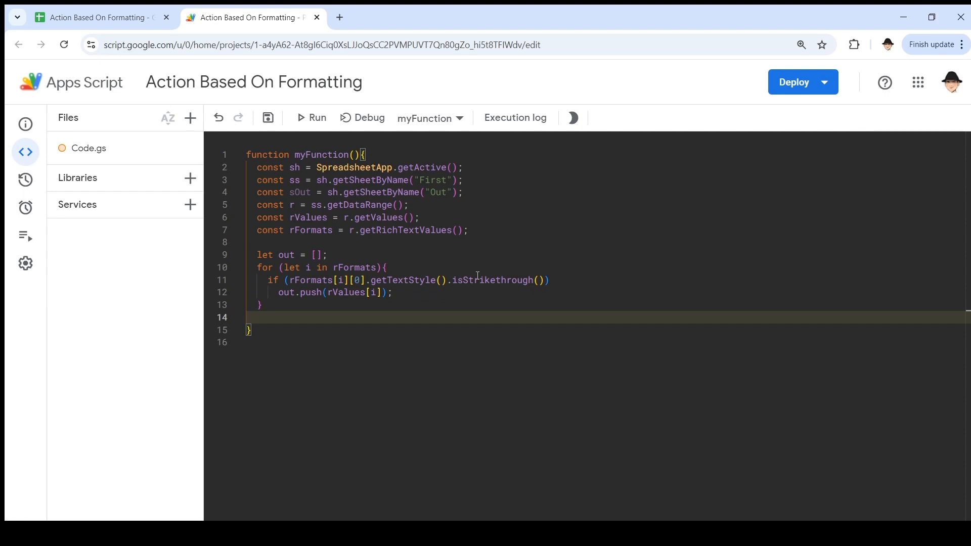
text(Log)
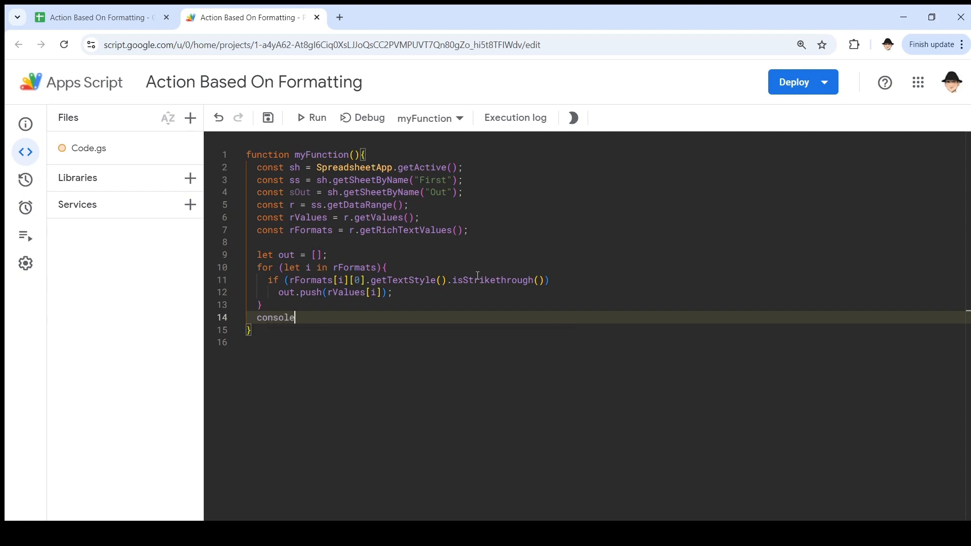
text(.log())
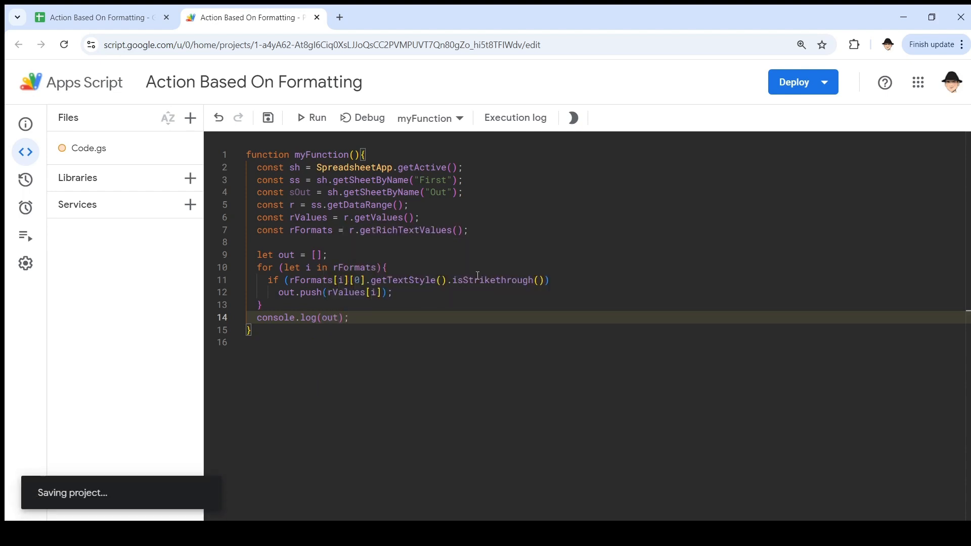
Step: Run the function twice and compare both logs showing Hera Syndulla, Mothma Mon and Dengar rows
click(312, 118)
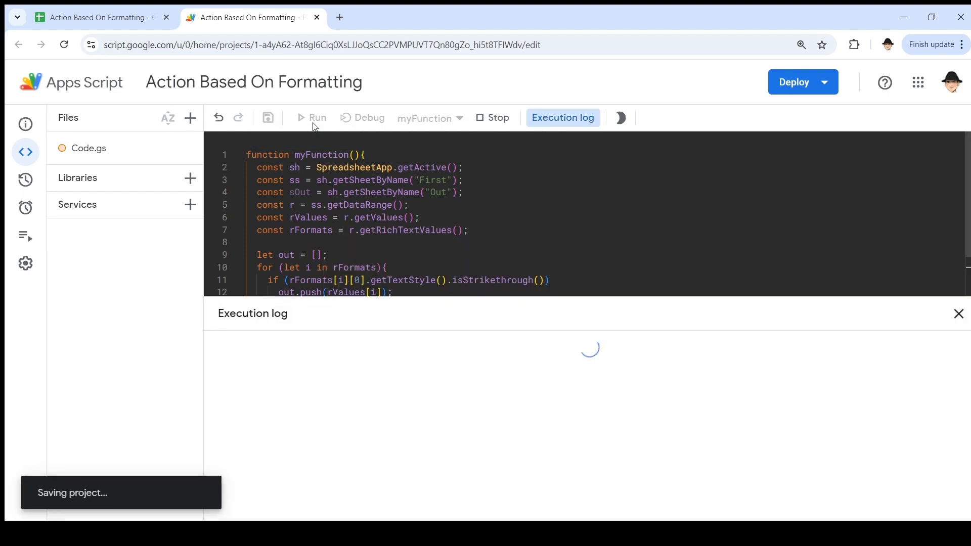
click(311, 117)
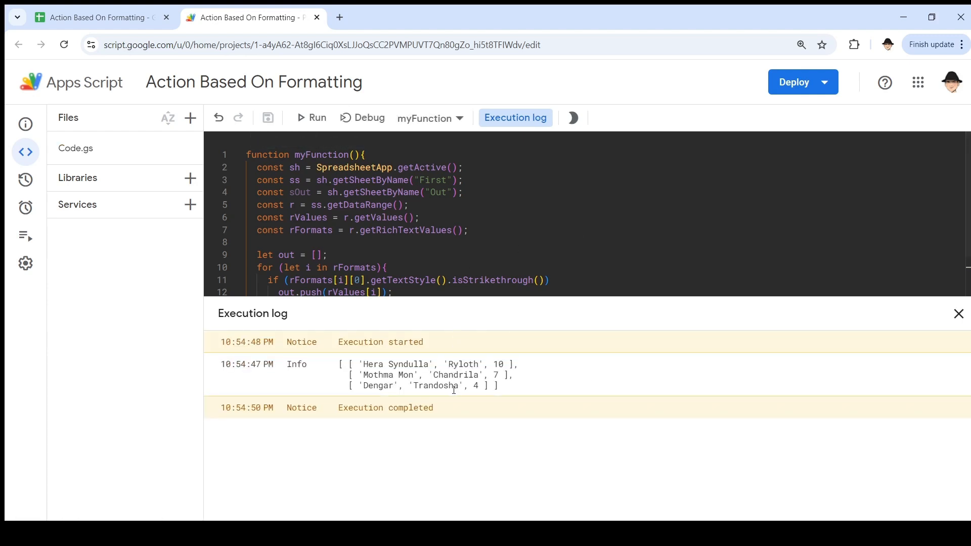
scroll(down, 3)
text(consol)
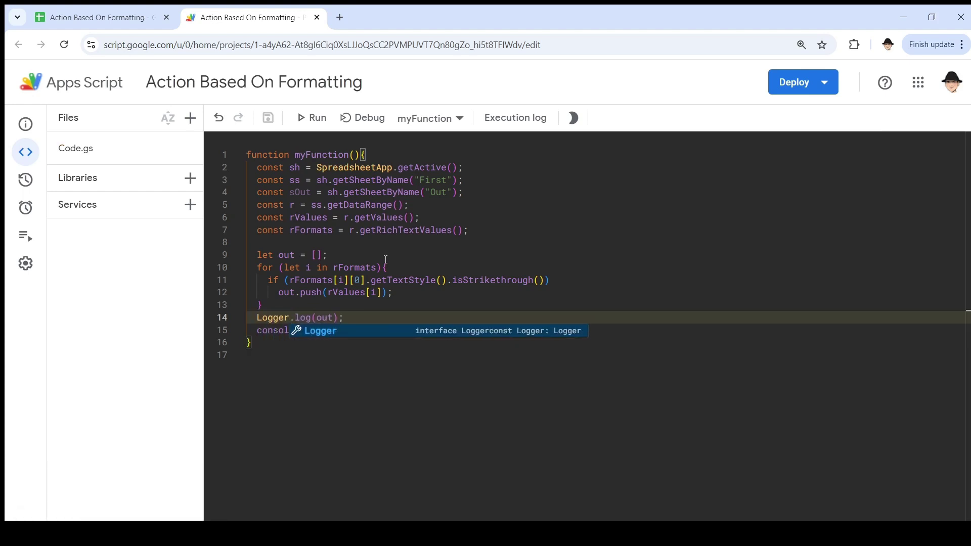
click(311, 117)
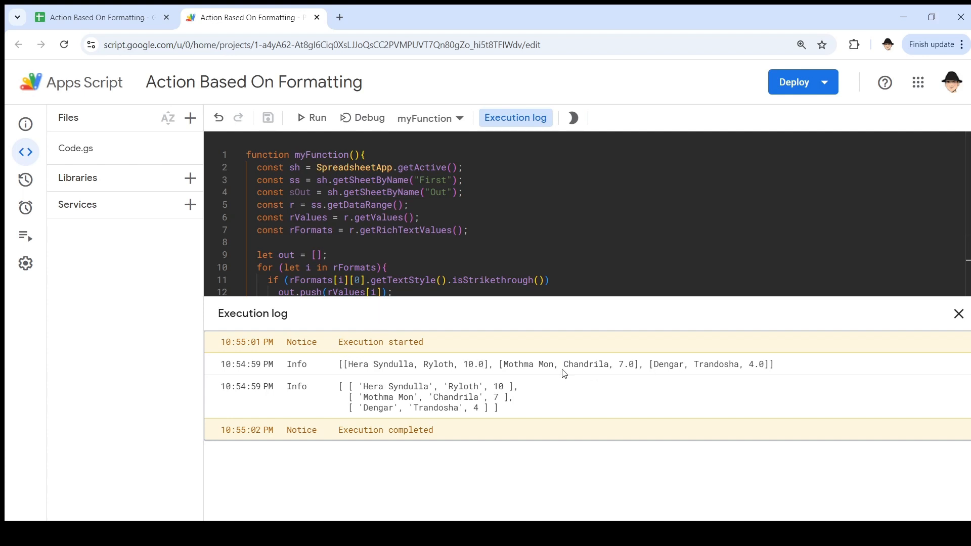
mouse_move(319, 364)
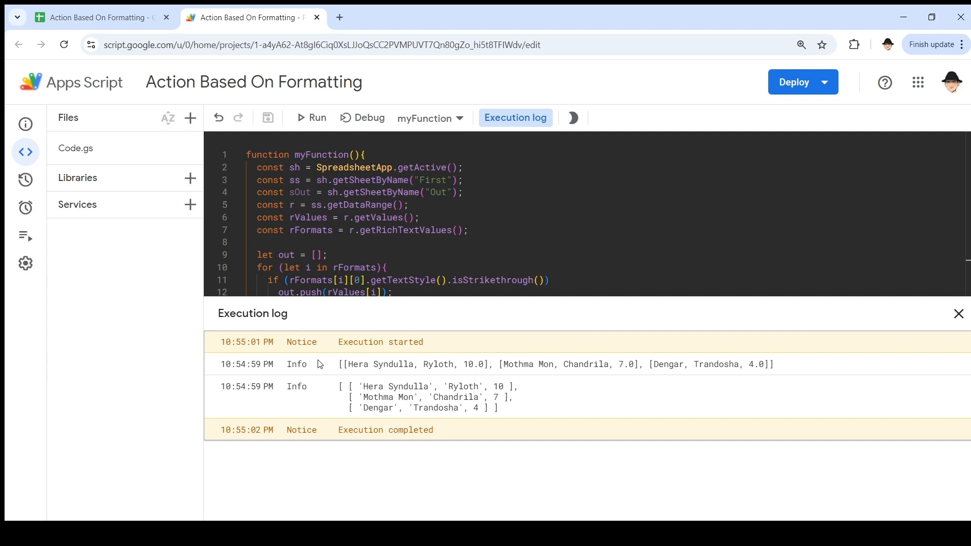
mouse_move(381, 382)
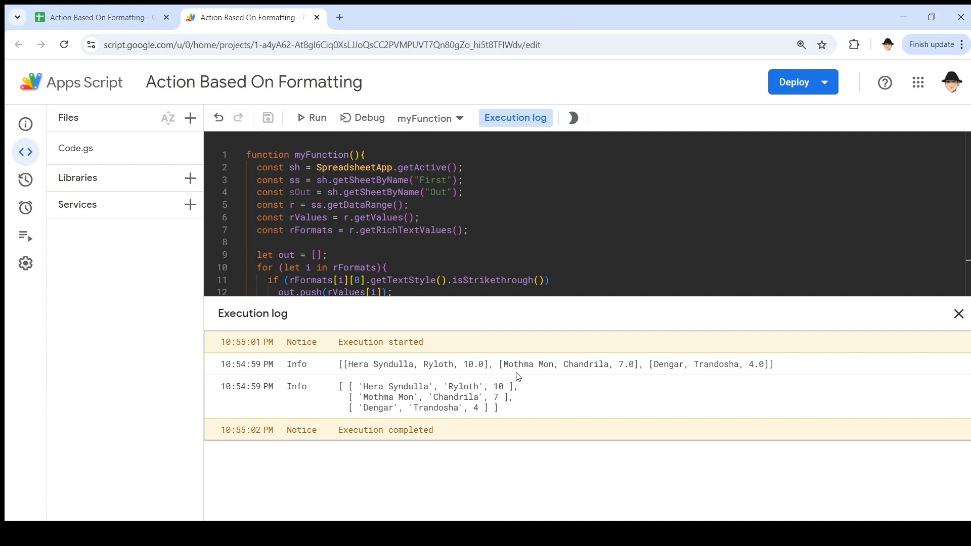
mouse_move(443, 409)
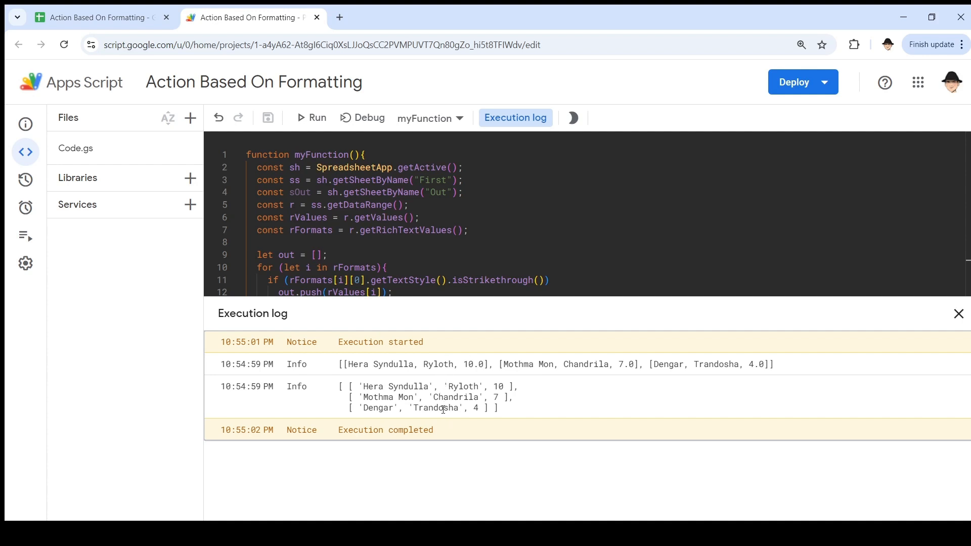
mouse_move(448, 397)
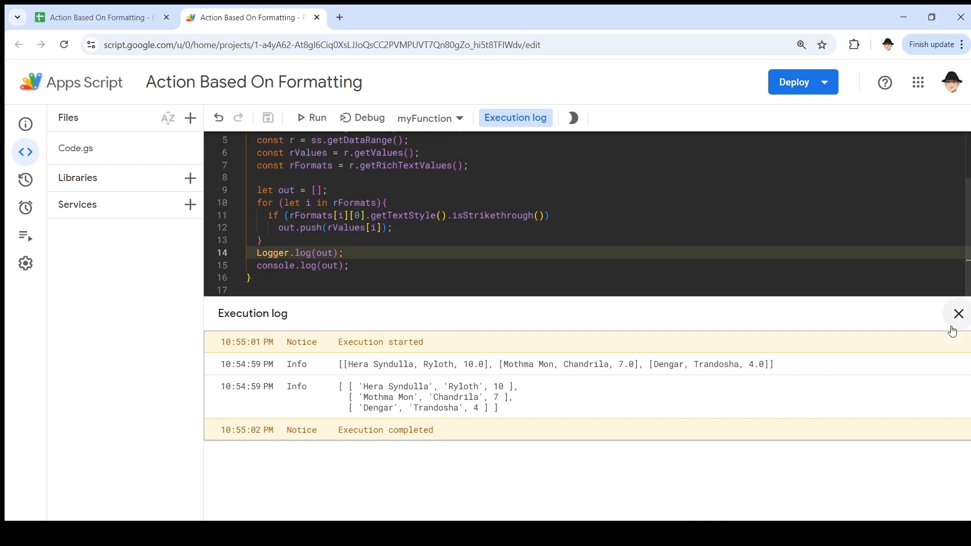
click(959, 314)
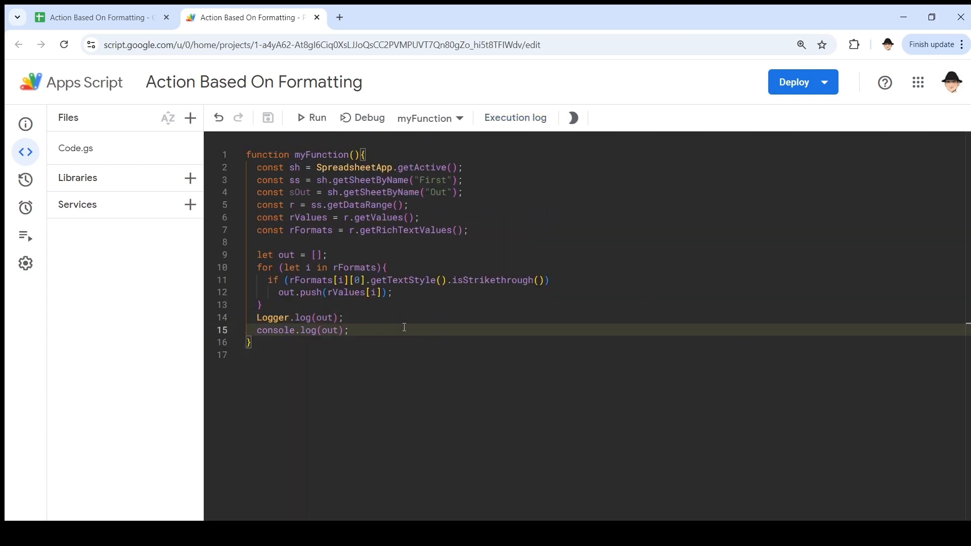
Step: Add sOut.getRange(sOut.getLastRow()+1,1,out.length,3).setValues(out) on line 16 and save the script
key(Enter)
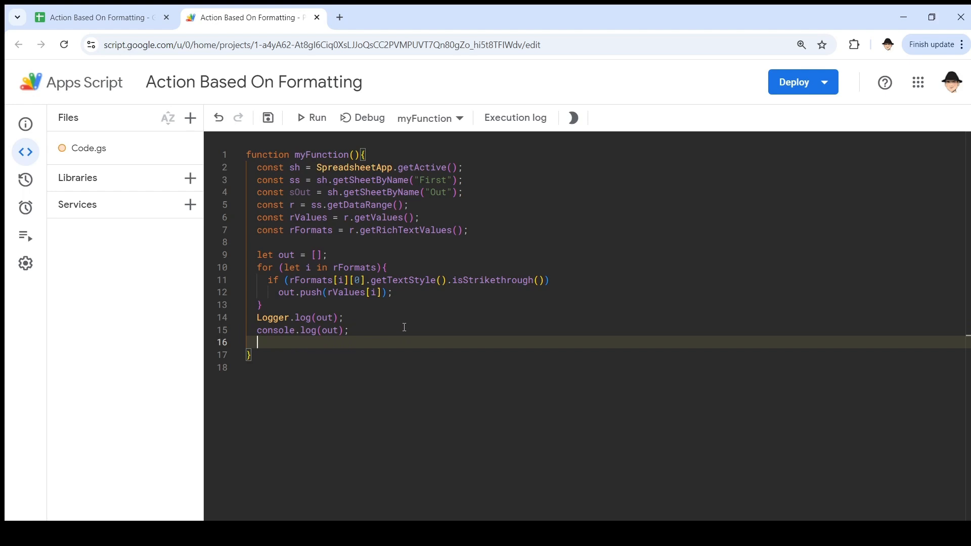
text(sOut)
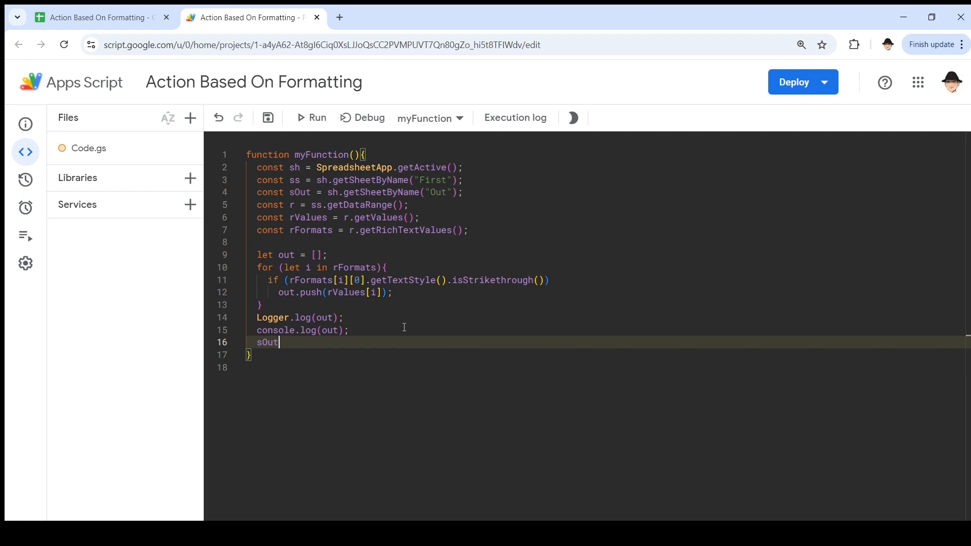
text(.get)
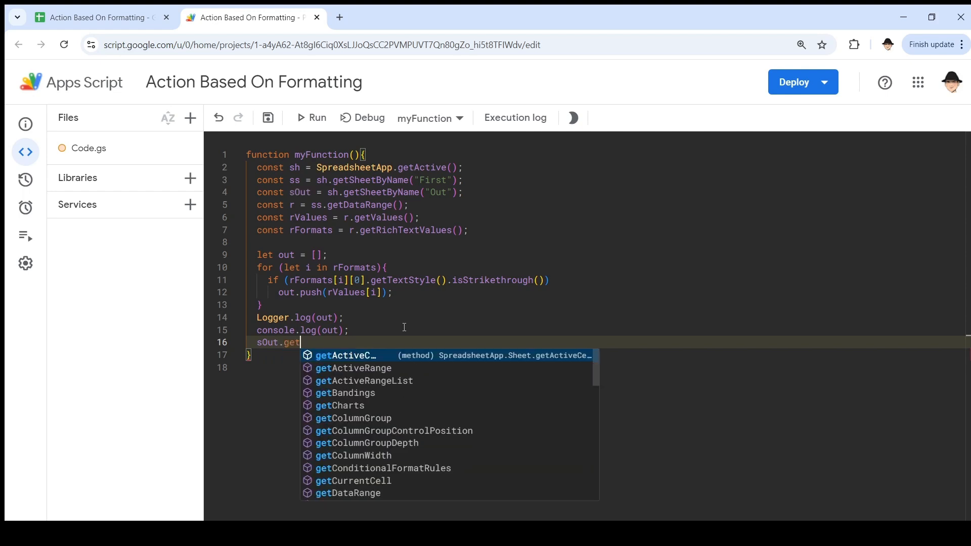
text(Range()
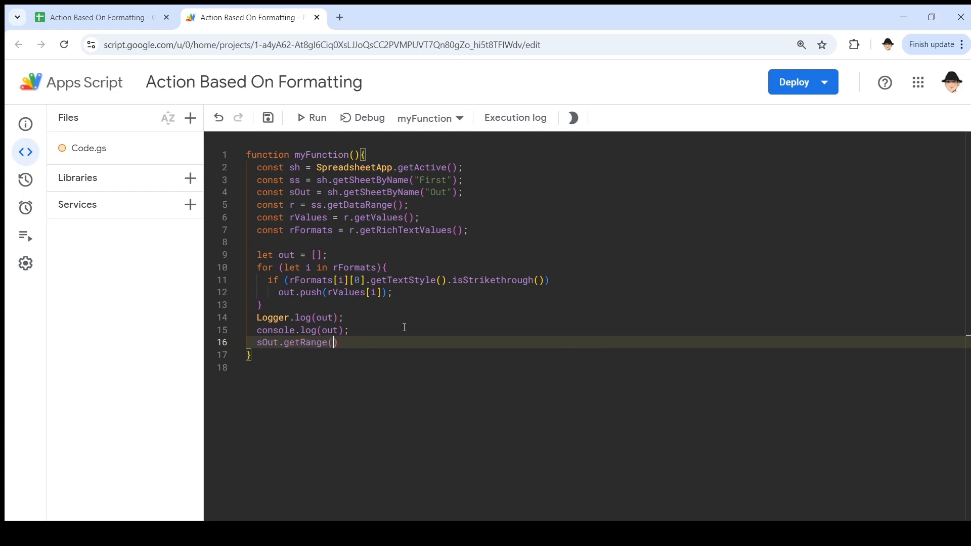
text(()
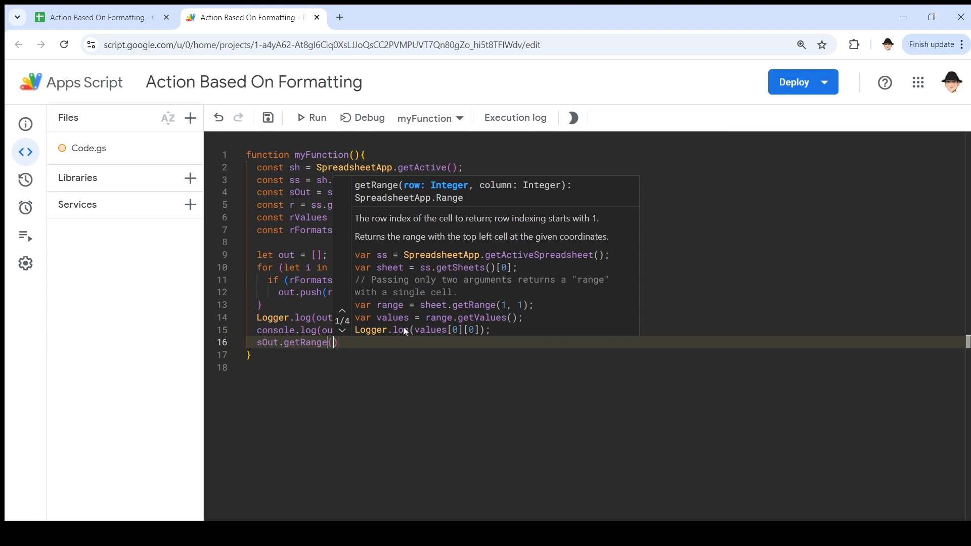
text(sOut.getLastRow()
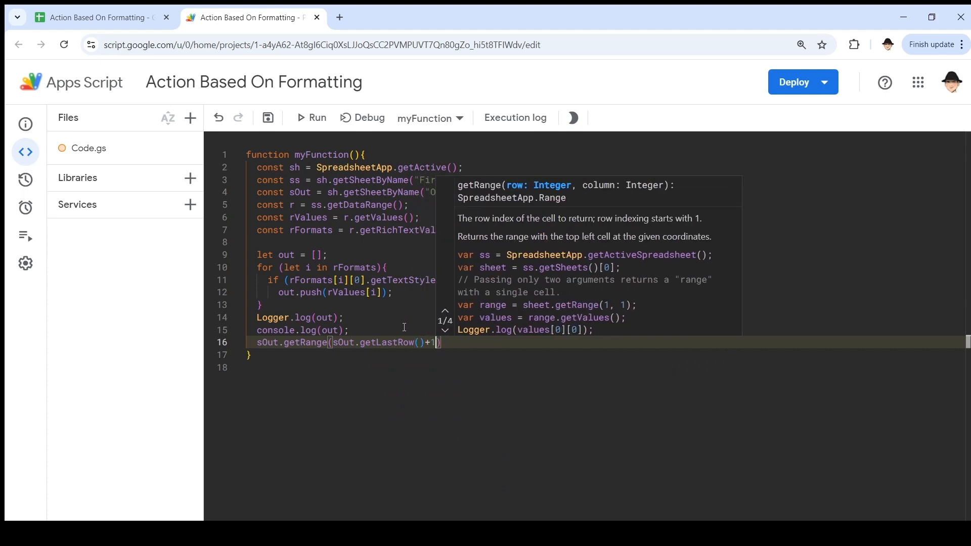
text(,)
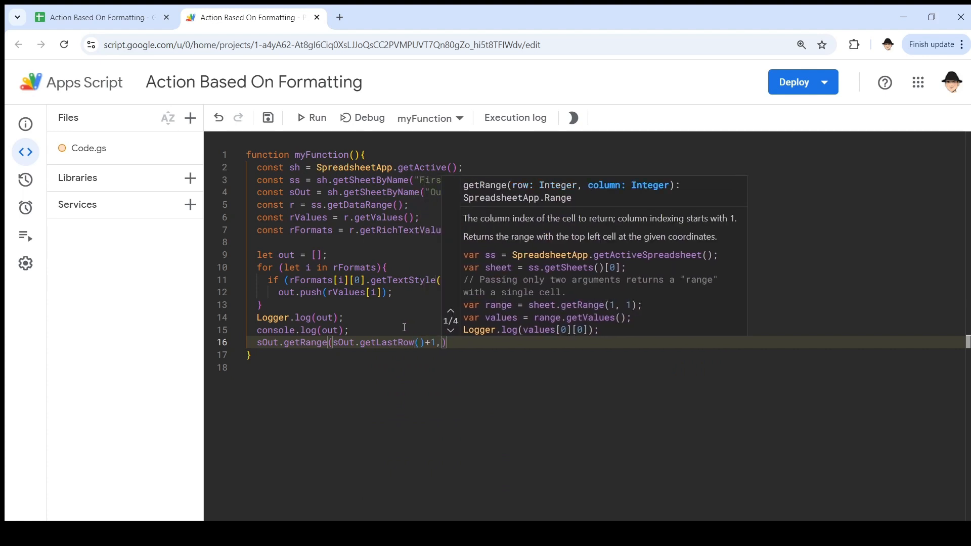
text(1,)
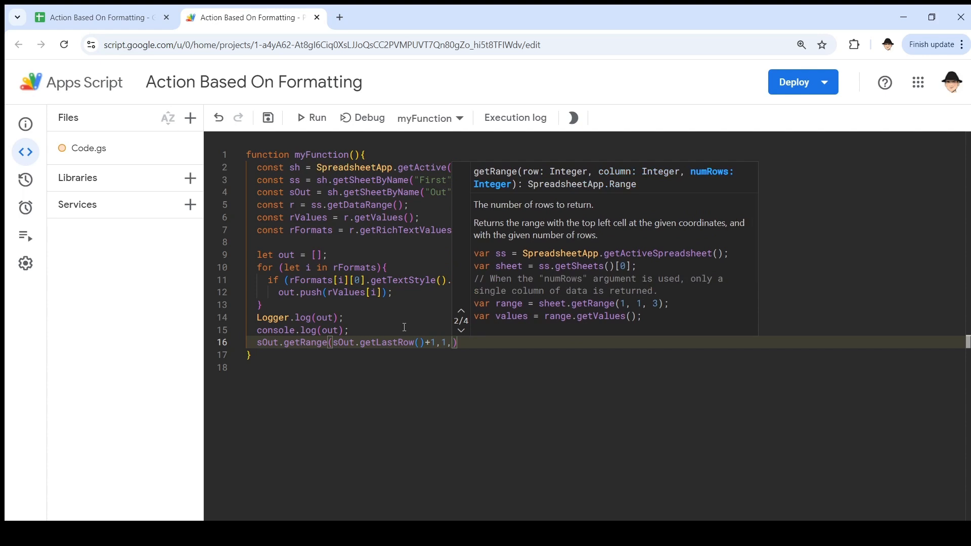
text(out)
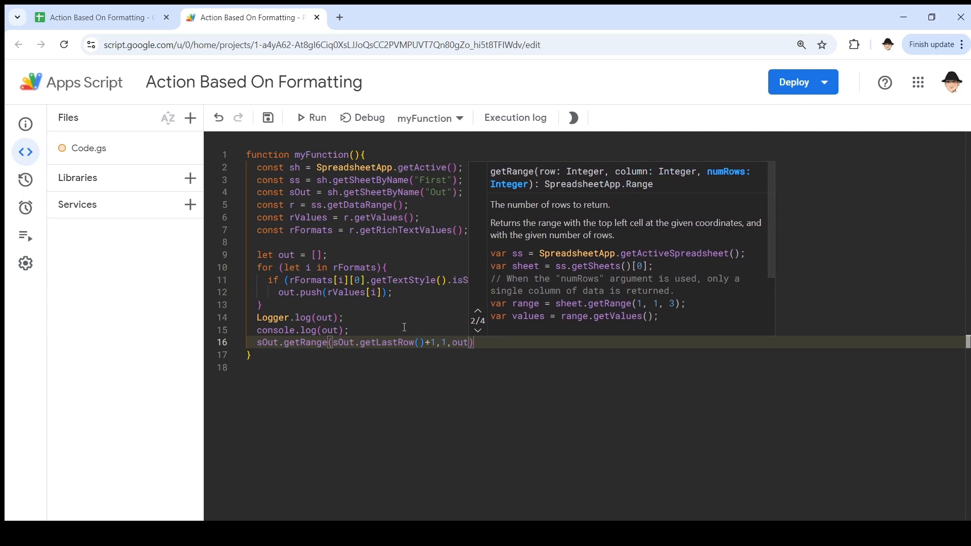
text(.length)
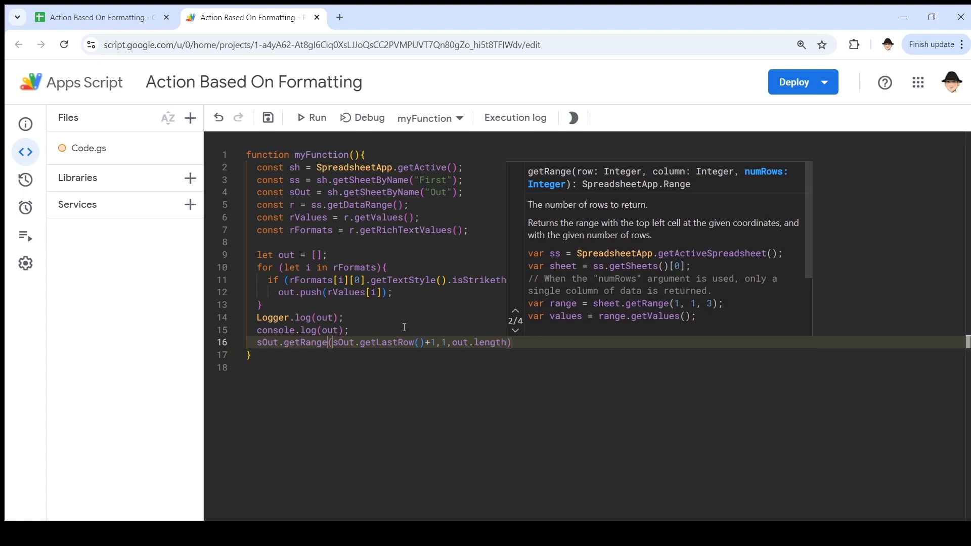
text(,)
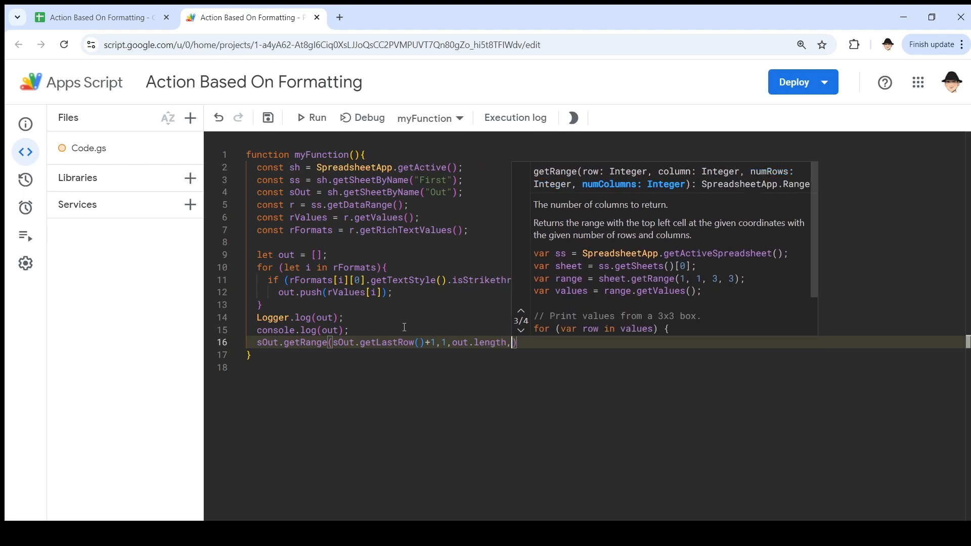
text(3)
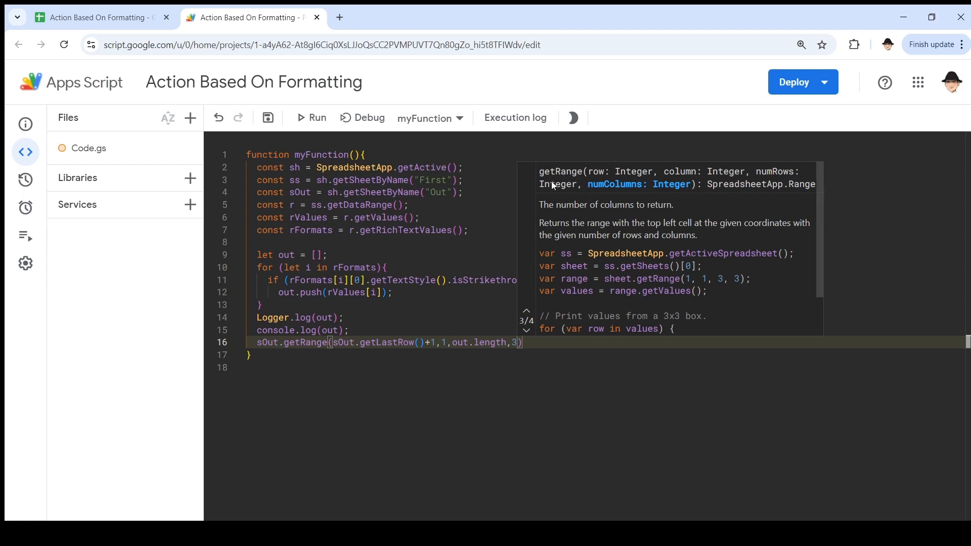
mouse_move(603, 176)
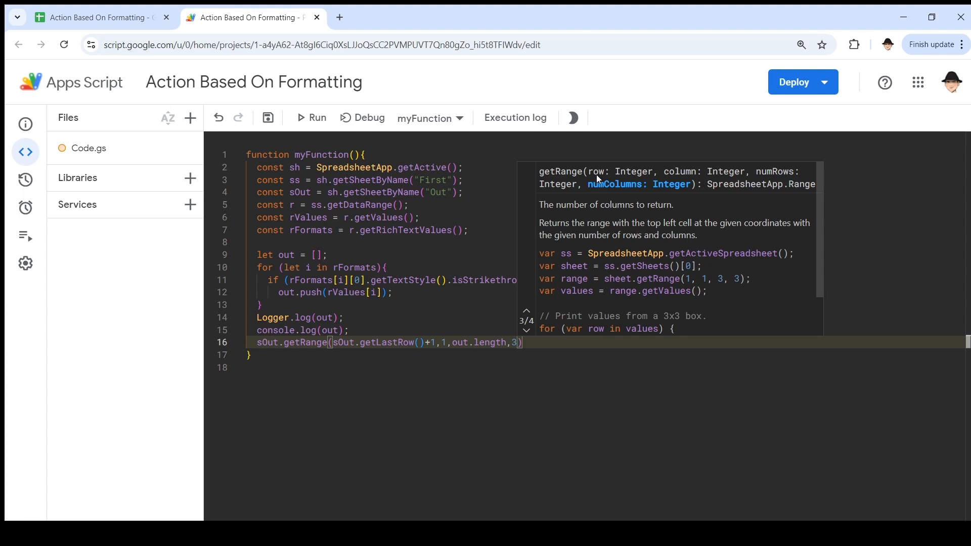
mouse_move(660, 178)
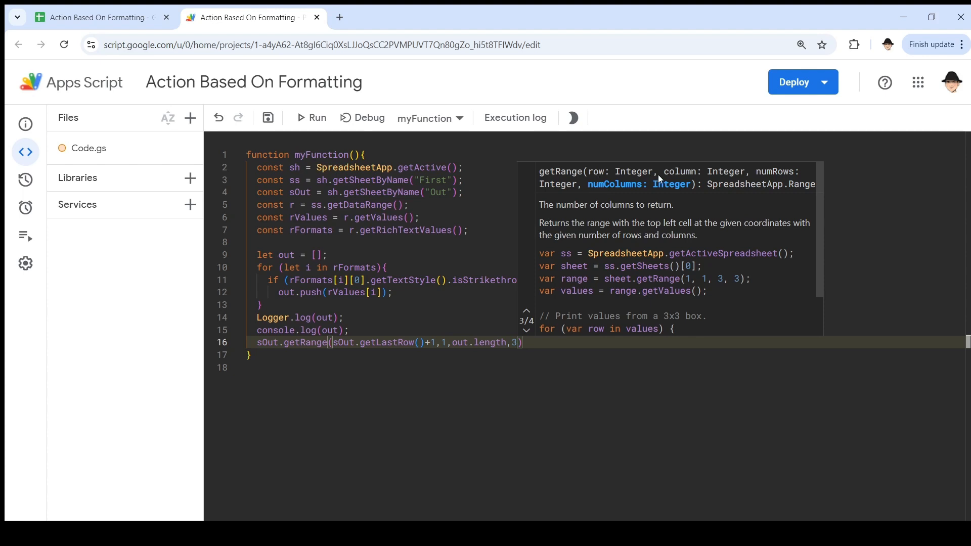
mouse_move(678, 179)
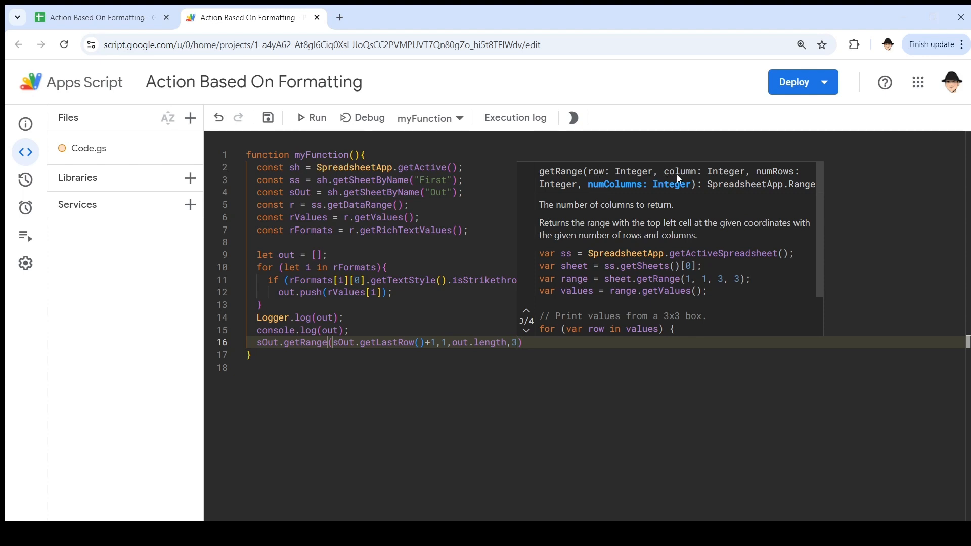
mouse_move(615, 190)
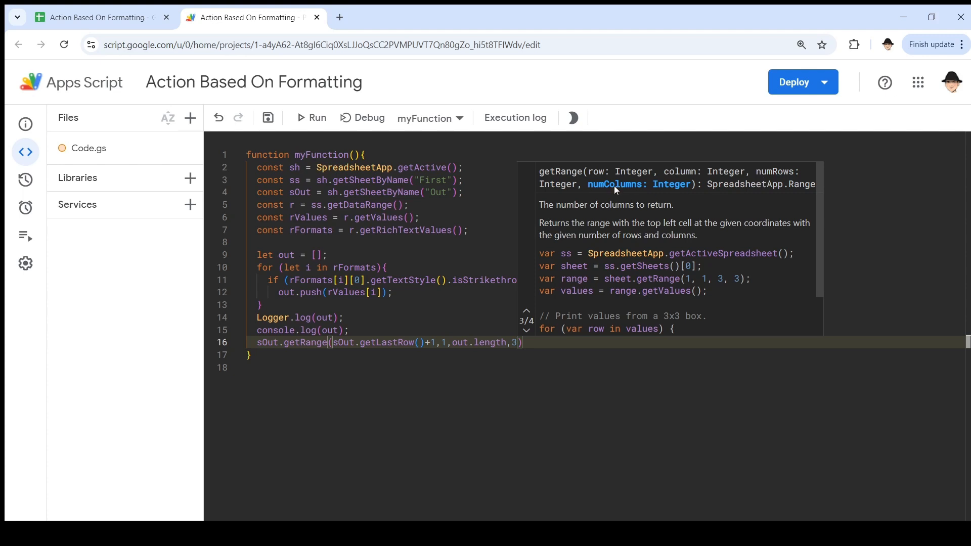
text(.setValues(out);)
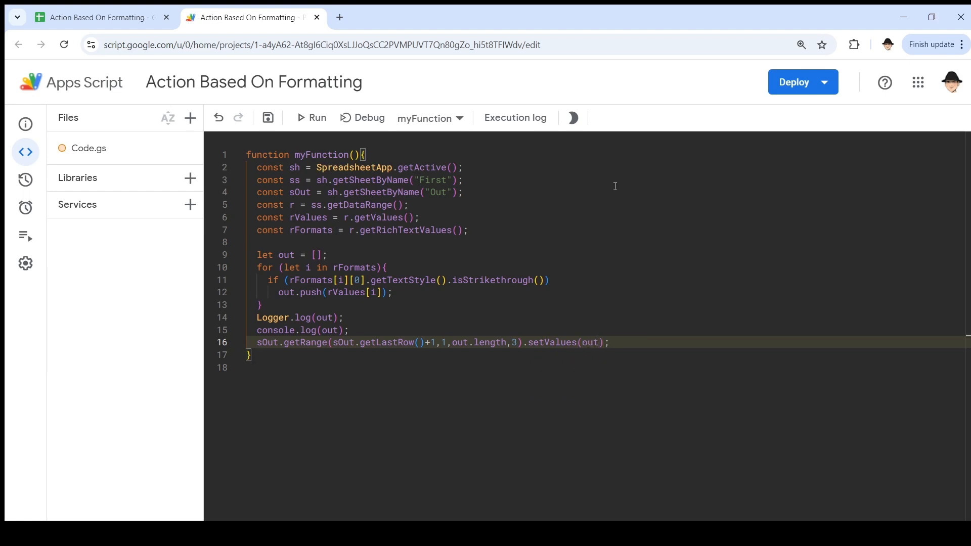
key(Ctrl+s)
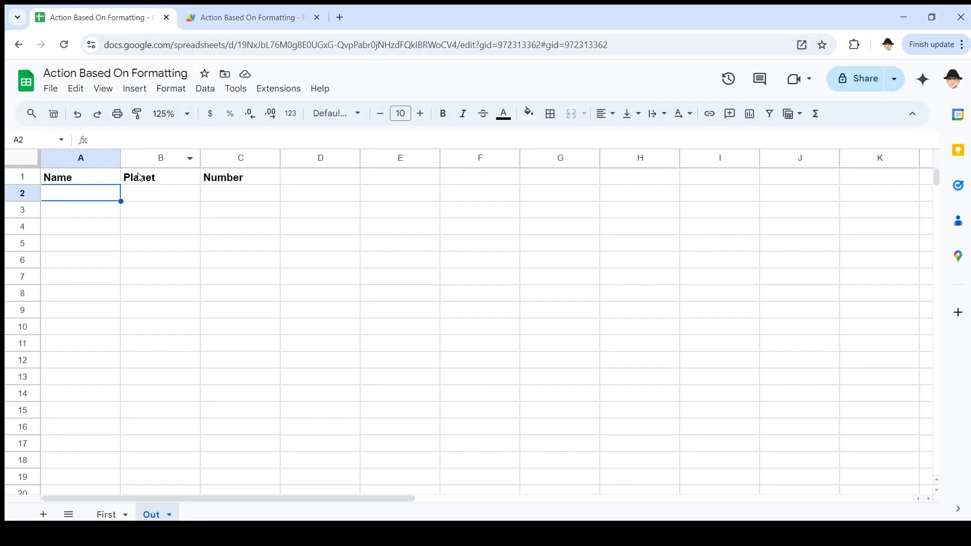
Step: Run the script from the editor, then return to it to check the execution log
click(251, 18)
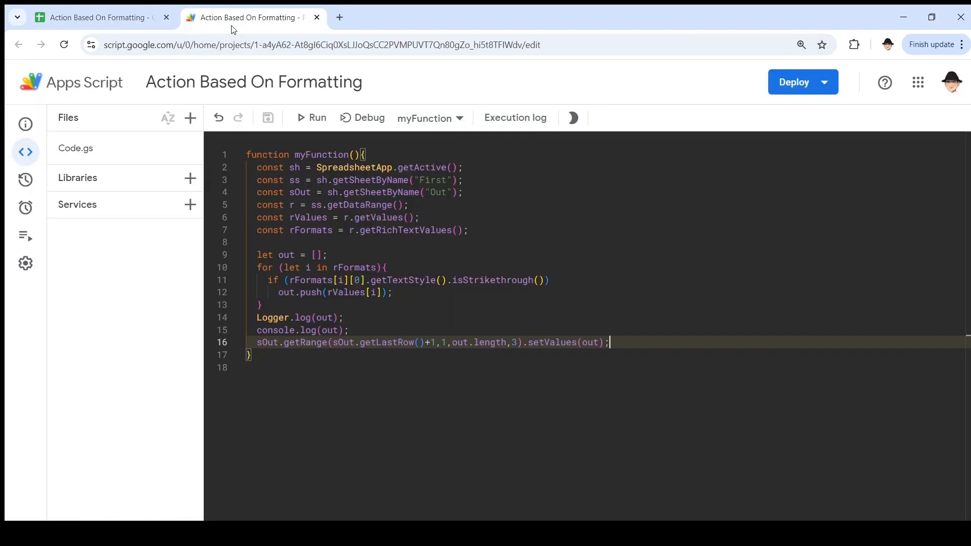
click(311, 118)
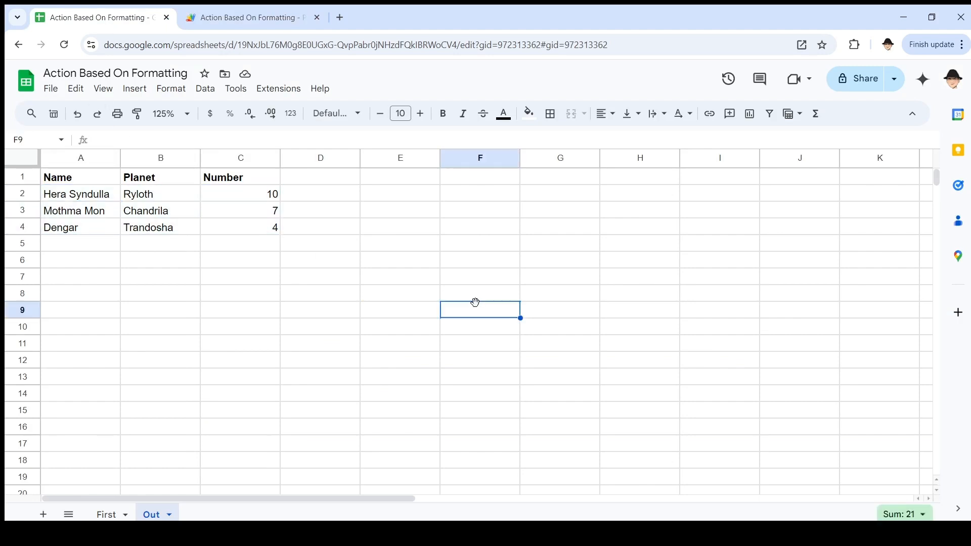
mouse_move(424, 263)
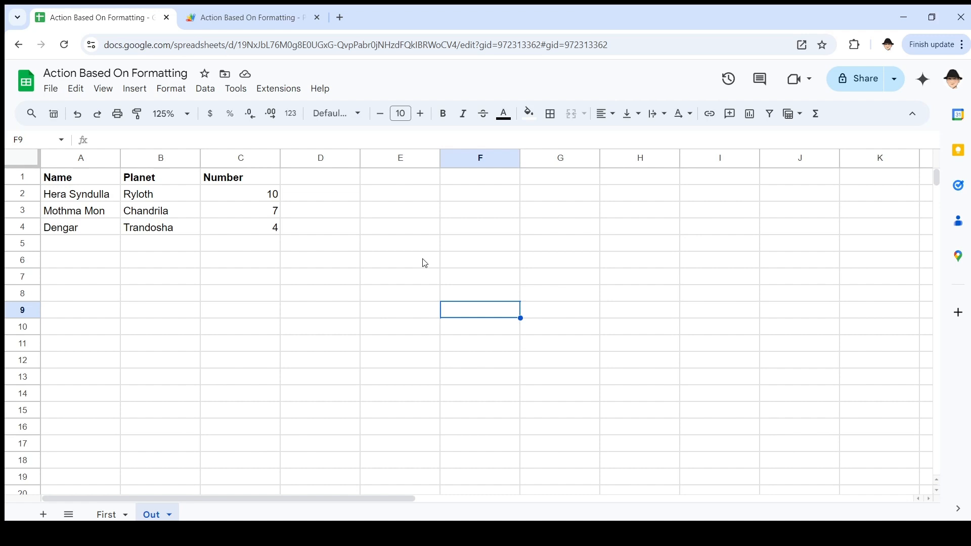
click(249, 17)
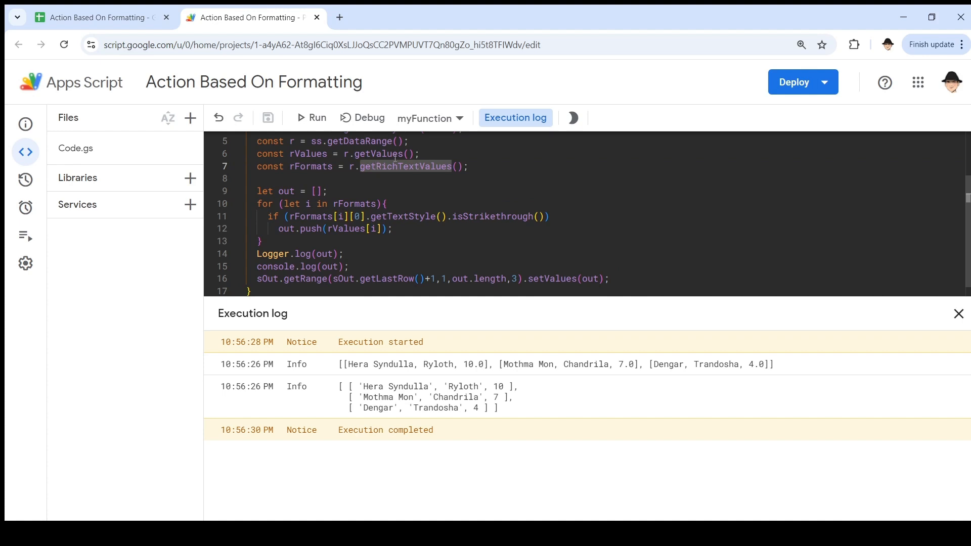
mouse_move(805, 269)
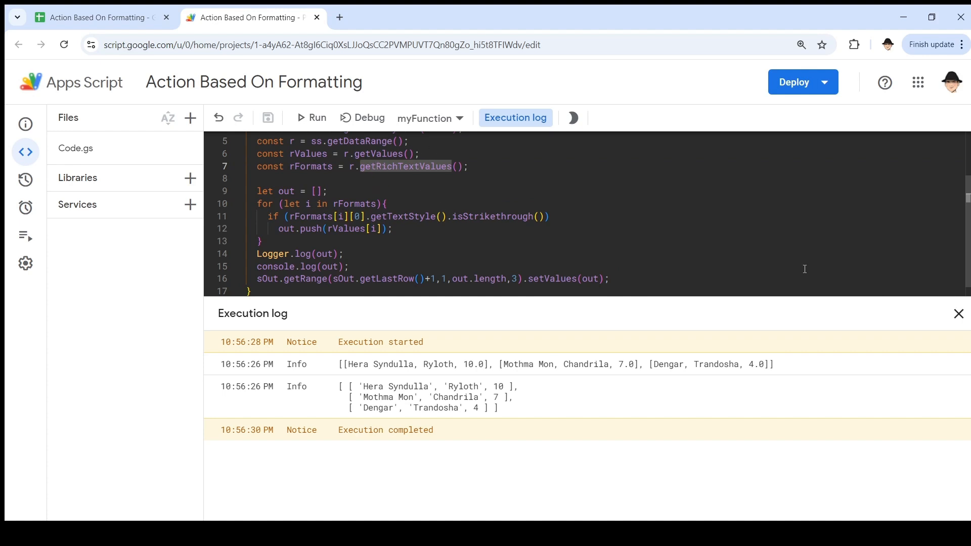
Step: Close the Execution log panel to show the full function
click(959, 314)
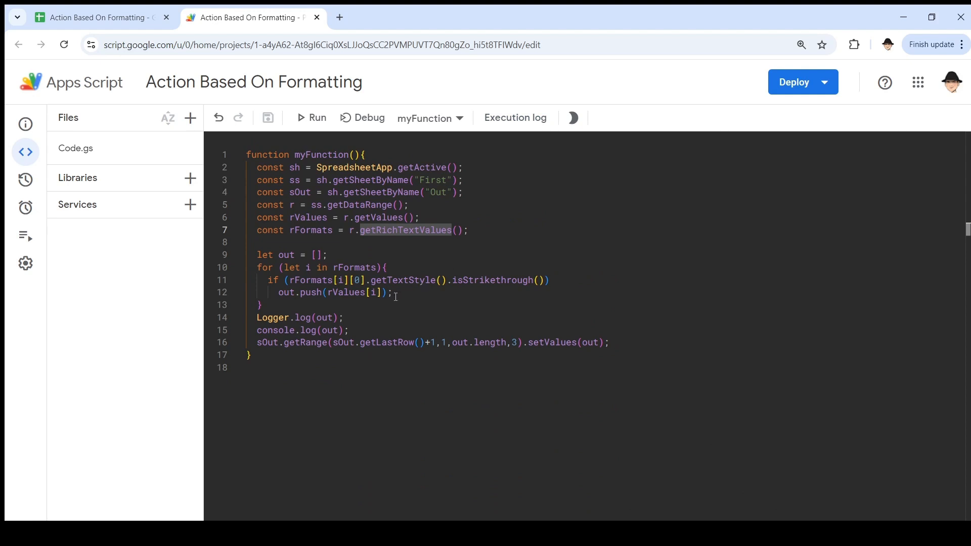